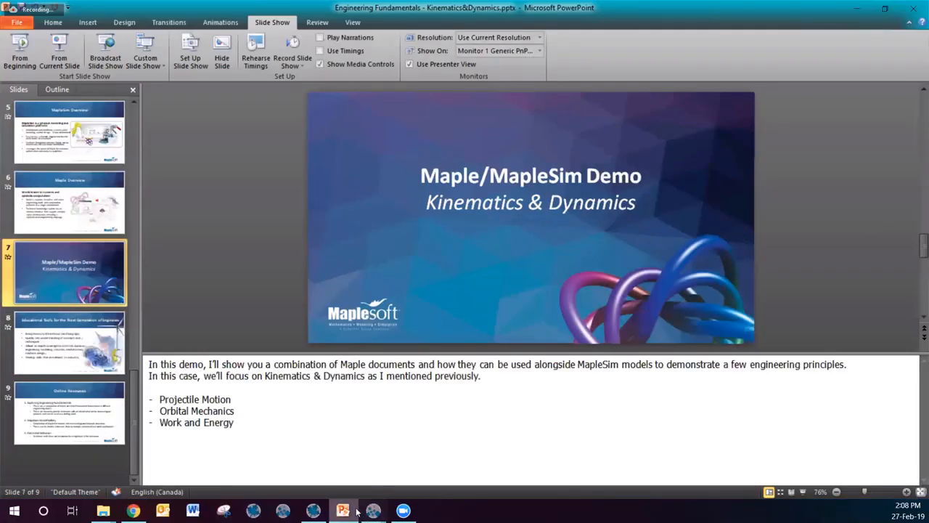
{"action": "mouse_move", "coordinate": [314, 511]}
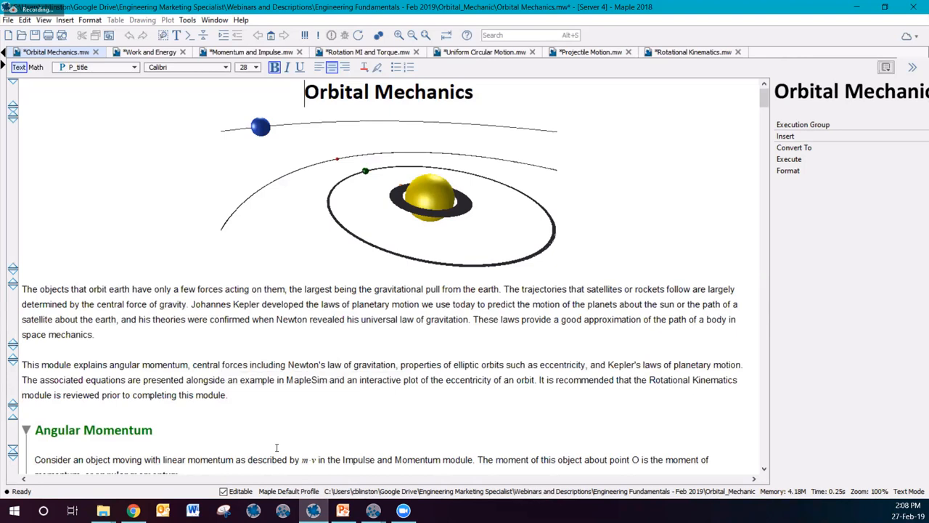
{"action": "mouse_move", "coordinate": [262, 419]}
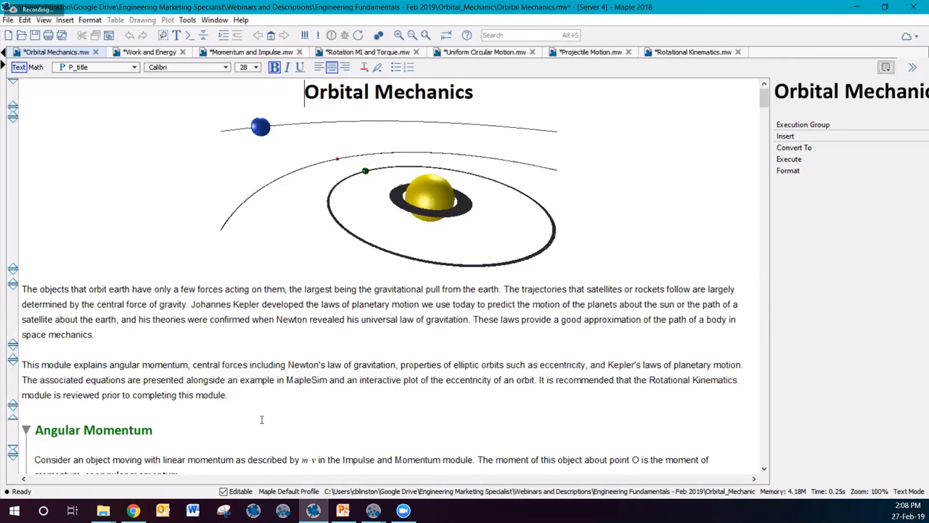
Scroll the Orbital Mechanics worksheet through the central-force and trajectory derivations to the eccentricity plot.
{"action": "scroll", "scroll_direction": "down", "scroll_amount": 3}
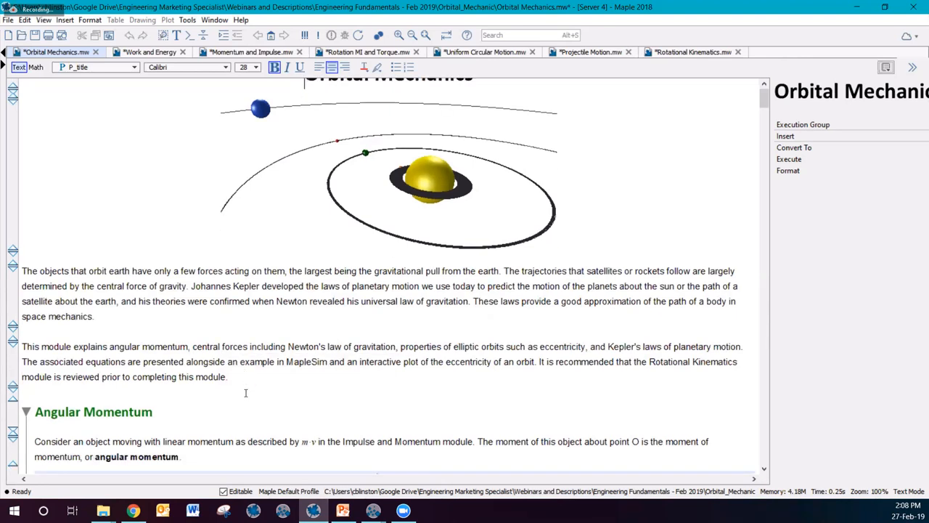
{"action": "scroll", "scroll_direction": "down", "scroll_amount": 3}
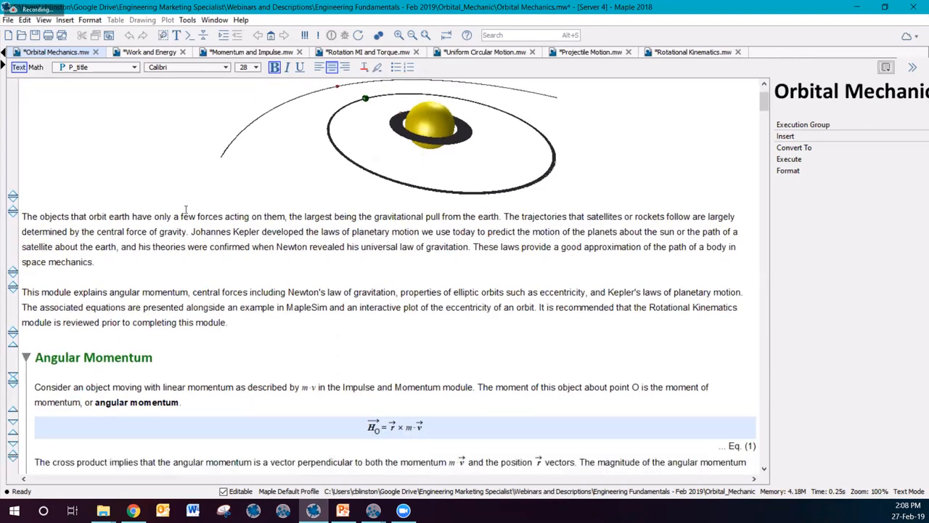
{"action": "scroll", "scroll_direction": "down", "scroll_amount": 3}
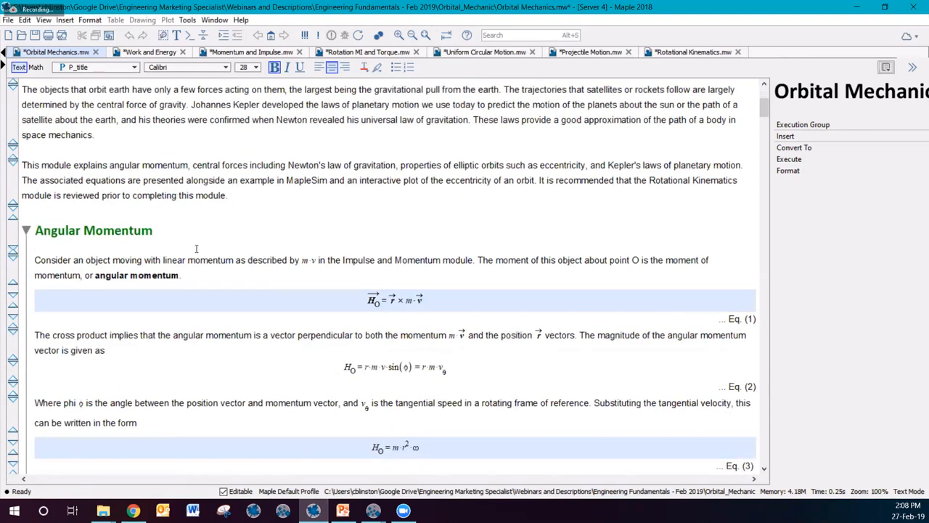
{"action": "scroll", "scroll_direction": "down", "scroll_amount": 3}
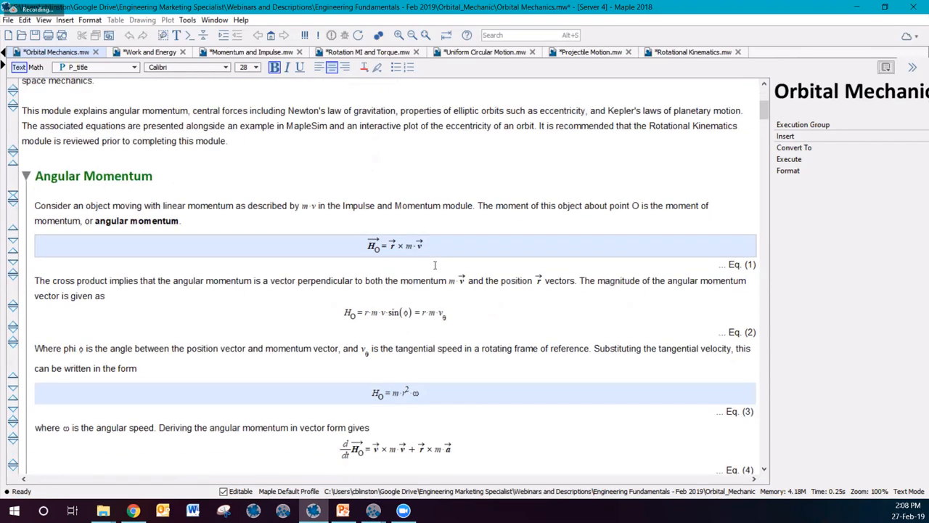
{"action": "mouse_move", "coordinate": [456, 263]}
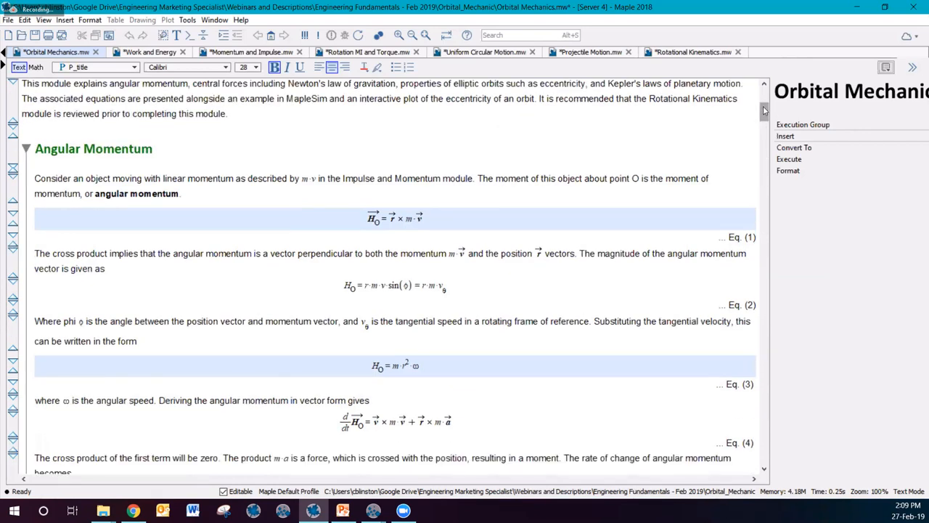
{"action": "scroll", "scroll_direction": "down", "scroll_amount": 3}
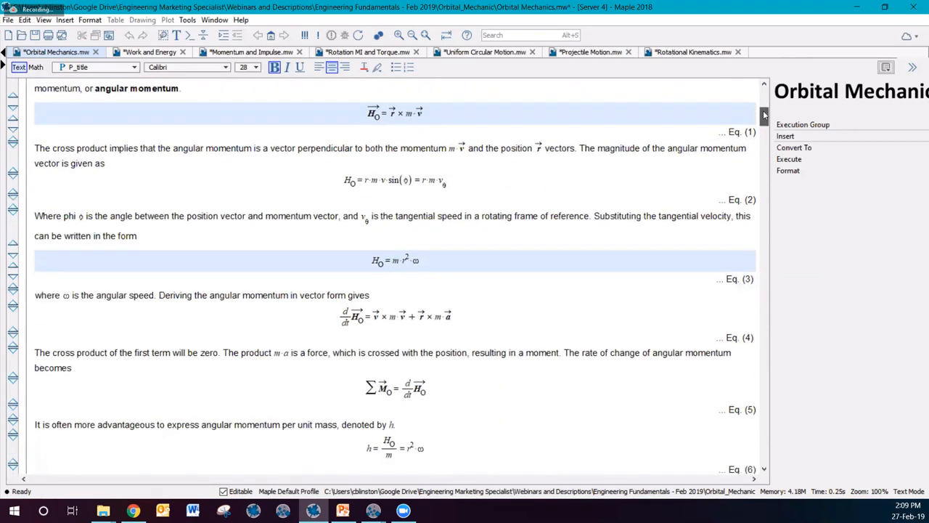
{"action": "scroll", "scroll_direction": "down", "scroll_amount": 3}
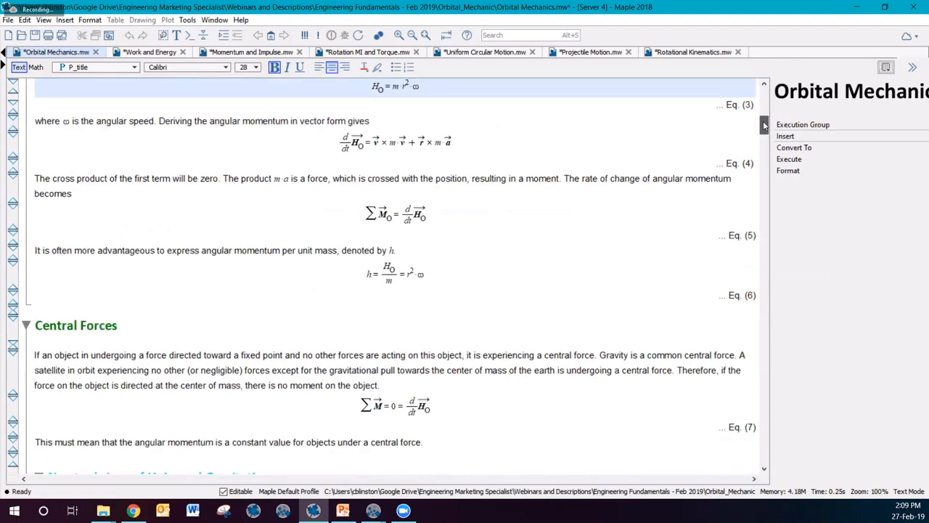
{"action": "scroll", "scroll_direction": "down", "scroll_amount": 3}
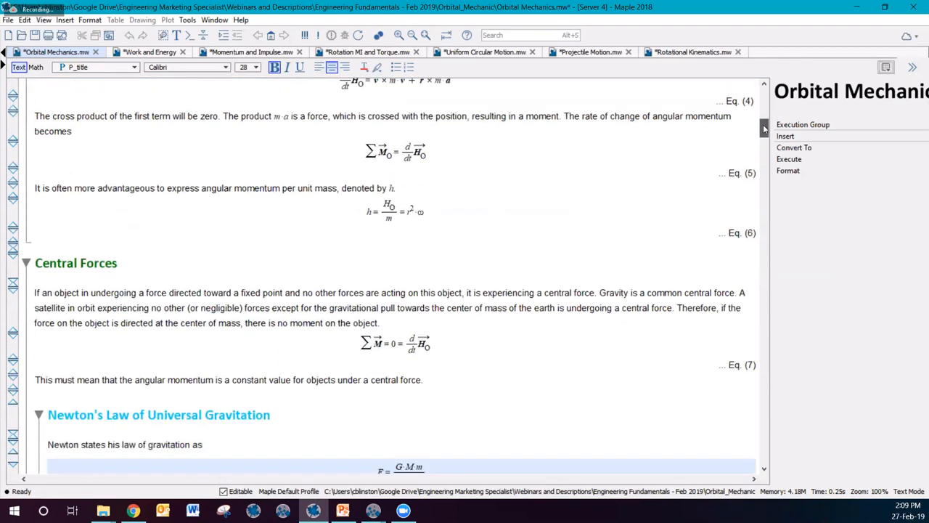
{"action": "scroll", "scroll_direction": "down", "scroll_amount": 3}
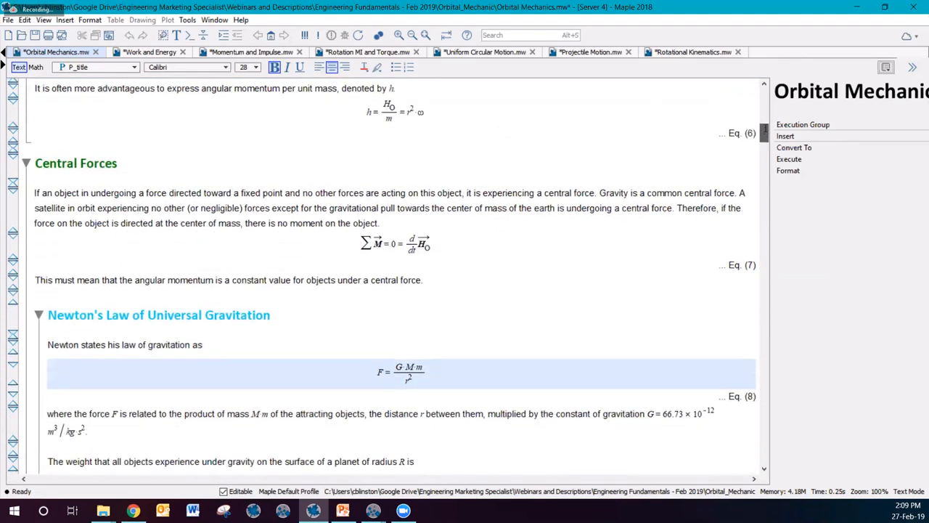
{"action": "scroll", "scroll_direction": "down", "scroll_amount": 3}
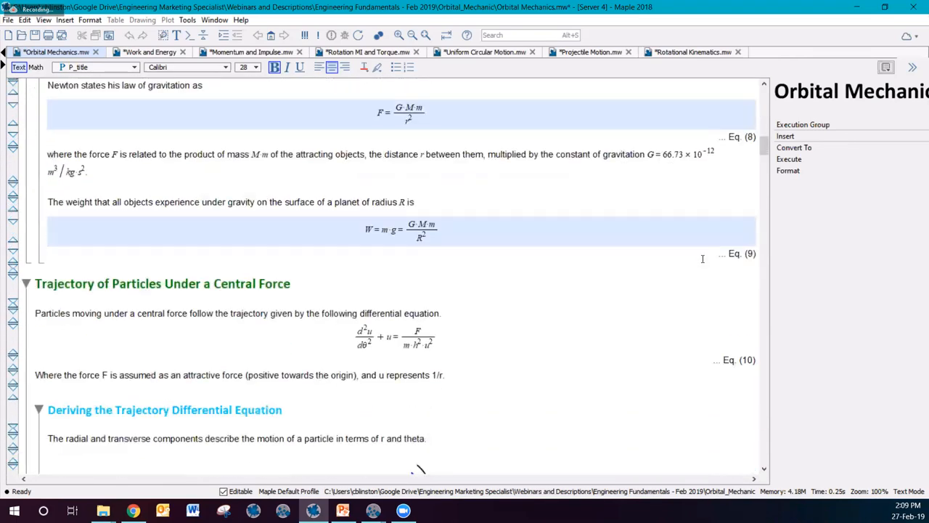
{"action": "scroll", "scroll_direction": "down", "scroll_amount": 3}
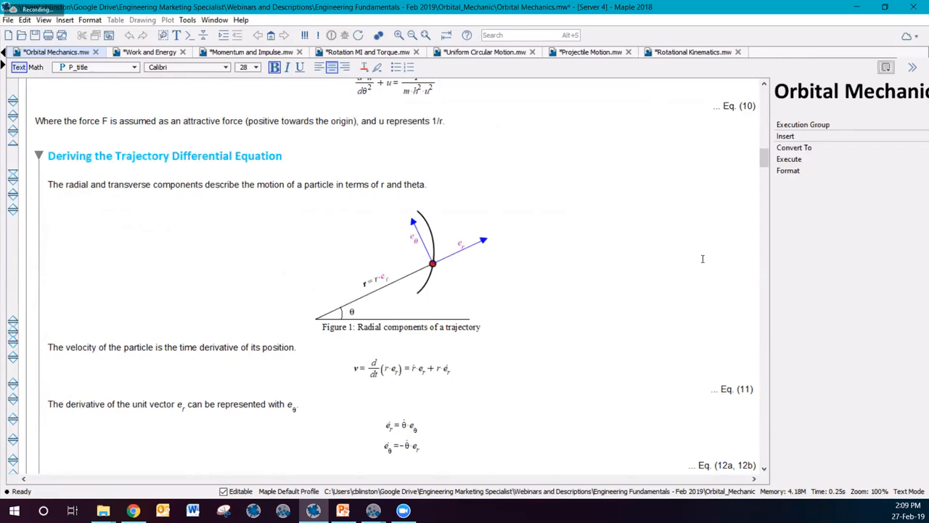
{"action": "scroll", "scroll_direction": "down", "scroll_amount": 3}
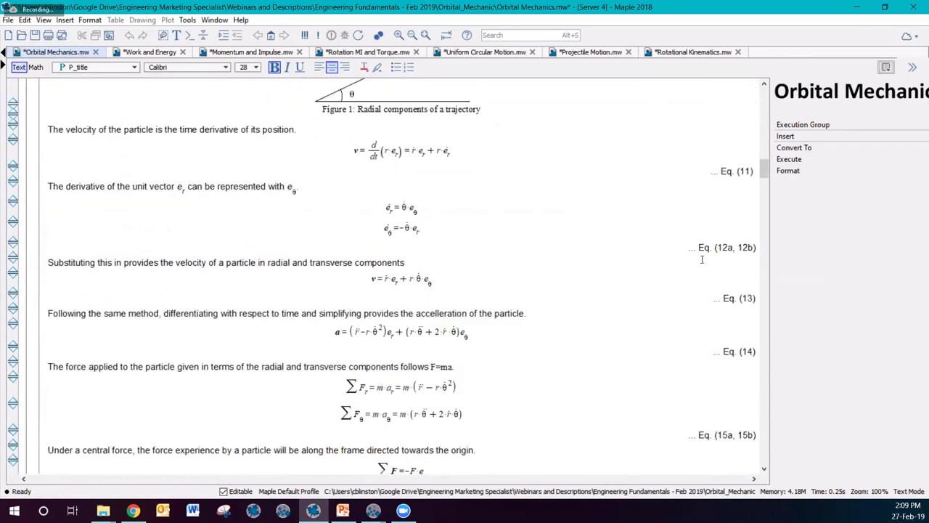
{"action": "scroll", "scroll_direction": "down", "scroll_amount": 3}
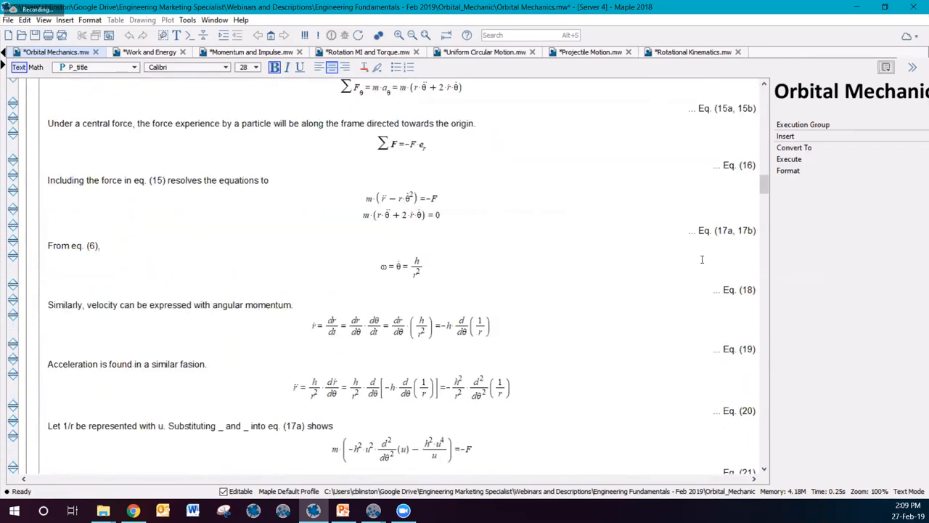
{"action": "scroll", "scroll_direction": "down", "scroll_amount": 3}
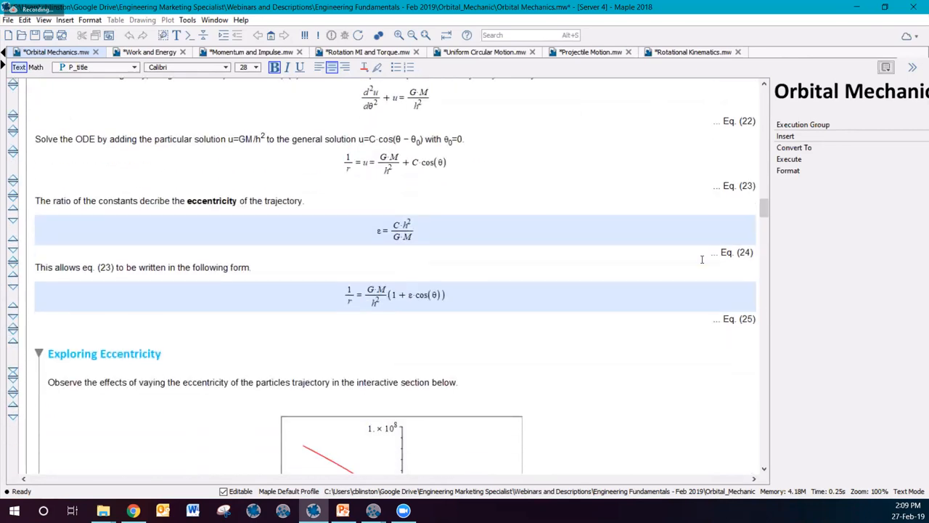
{"action": "scroll", "scroll_direction": "down", "scroll_amount": 3}
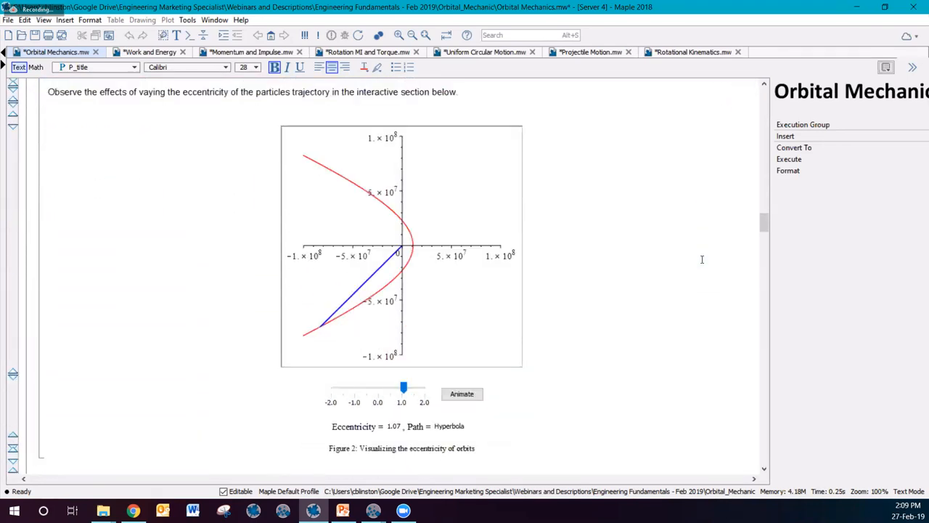
{"action": "scroll", "scroll_direction": "up", "scroll_amount": 3}
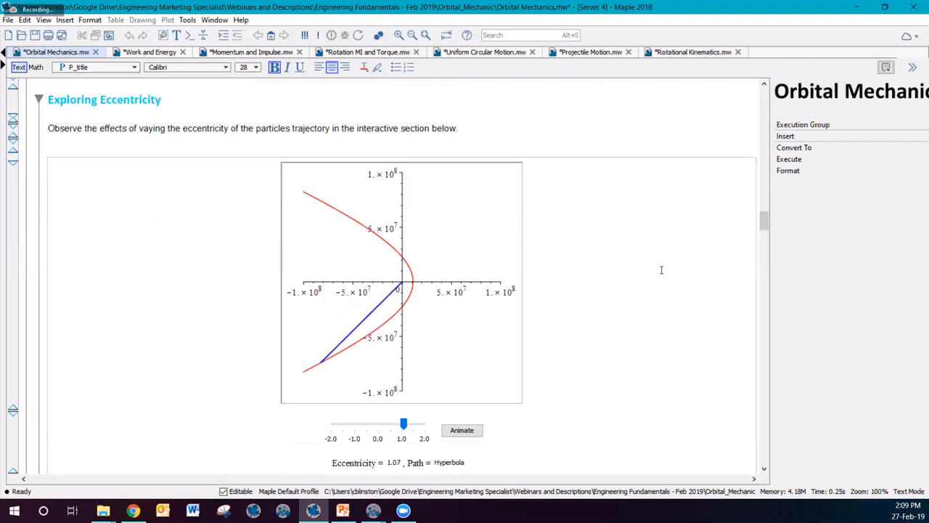
{"action": "mouse_move", "coordinate": [645, 269]}
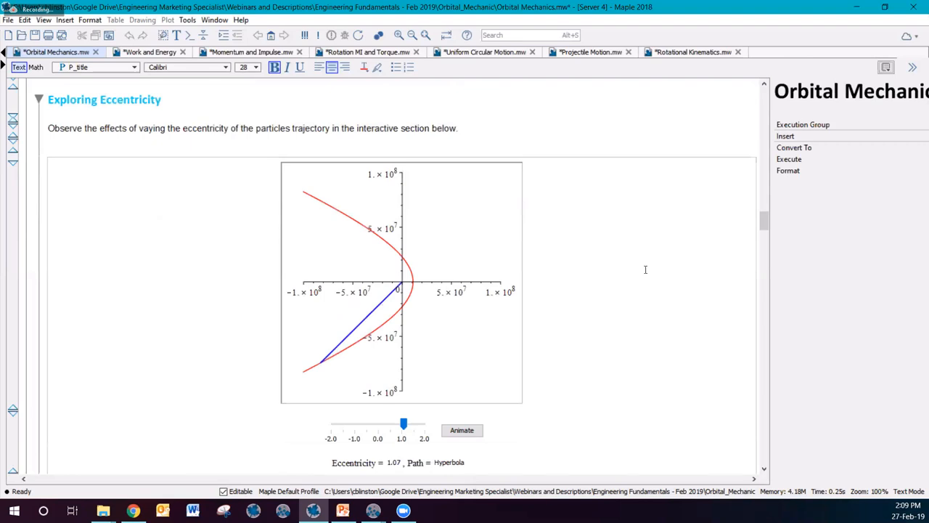
{"action": "mouse_move", "coordinate": [559, 276]}
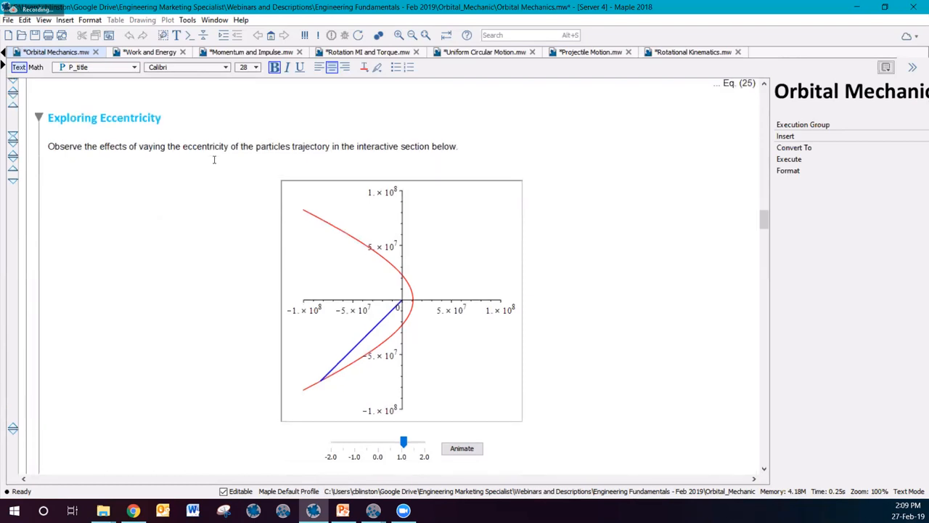
{"action": "scroll", "scroll_direction": "down", "scroll_amount": 3}
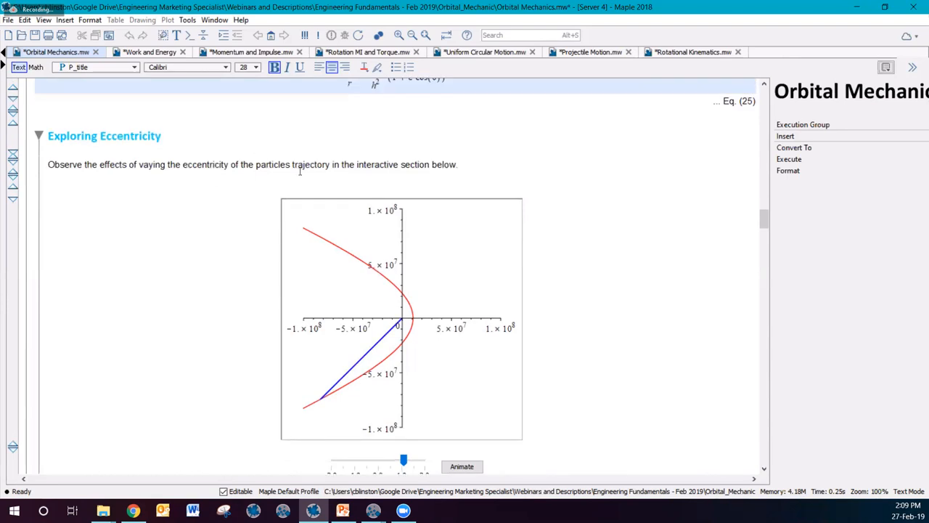
{"action": "scroll", "scroll_direction": "down", "scroll_amount": 3}
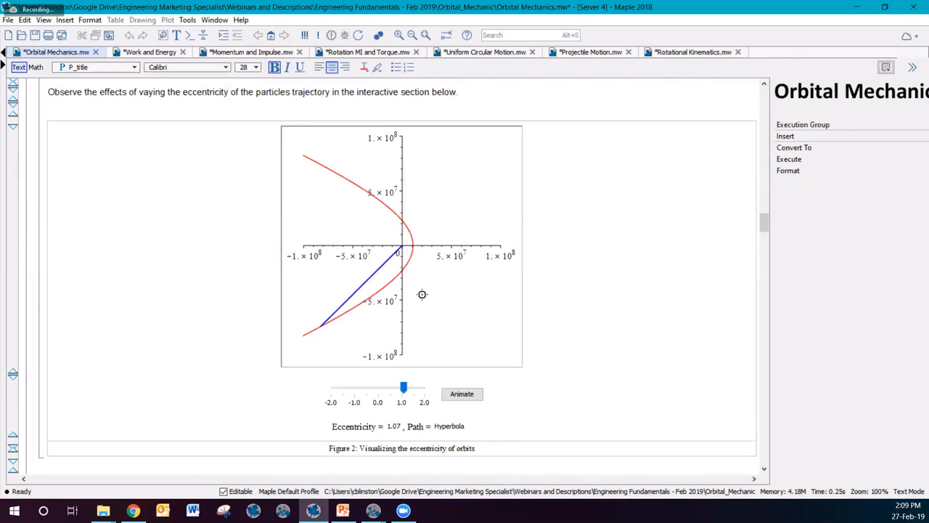
{"action": "mouse_move", "coordinate": [404, 279]}
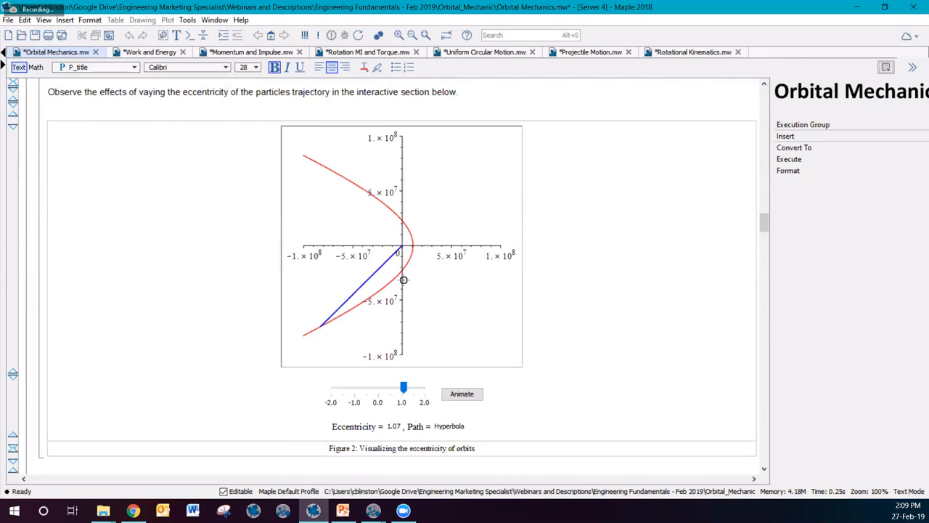
{"action": "mouse_move", "coordinate": [398, 393]}
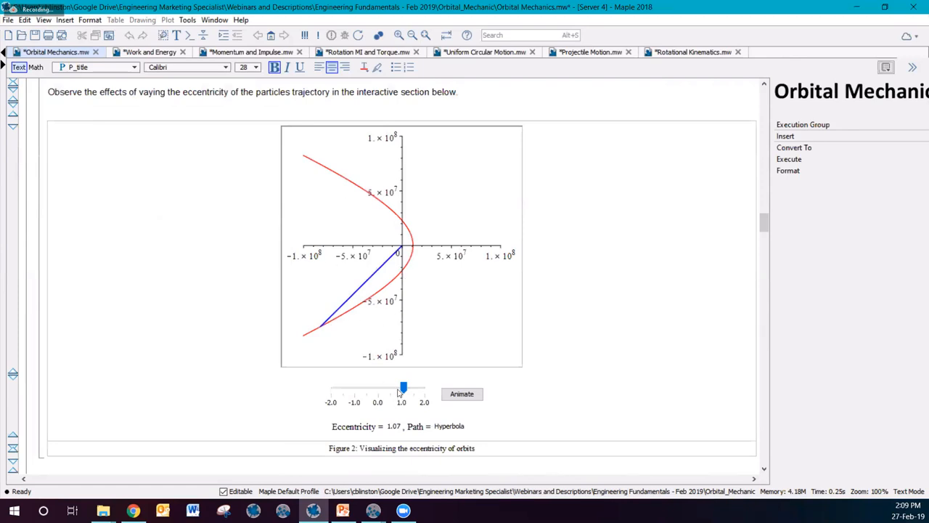
Lower the eccentricity slider to zero so the trajectory becomes a circular orbit.
{"action": "left_click", "coordinate": [400, 394]}
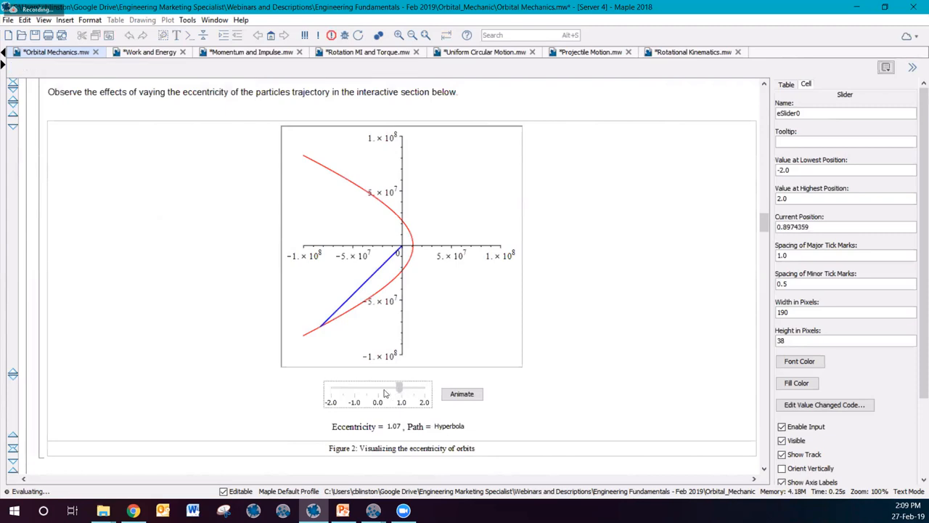
{"action": "left_click_drag", "start_coordinate": [398, 386], "coordinate": [391, 386]}
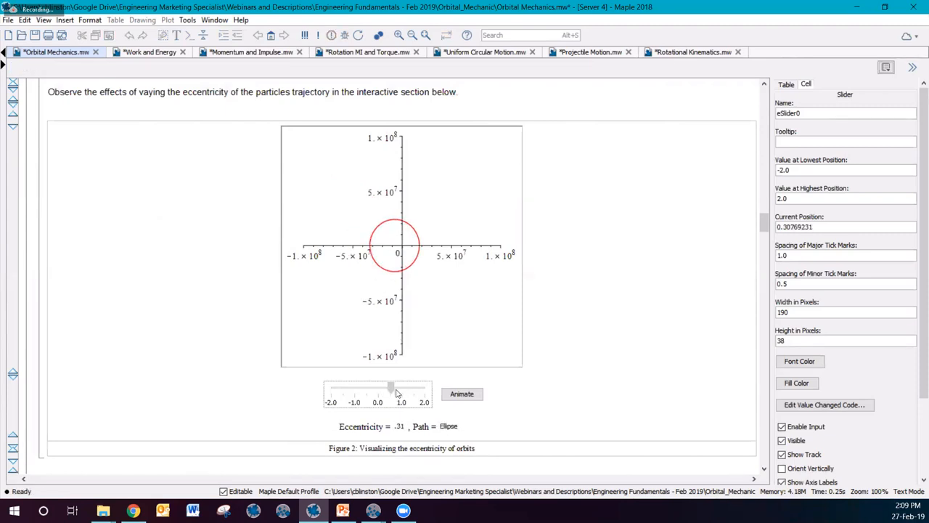
{"action": "left_click_drag", "start_coordinate": [390, 388], "coordinate": [375, 387]}
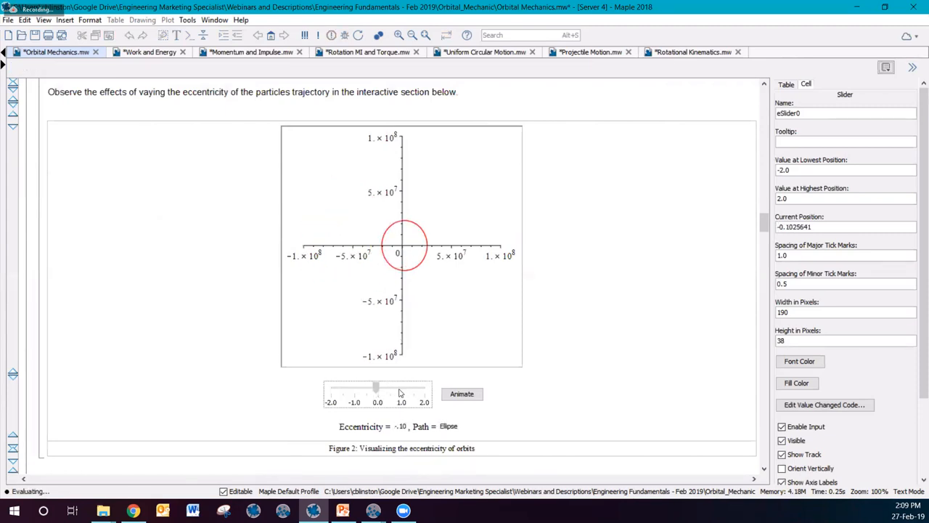
Animate the particle around the orbit, then raise the eccentricity to stretch the path open again.
{"action": "left_click", "coordinate": [462, 393]}
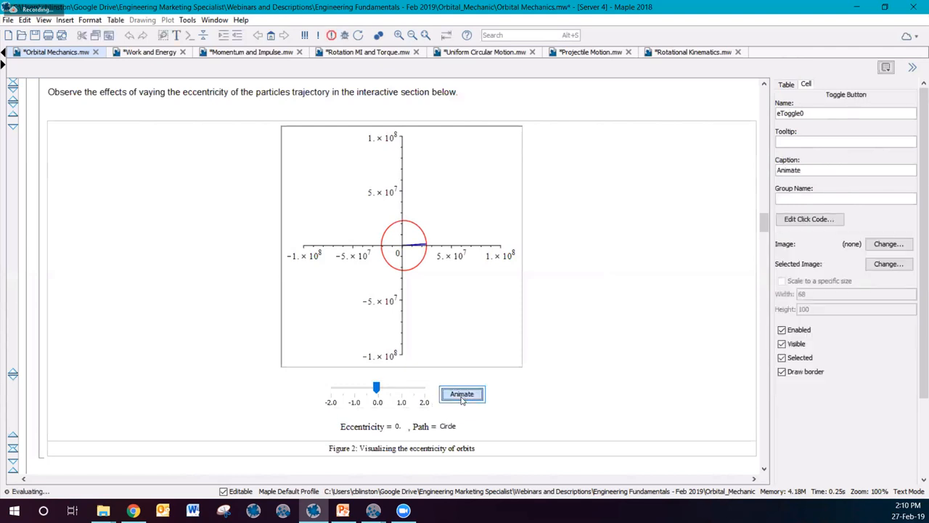
{"action": "left_click", "coordinate": [462, 394]}
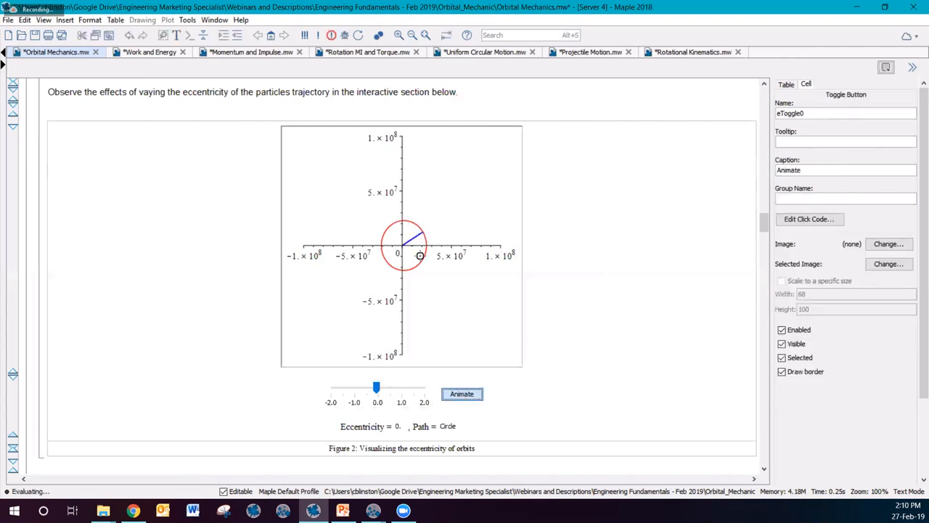
{"action": "left_click", "coordinate": [462, 393]}
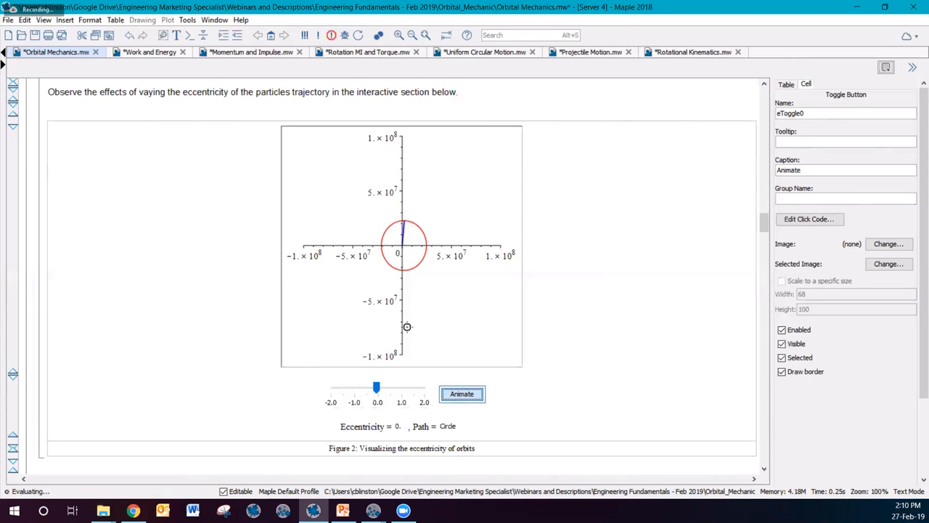
{"action": "left_click", "coordinate": [462, 394]}
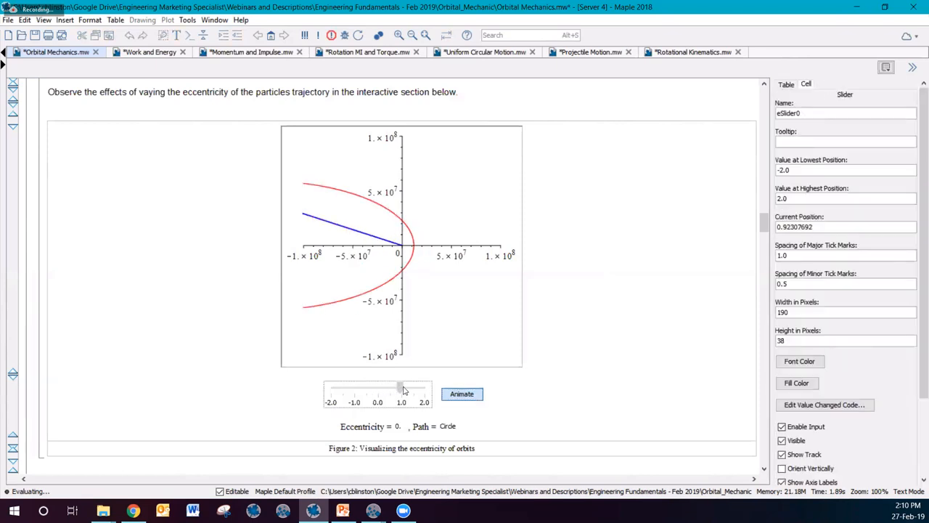
{"action": "left_click_drag", "start_coordinate": [398, 387], "coordinate": [404, 386]}
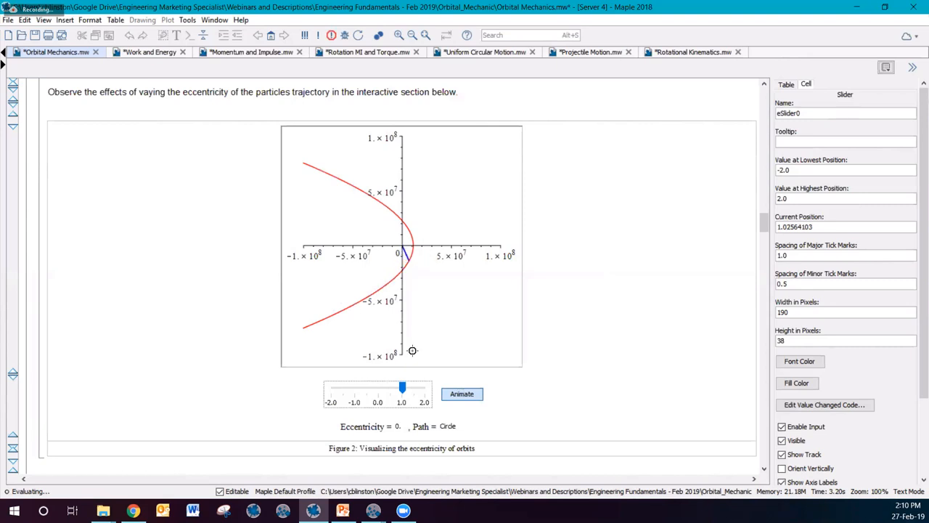
{"action": "mouse_move", "coordinate": [699, 253]}
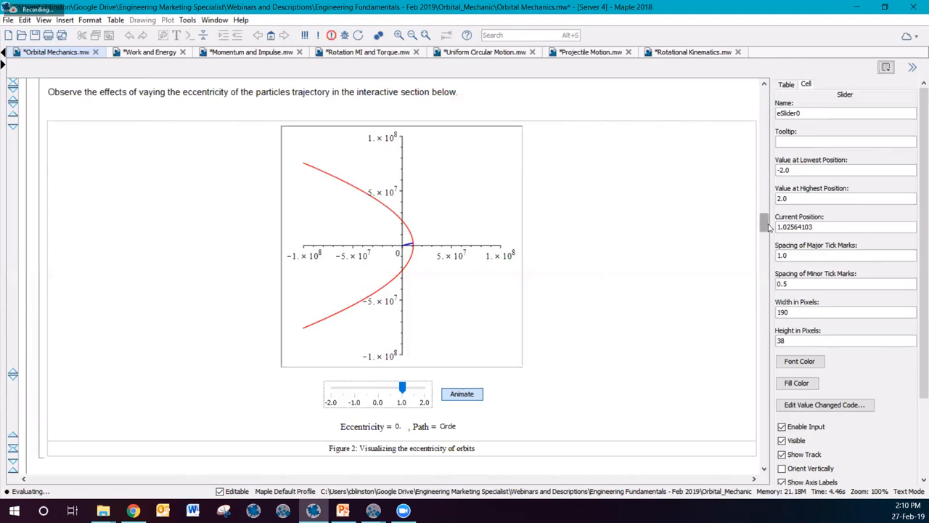
Scroll past the ellipse properties and Kepler's laws sections to Example 1: Maximum Altitude.
{"action": "scroll", "scroll_direction": "down", "scroll_amount": 3}
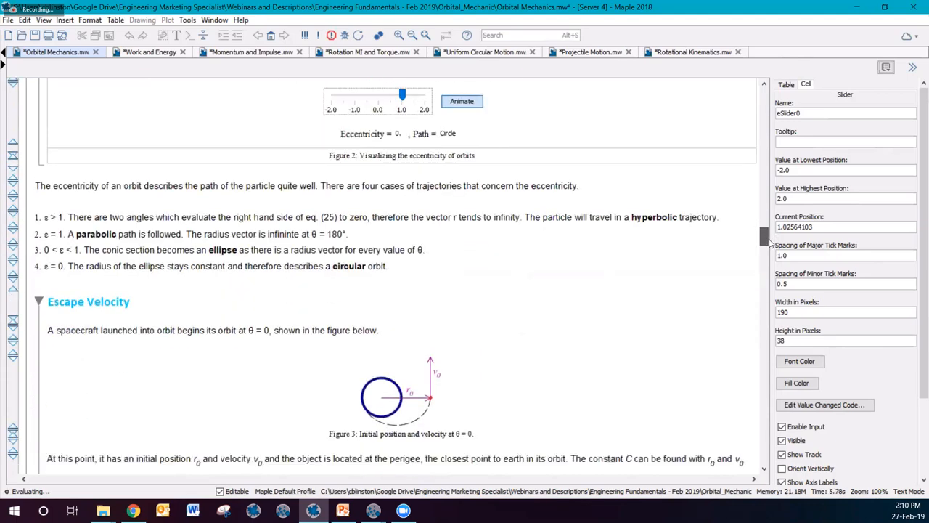
{"action": "scroll", "scroll_direction": "down", "scroll_amount": 3}
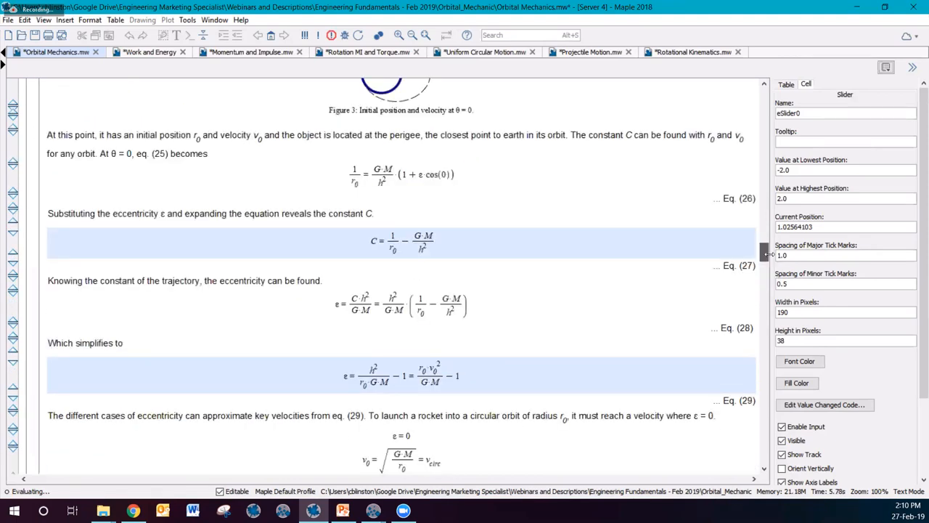
{"action": "scroll", "scroll_direction": "down", "scroll_amount": 3}
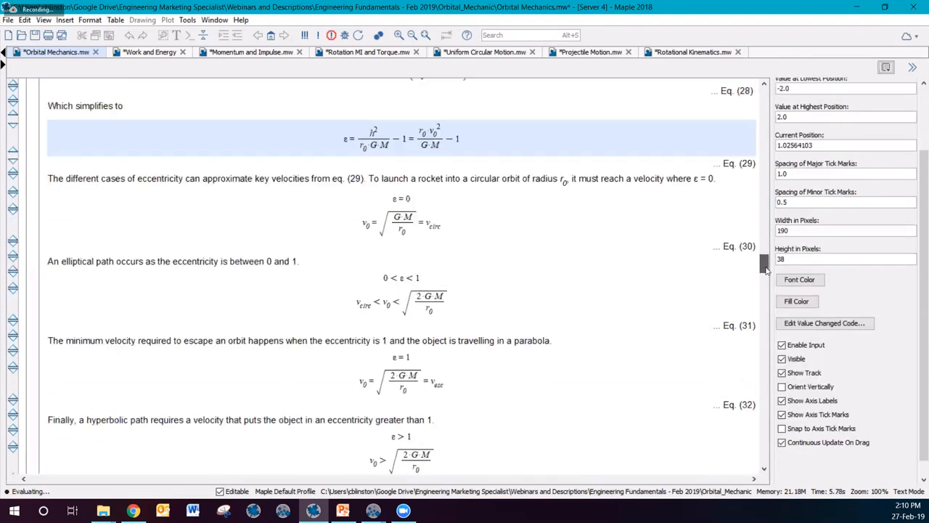
{"action": "scroll", "scroll_direction": "down", "scroll_amount": 3}
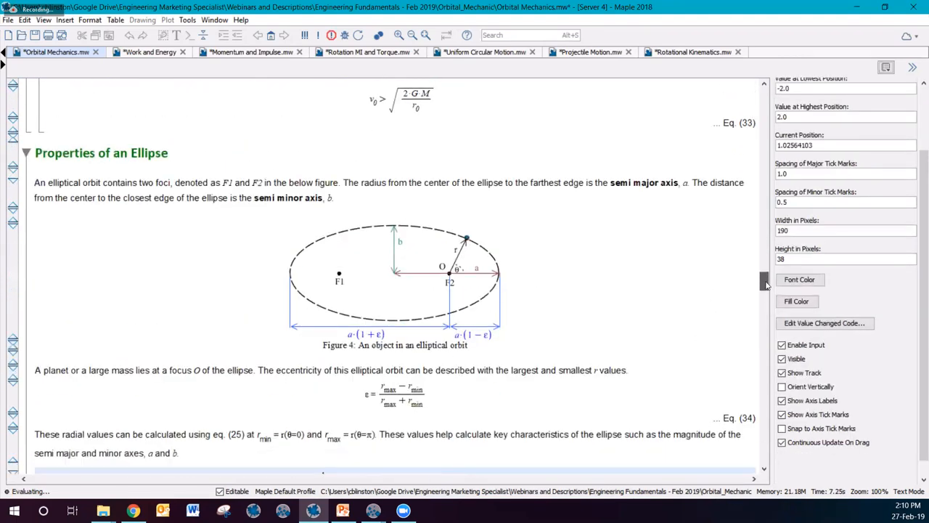
{"action": "scroll", "scroll_direction": "down", "scroll_amount": 3}
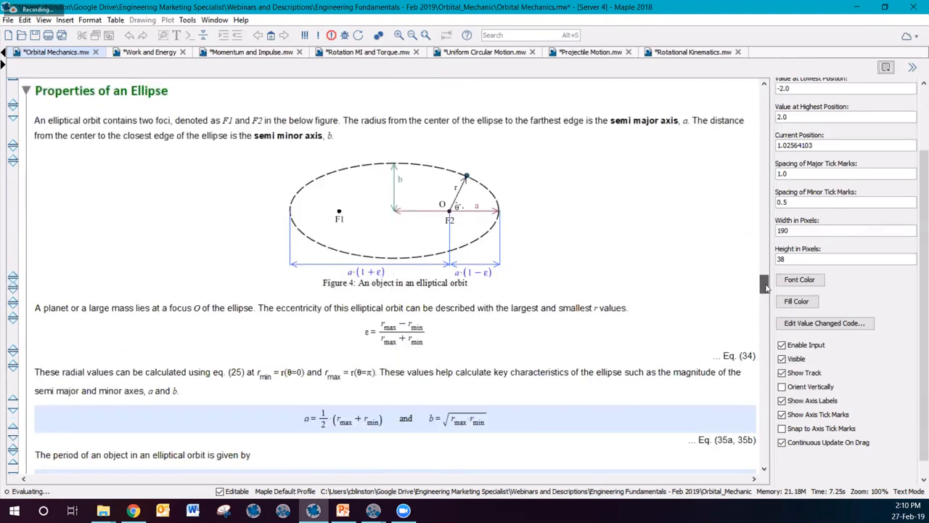
{"action": "scroll", "scroll_direction": "down", "scroll_amount": 3}
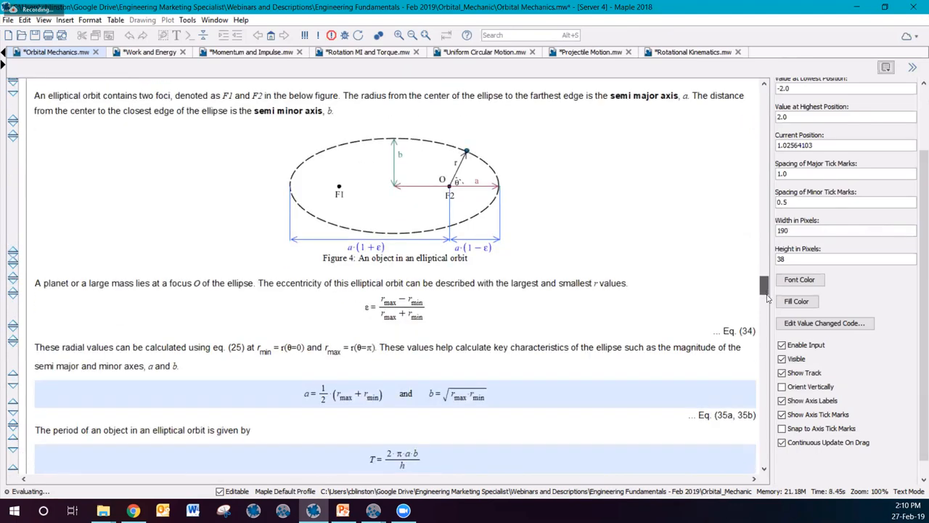
{"action": "scroll", "scroll_direction": "down", "scroll_amount": 3}
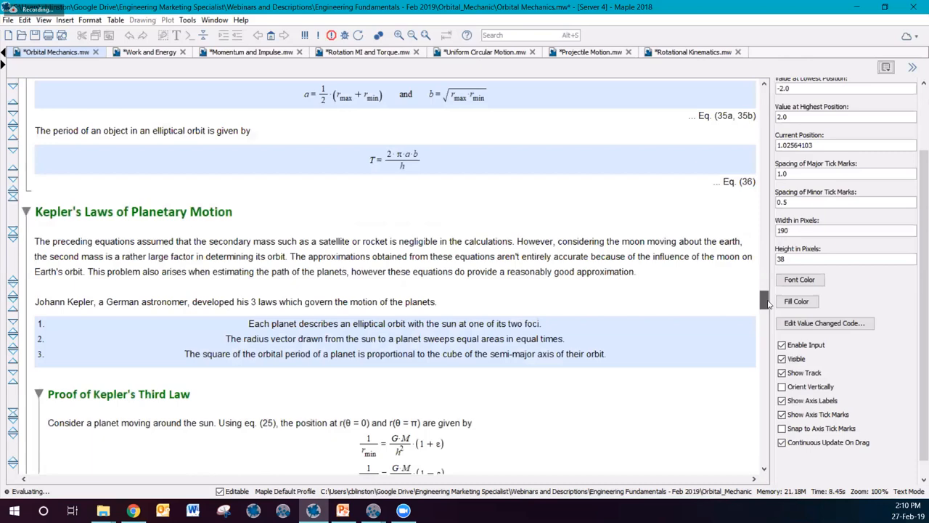
{"action": "scroll", "scroll_direction": "down", "scroll_amount": 3}
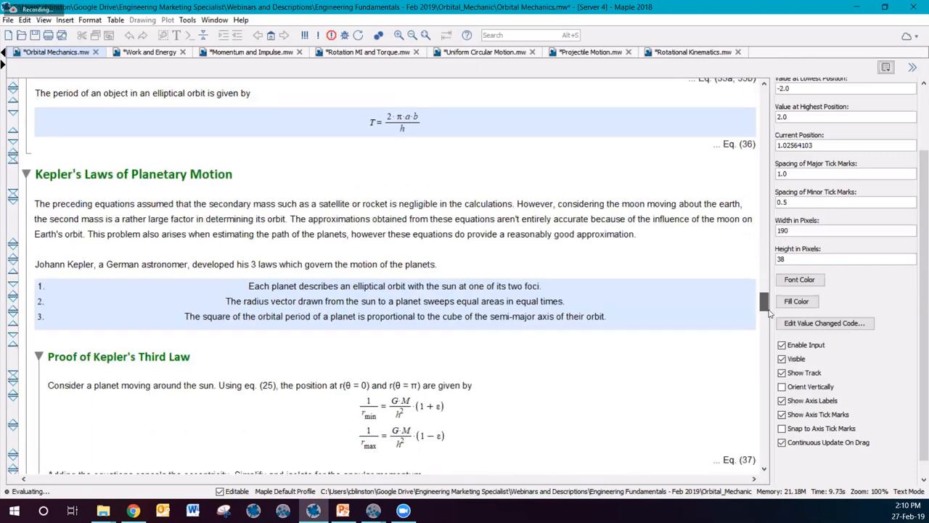
{"action": "scroll", "scroll_direction": "down", "scroll_amount": 3}
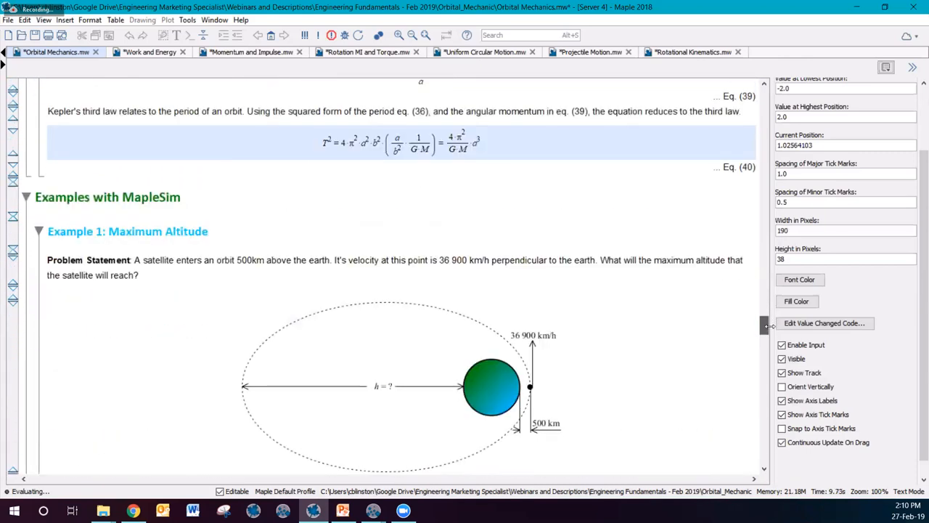
{"action": "scroll", "scroll_direction": "down", "scroll_amount": 3}
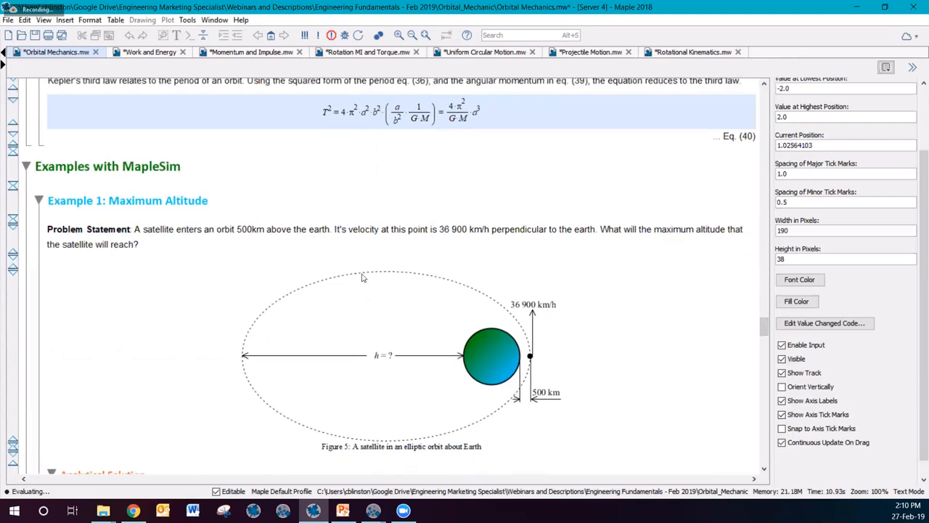
{"action": "scroll", "scroll_direction": "down", "scroll_amount": 3}
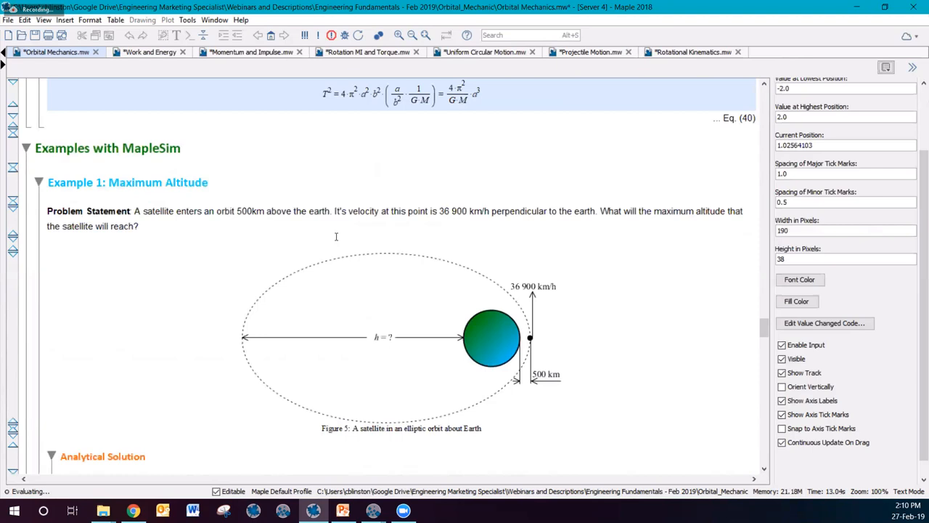
{"action": "scroll", "scroll_direction": "down", "scroll_amount": 3}
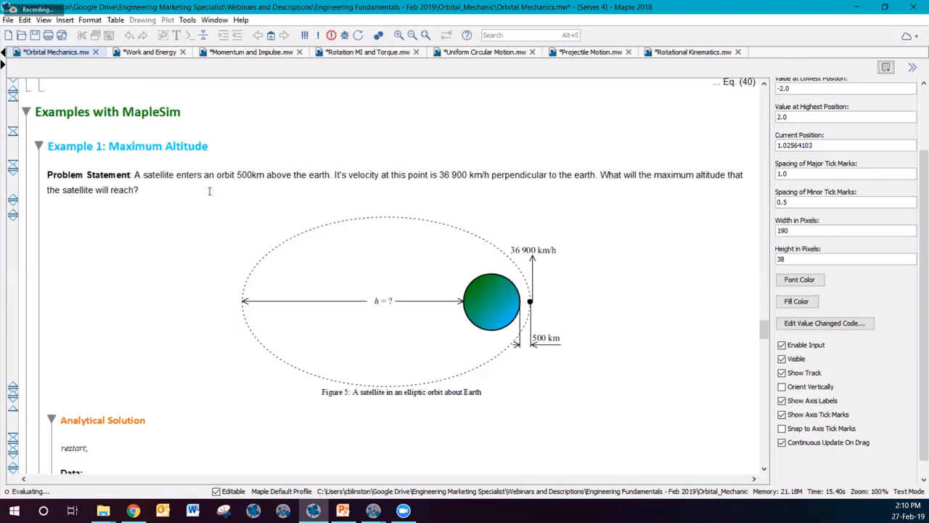
{"action": "mouse_move", "coordinate": [473, 184]}
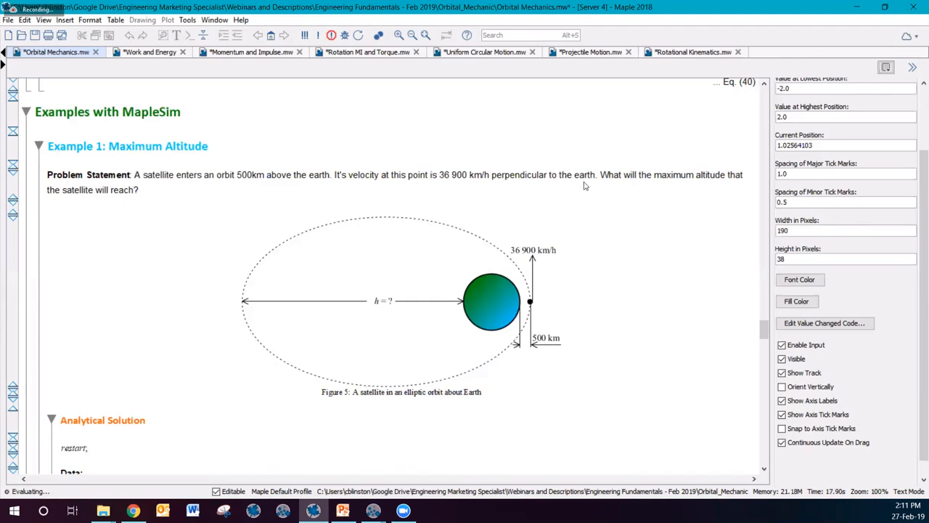
Scroll through the Analytical Solution past the 59,553 km result into the MapleSim Solution parameter steps.
{"action": "scroll", "scroll_direction": "down", "scroll_amount": 3}
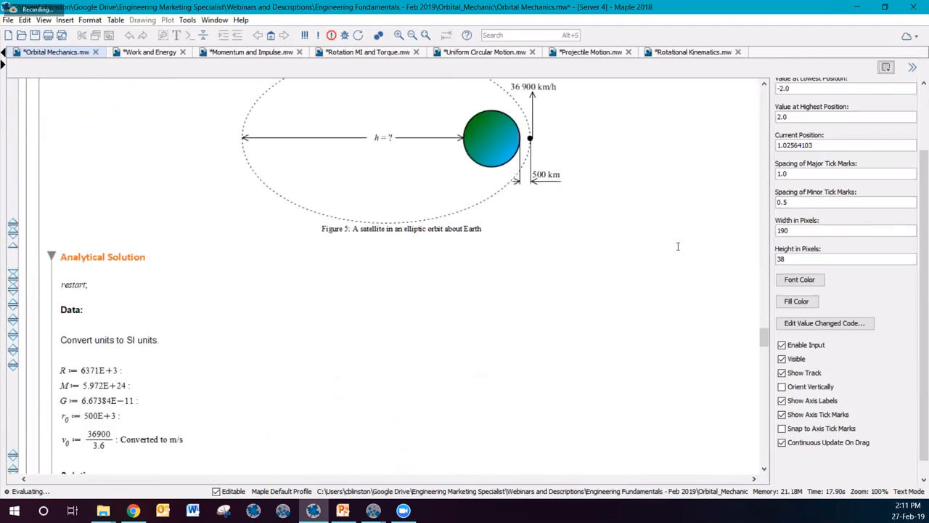
{"action": "scroll", "scroll_direction": "down", "scroll_amount": 3}
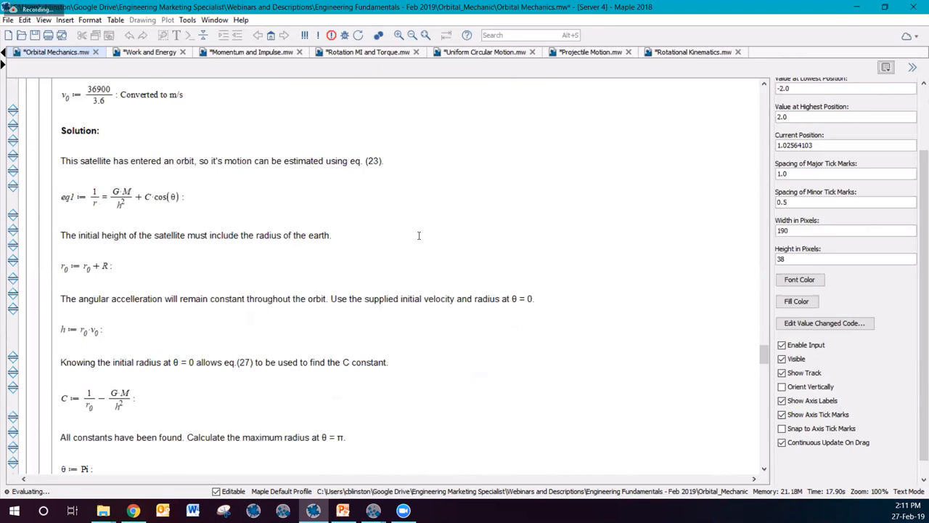
{"action": "scroll", "scroll_direction": "down", "scroll_amount": 3}
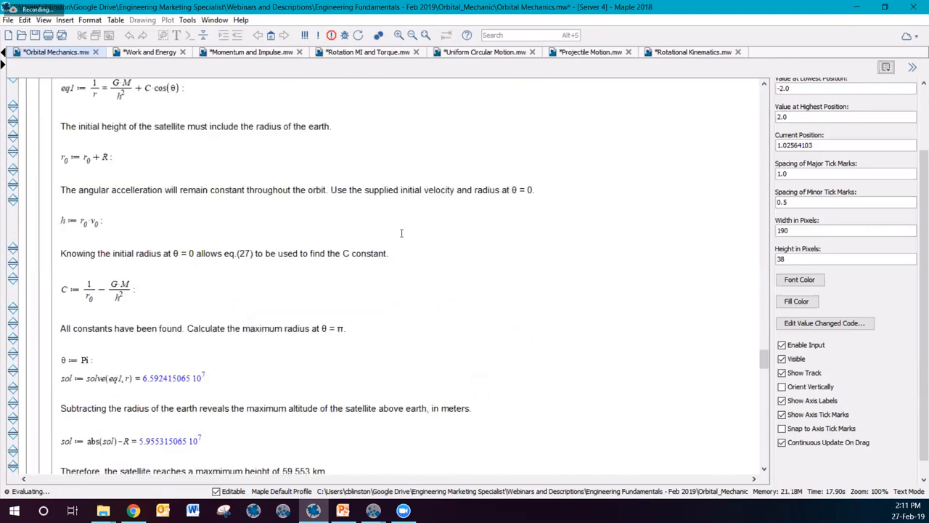
{"action": "scroll", "scroll_direction": "down", "scroll_amount": 3}
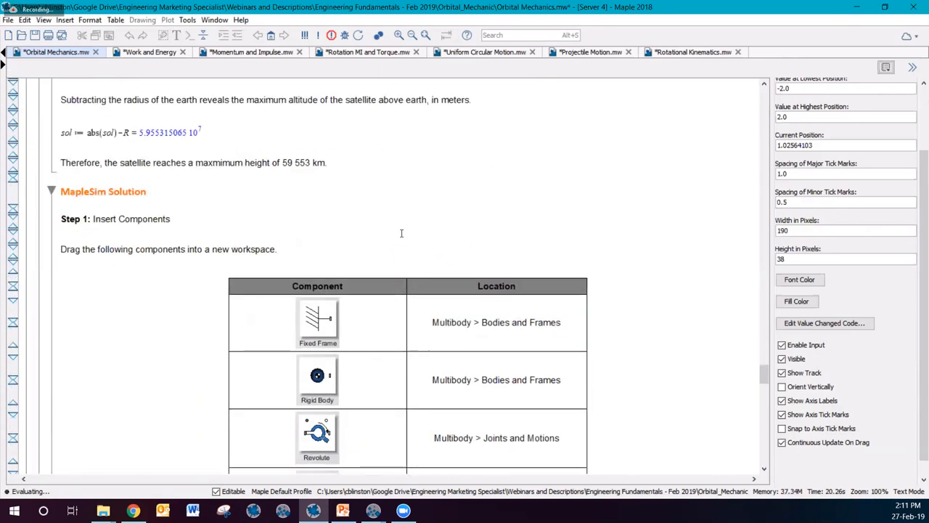
{"action": "scroll", "scroll_direction": "down", "scroll_amount": 3}
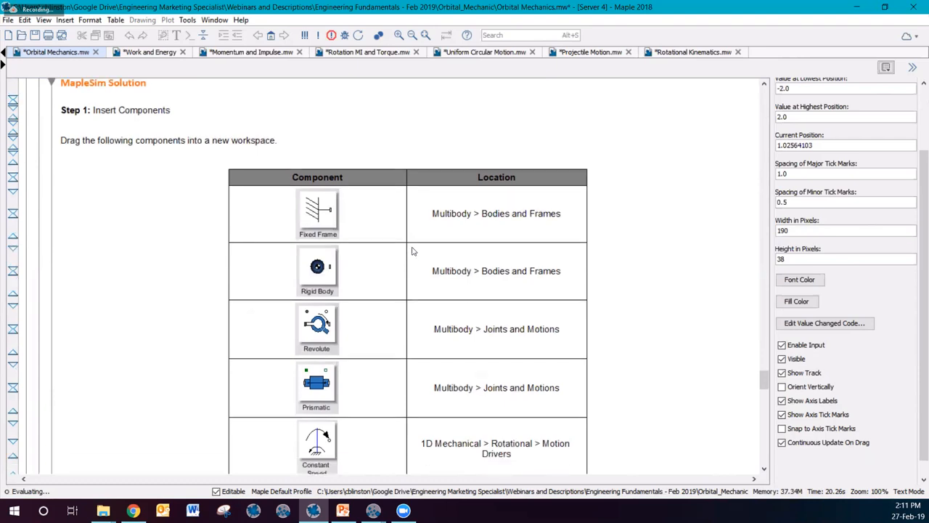
{"action": "scroll", "scroll_direction": "down", "scroll_amount": 3}
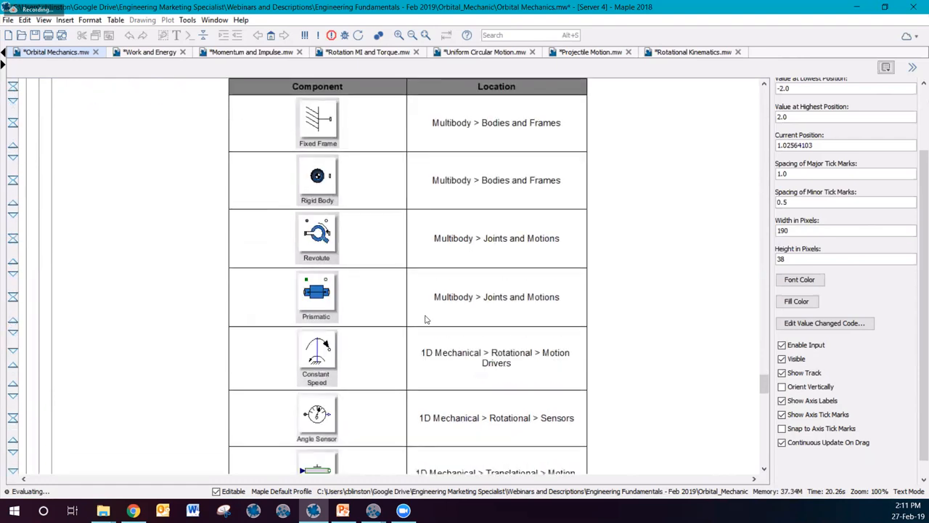
{"action": "scroll", "scroll_direction": "down", "scroll_amount": 3}
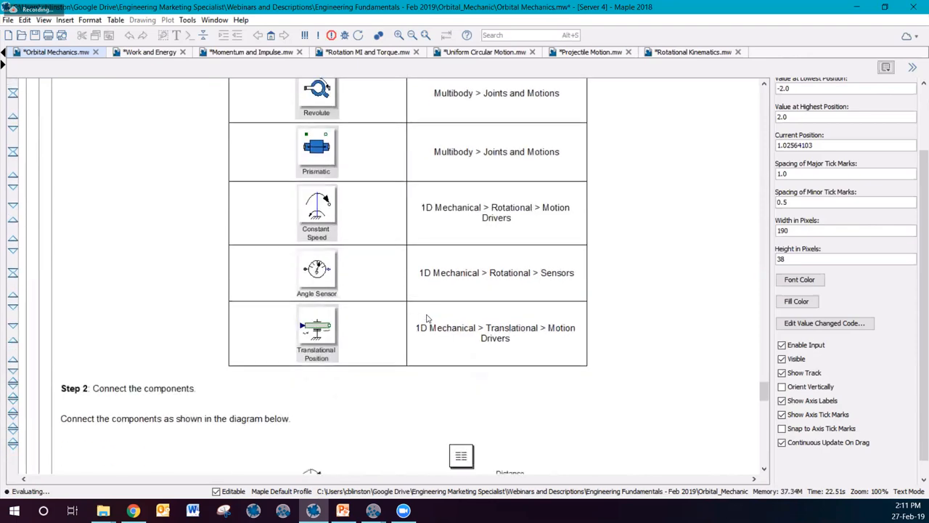
{"action": "scroll", "scroll_direction": "down", "scroll_amount": 3}
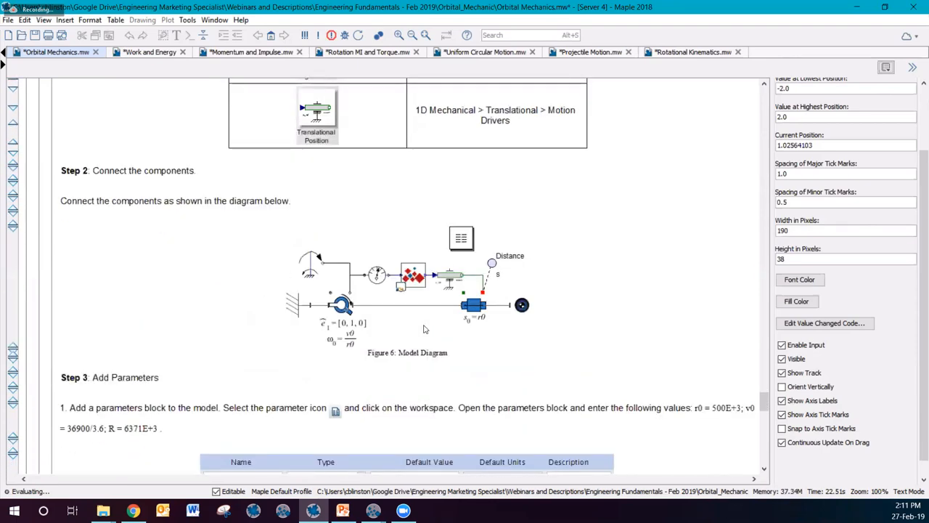
{"action": "scroll", "scroll_direction": "down", "scroll_amount": 3}
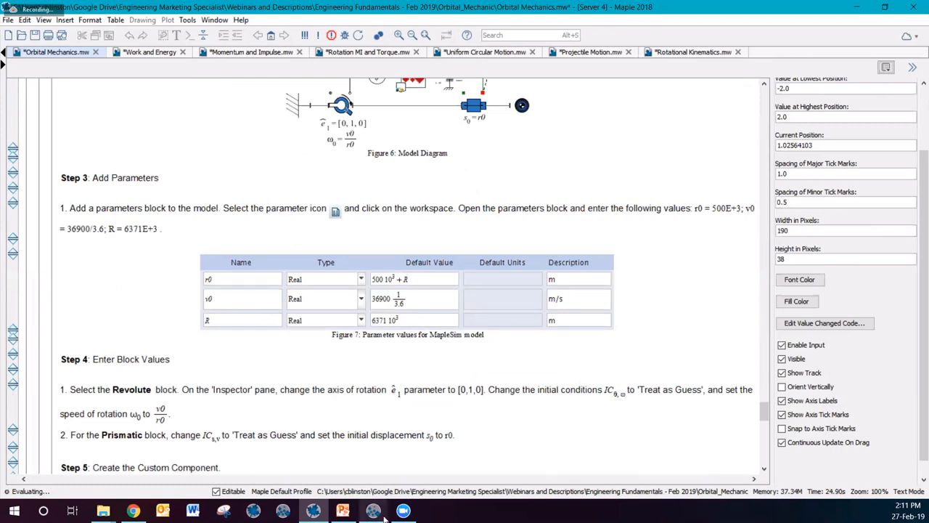
{"action": "mouse_move", "coordinate": [372, 511]}
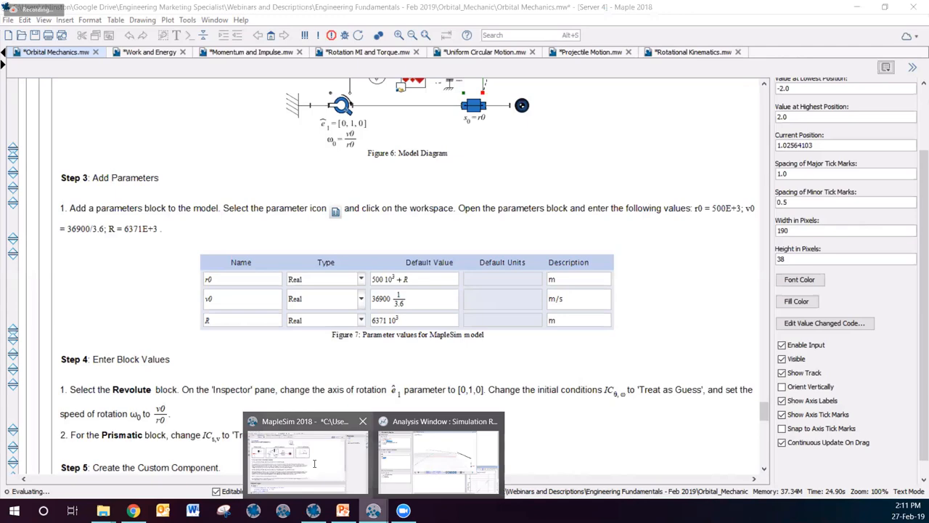
Switch to MapleSim and bring up the Orbital Mechanics satellite model to run its simulation.
{"action": "left_click", "coordinate": [306, 457]}
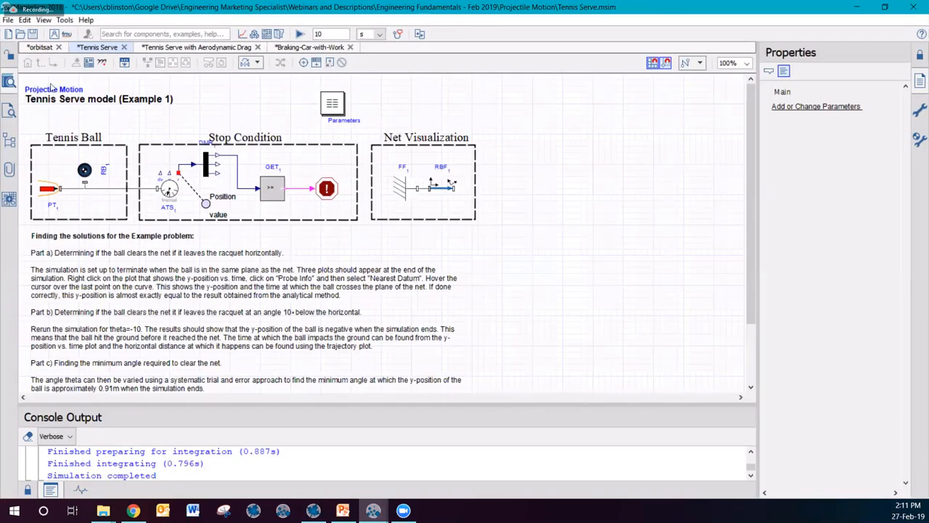
{"action": "left_click", "coordinate": [40, 47]}
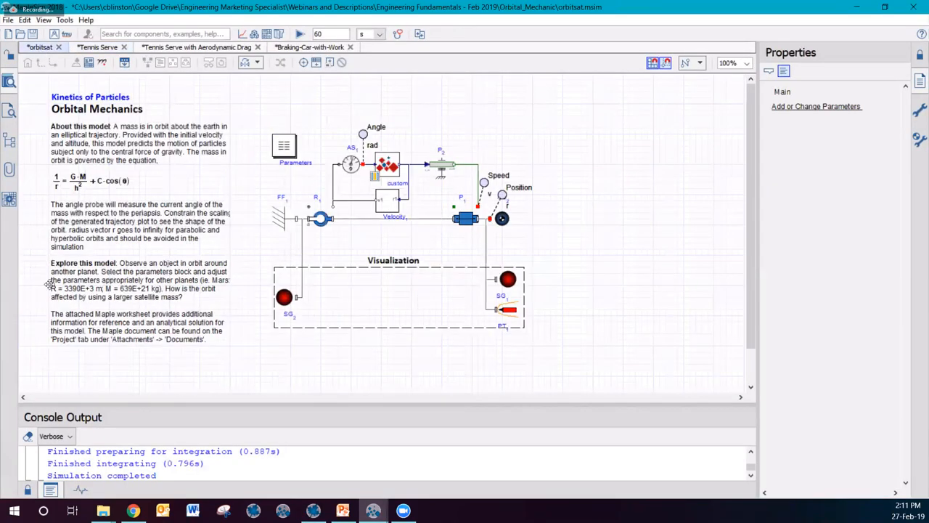
{"action": "mouse_move", "coordinate": [286, 198]}
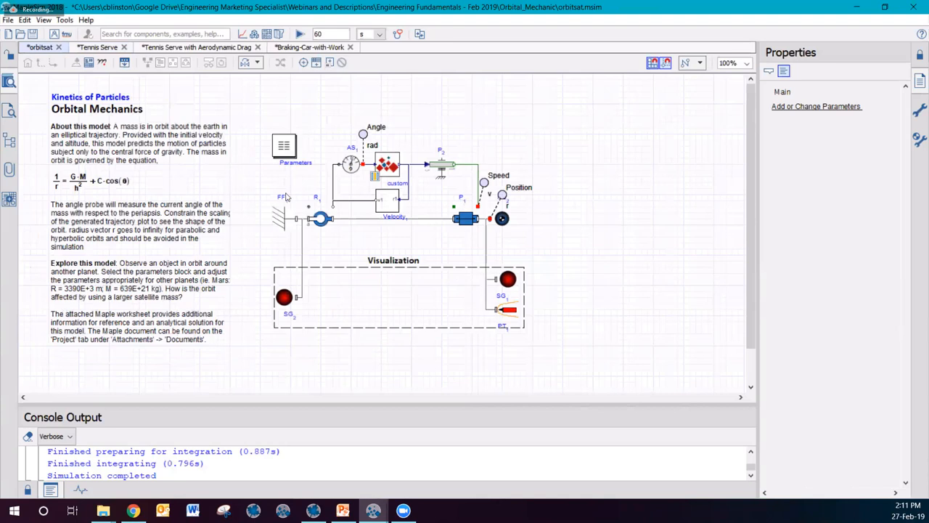
{"action": "mouse_move", "coordinate": [511, 299]}
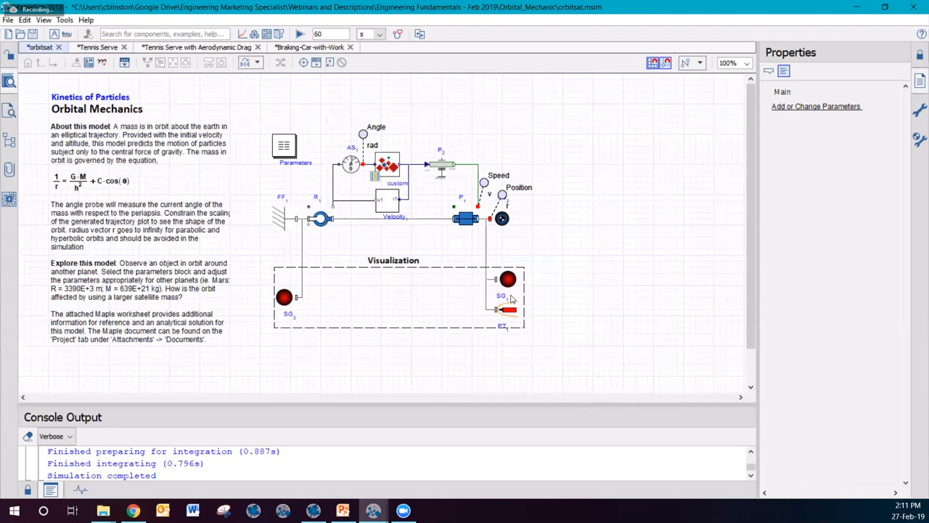
{"action": "mouse_move", "coordinate": [17, 116]}
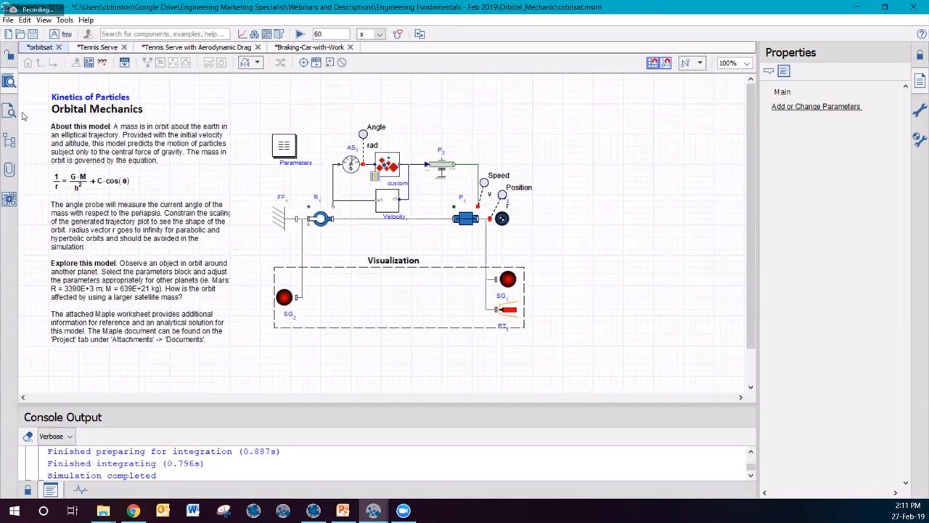
{"action": "mouse_move", "coordinate": [35, 113]}
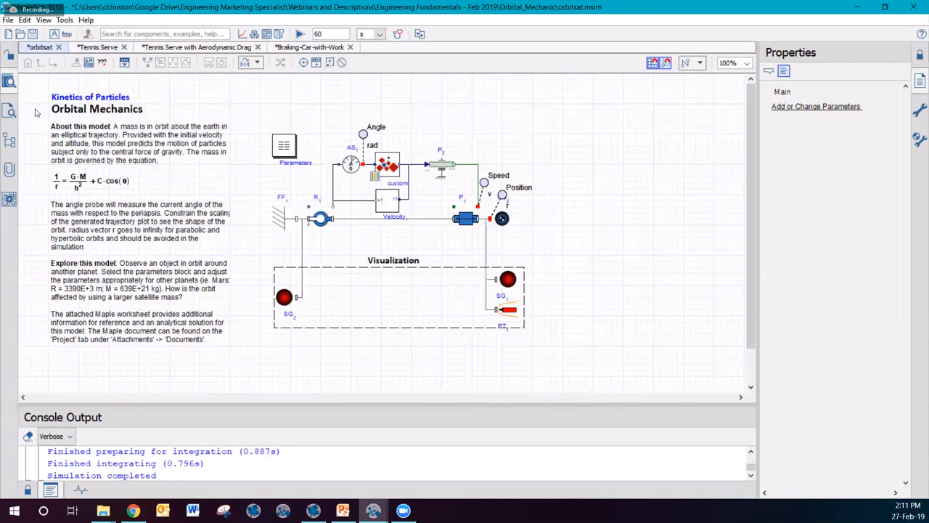
{"action": "mouse_move", "coordinate": [49, 116]}
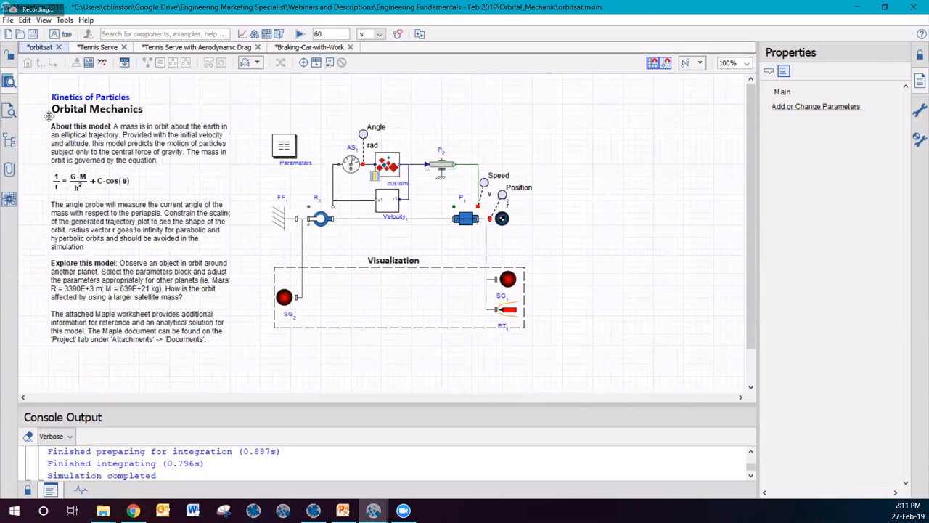
{"action": "mouse_move", "coordinate": [70, 202]}
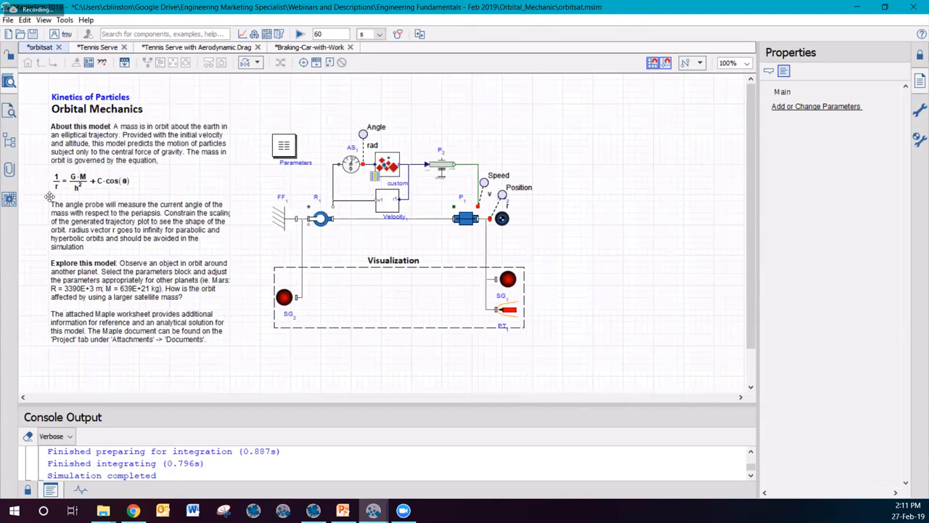
{"action": "mouse_move", "coordinate": [124, 195]}
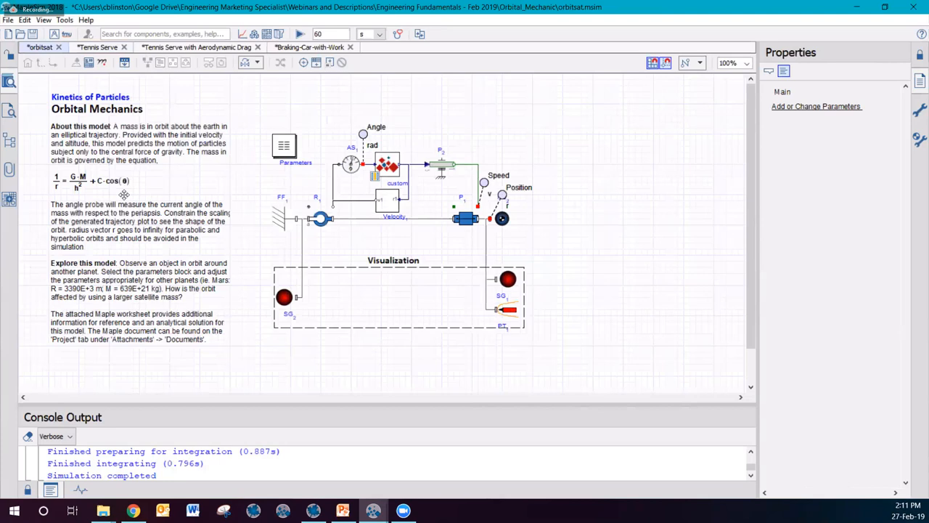
{"action": "mouse_move", "coordinate": [240, 119]}
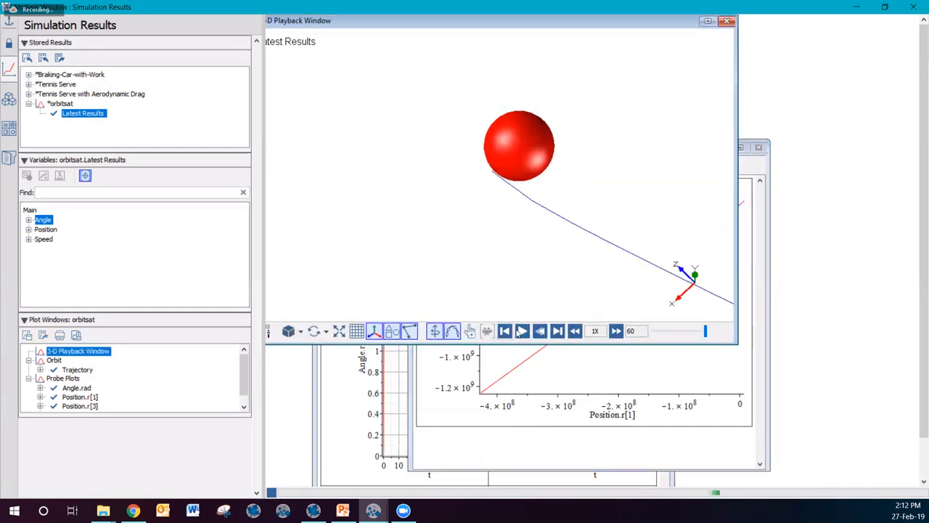
Watch the 3-D playback, then bring the orbit trajectory plot and the probe plots forward.
{"action": "left_click", "coordinate": [523, 332]}
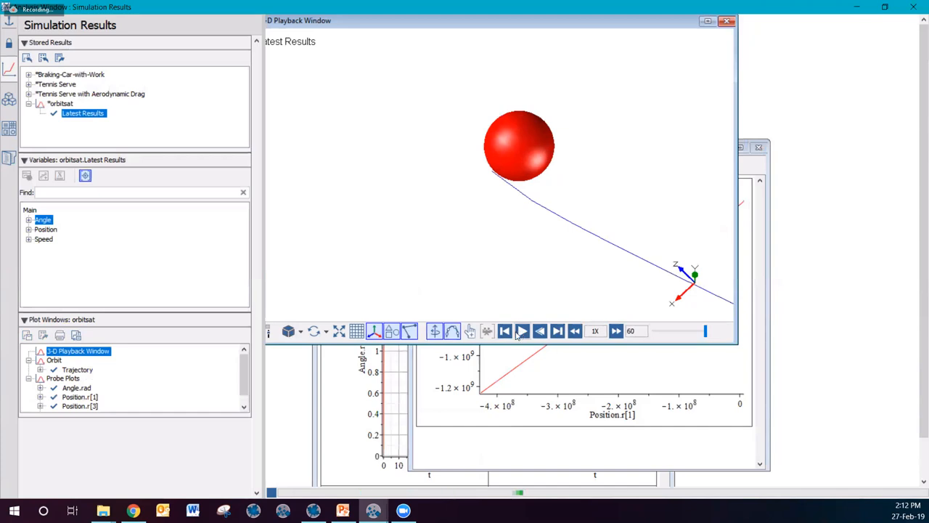
{"action": "left_click", "coordinate": [523, 331]}
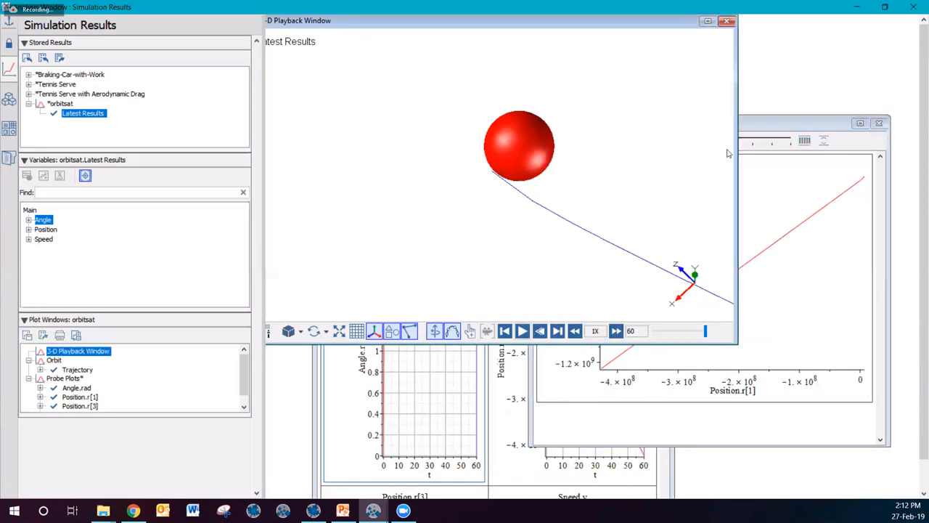
{"action": "left_click", "coordinate": [55, 360]}
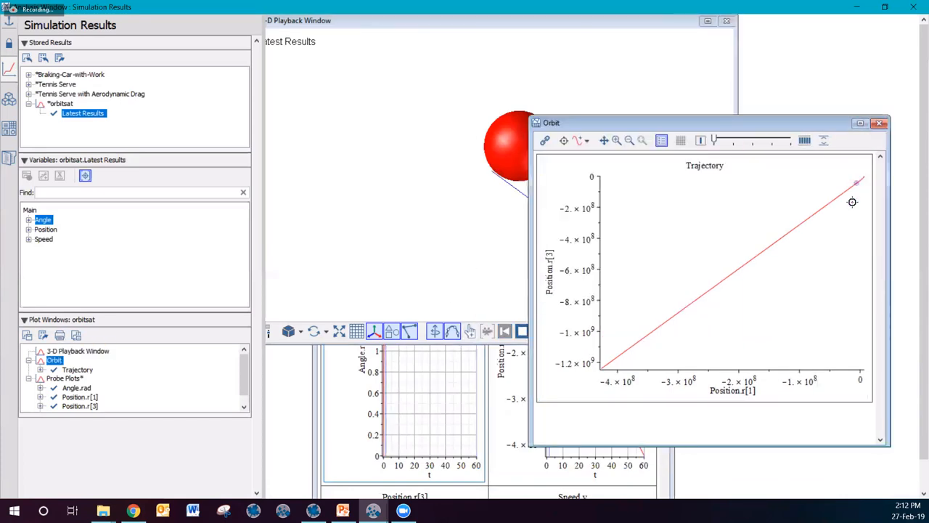
{"action": "mouse_move", "coordinate": [834, 189]}
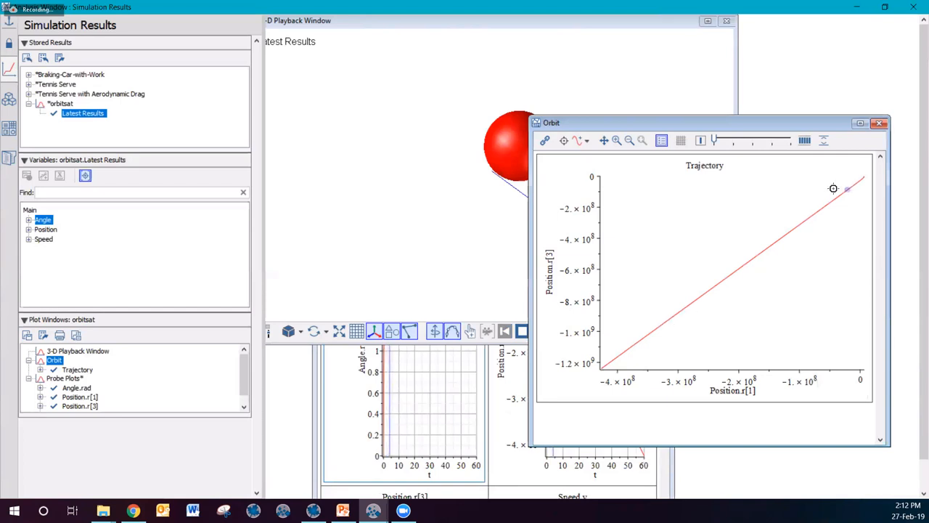
{"action": "mouse_move", "coordinate": [424, 385]}
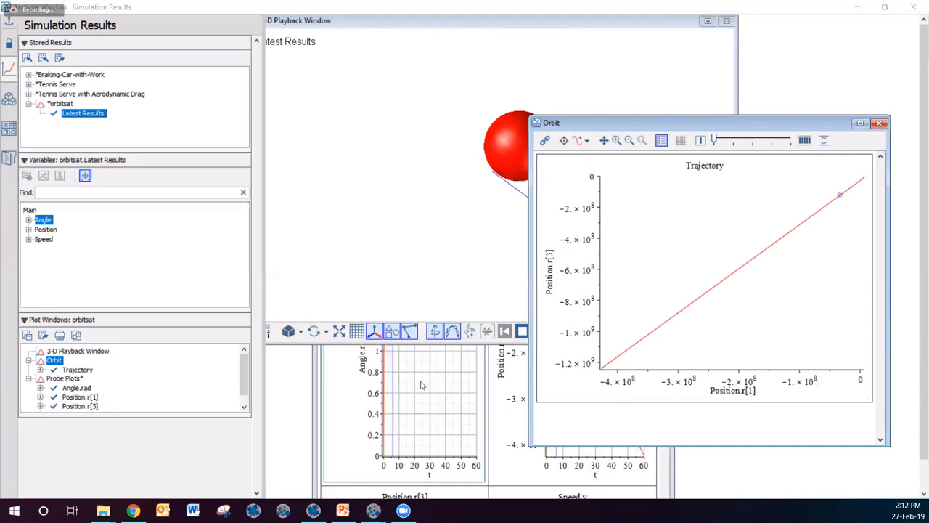
{"action": "left_click", "coordinate": [64, 377]}
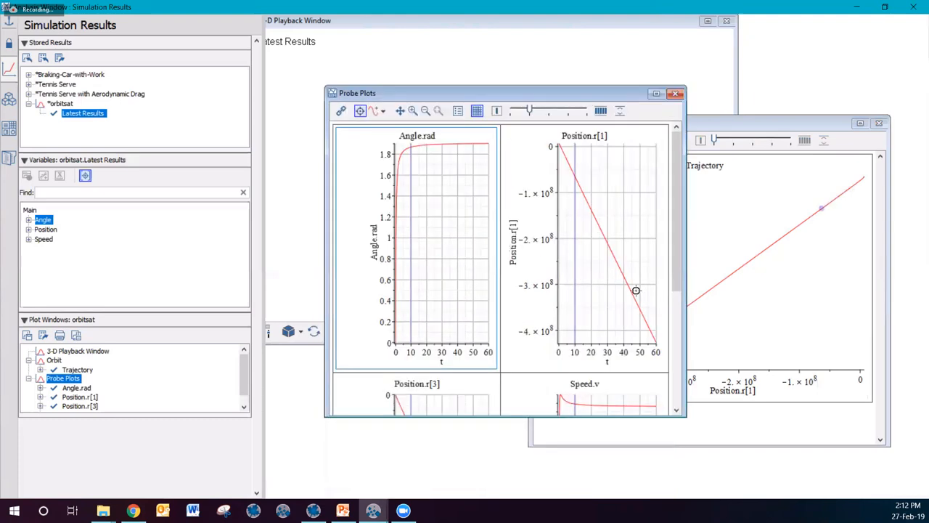
Scroll the probe plots of angle, position components and speed within the results area.
{"action": "scroll", "scroll_direction": "down", "scroll_amount": 3}
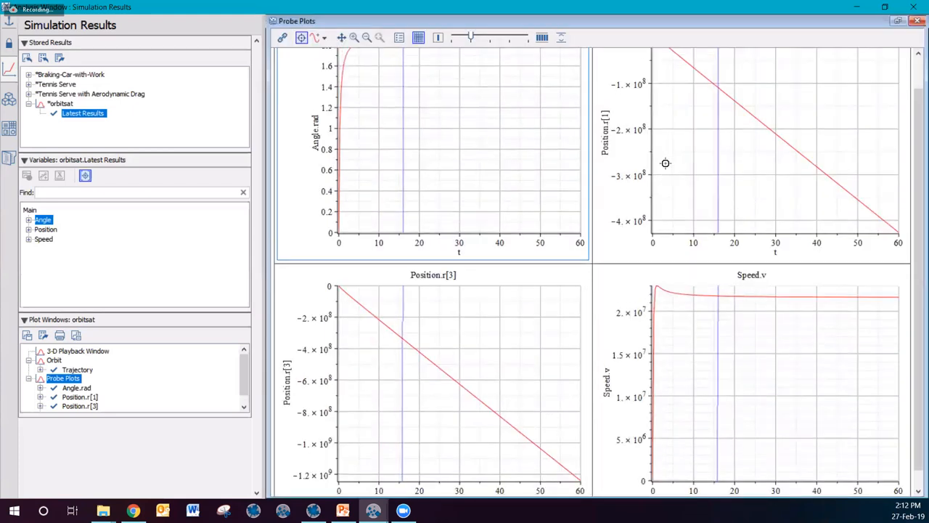
{"action": "scroll", "scroll_direction": "up", "scroll_amount": 3}
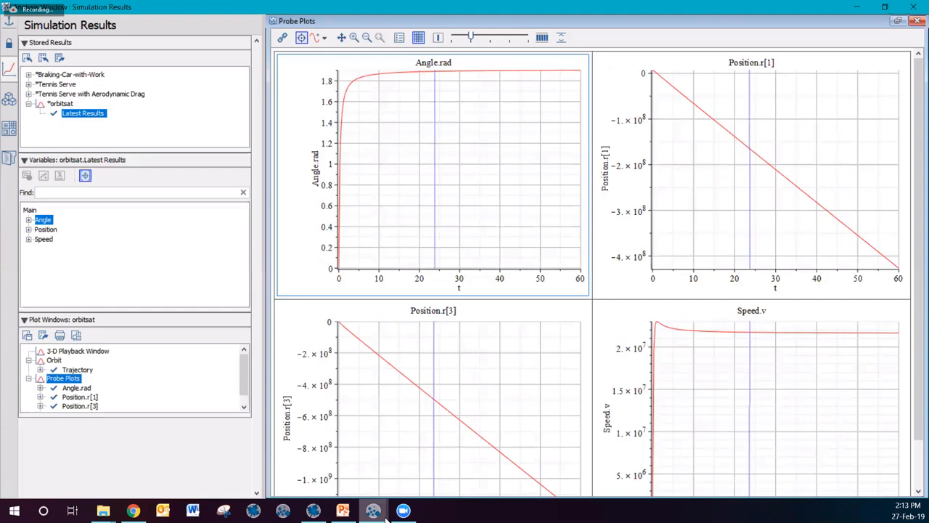
{"action": "mouse_move", "coordinate": [372, 512]}
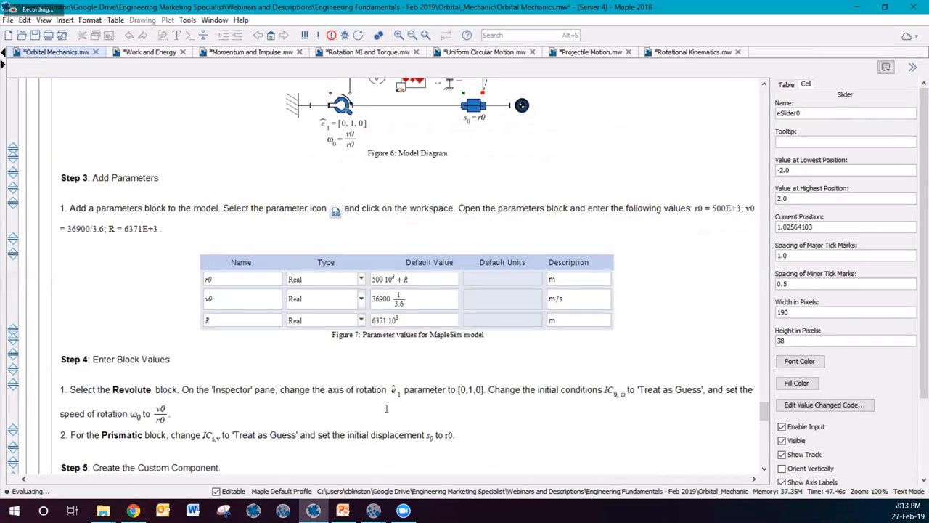
{"action": "scroll", "scroll_direction": "up", "scroll_amount": 3}
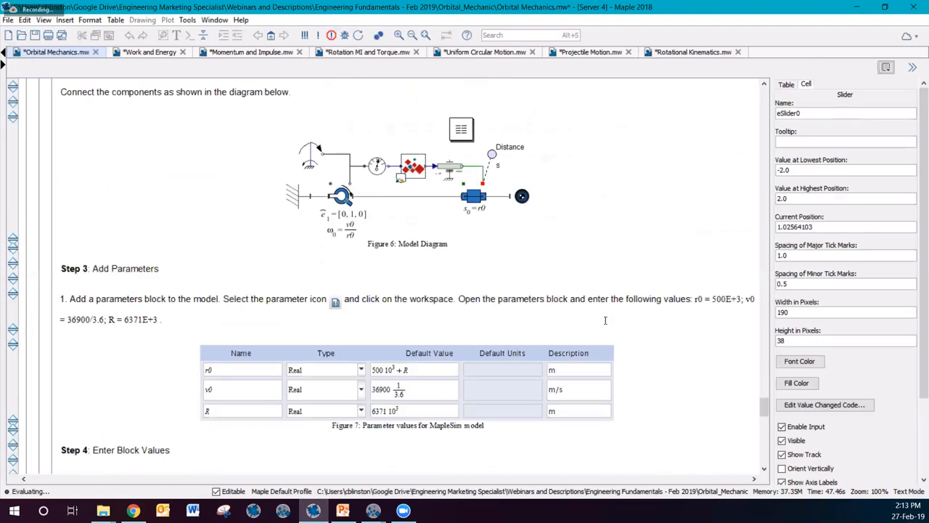
{"action": "mouse_move", "coordinate": [736, 321]}
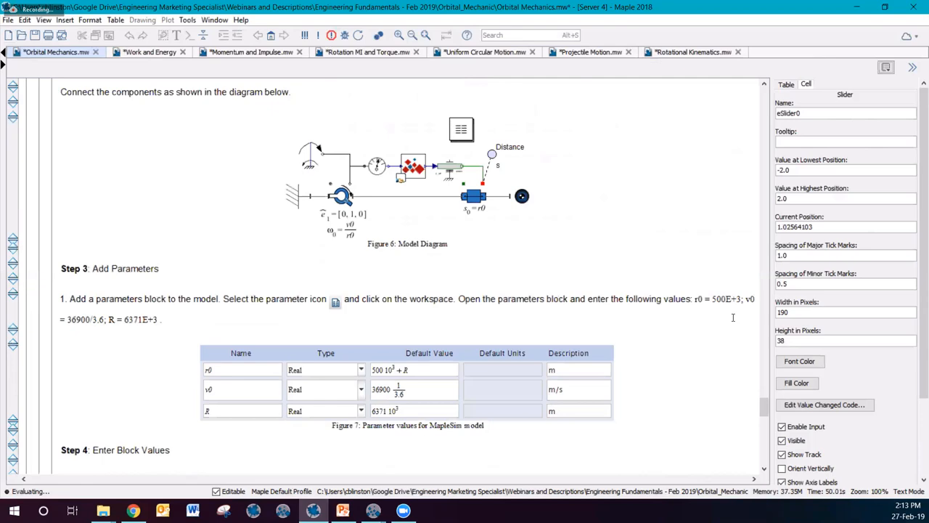
{"action": "scroll", "scroll_direction": "up", "scroll_amount": 3}
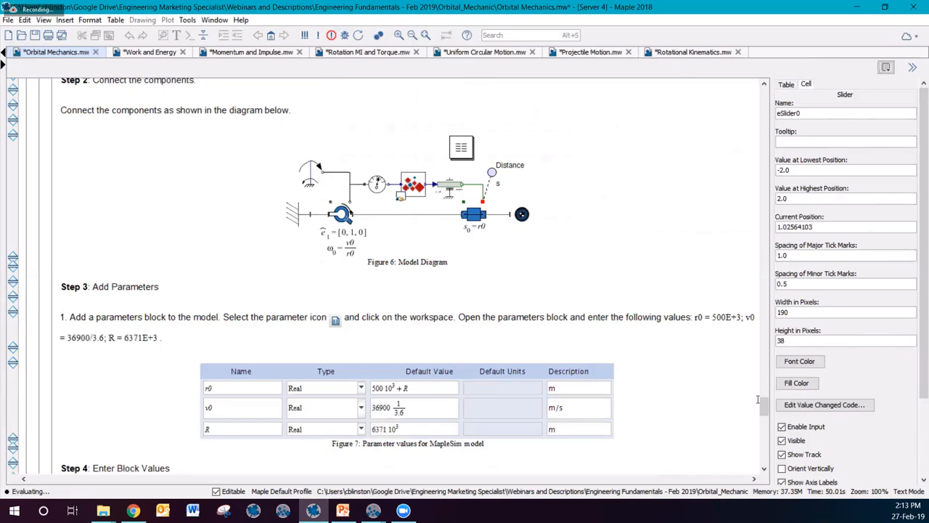
{"action": "scroll", "scroll_direction": "down", "scroll_amount": 3}
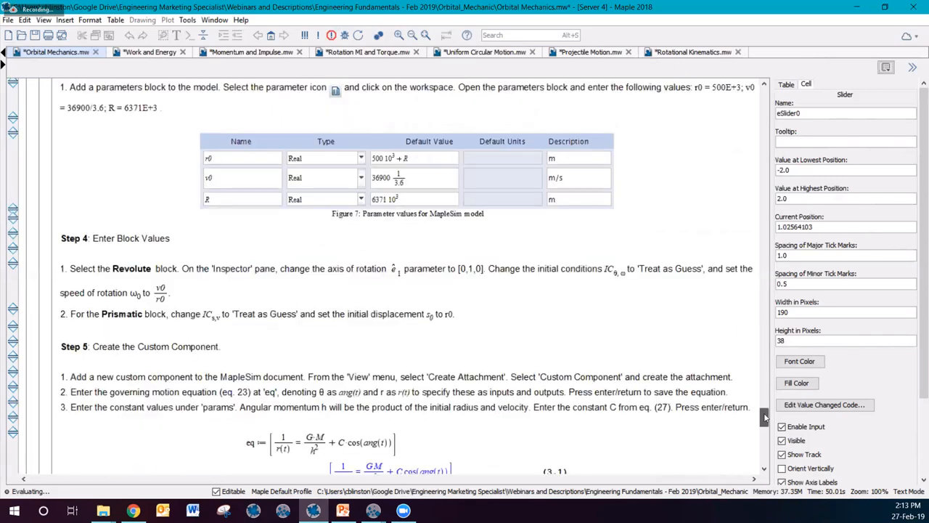
{"action": "scroll", "scroll_direction": "down", "scroll_amount": 3}
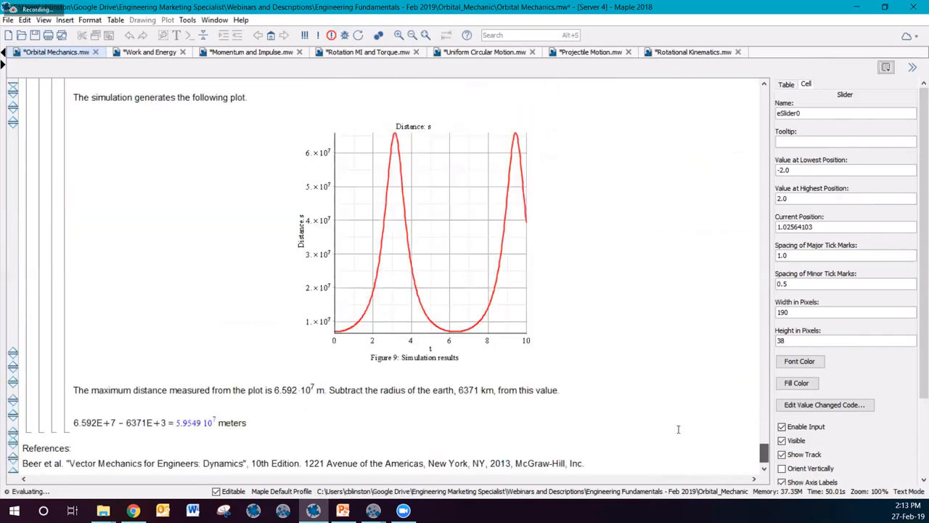
{"action": "scroll", "scroll_direction": "down", "scroll_amount": 3}
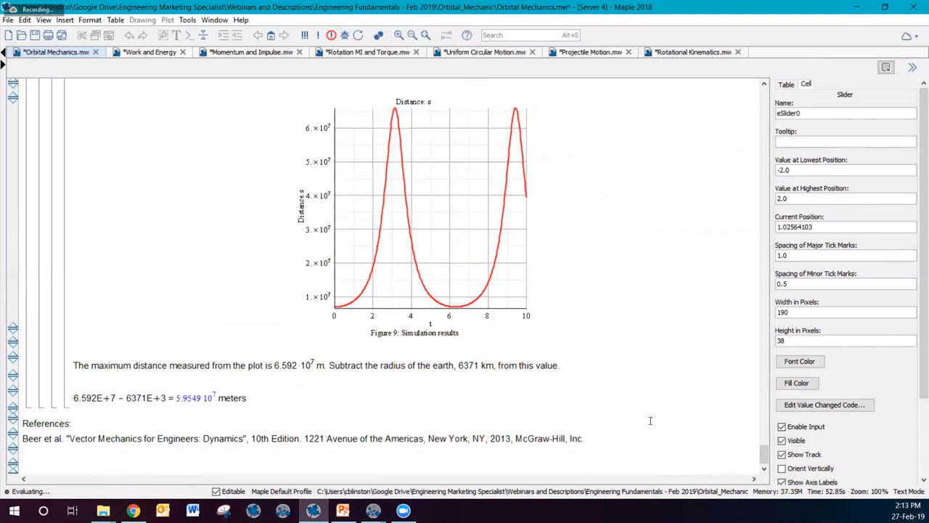
{"action": "scroll", "scroll_direction": "up", "scroll_amount": 3}
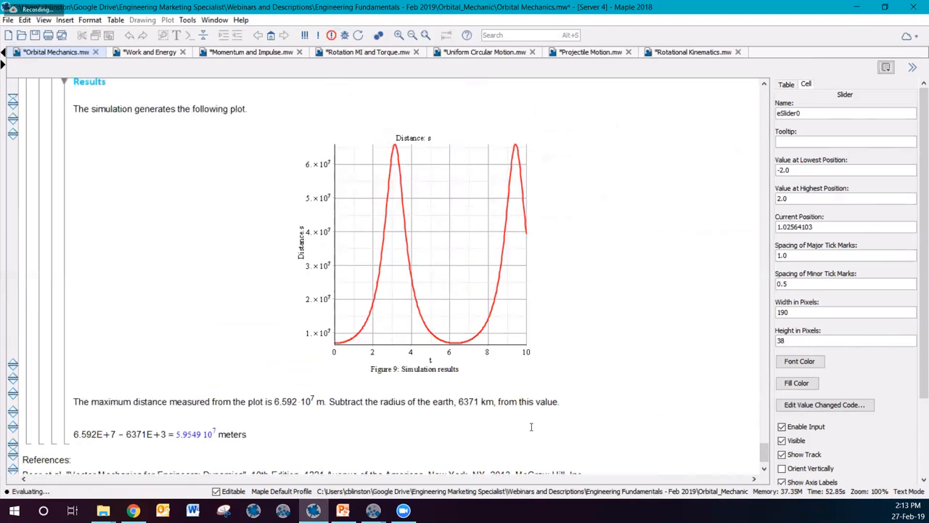
{"action": "scroll", "scroll_direction": "up", "scroll_amount": 3}
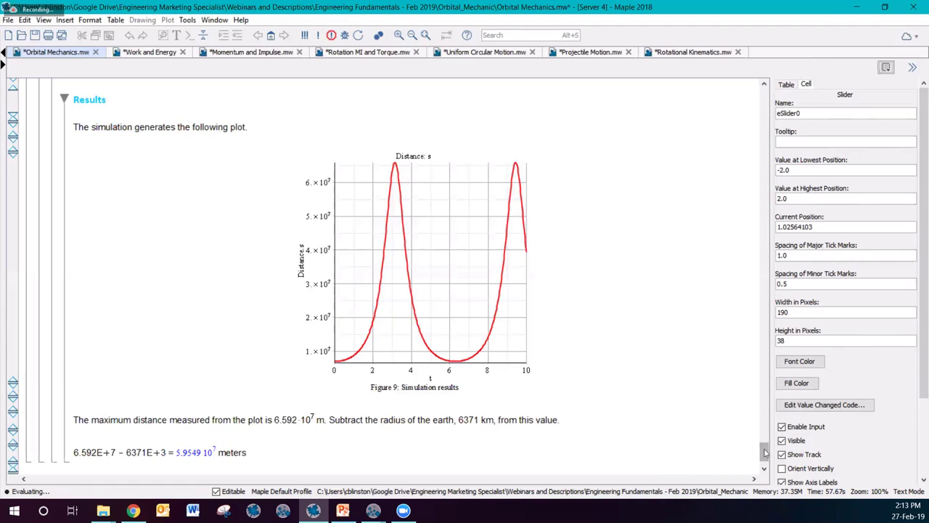
{"action": "scroll", "scroll_direction": "up", "scroll_amount": 3}
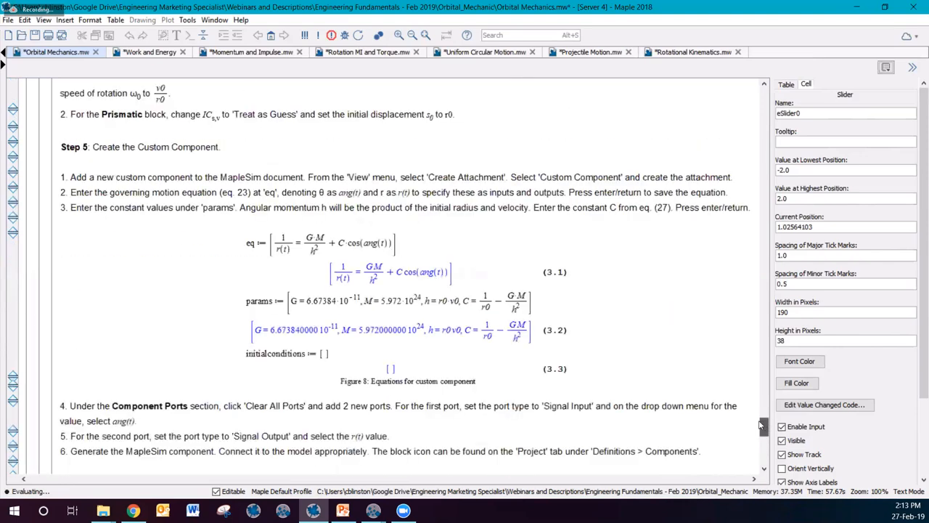
{"action": "scroll", "scroll_direction": "up", "scroll_amount": 3}
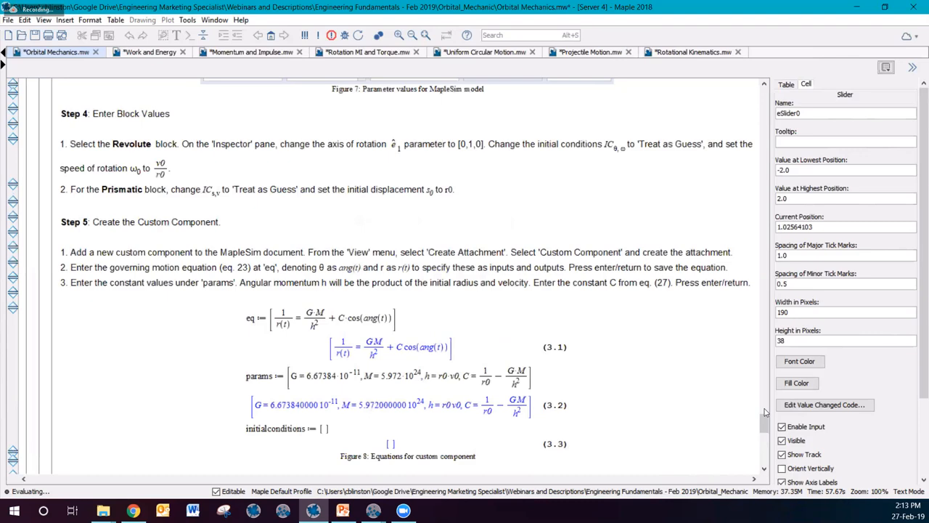
{"action": "scroll", "scroll_direction": "up", "scroll_amount": 3}
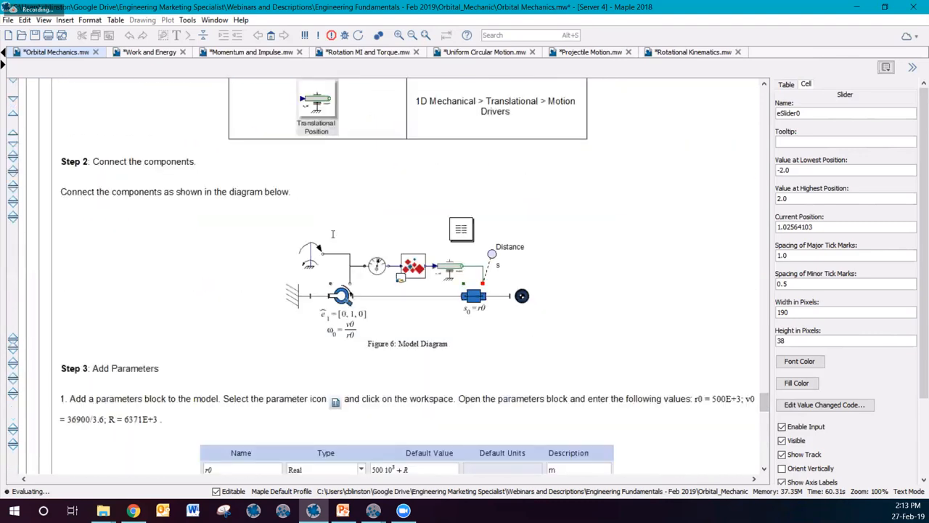
{"action": "scroll", "scroll_direction": "up", "scroll_amount": 3}
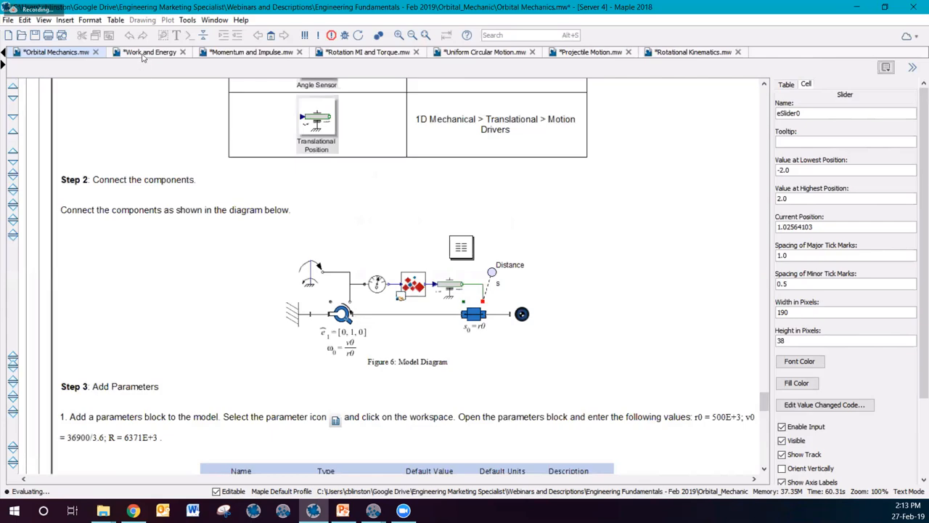
{"action": "left_click", "coordinate": [151, 53]}
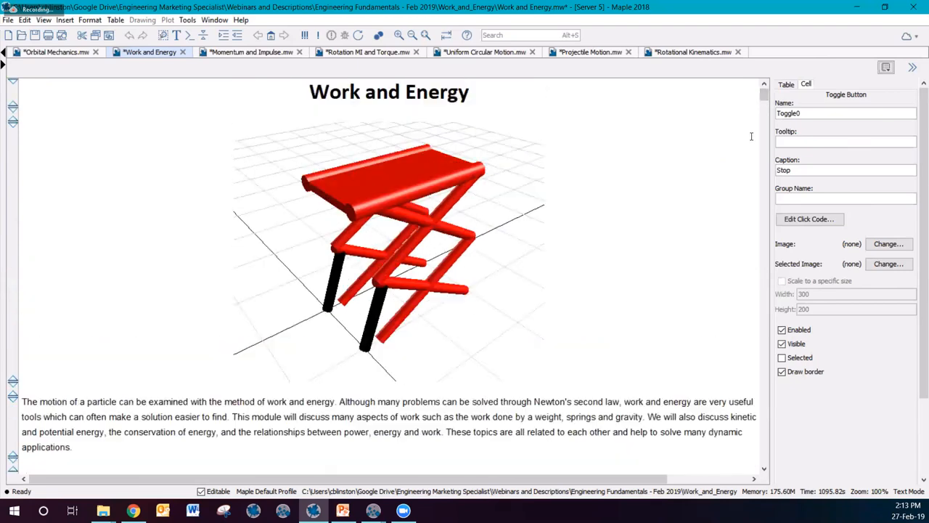
Scroll the Work and Energy worksheet to the Example of Work plot and start its car animation.
{"action": "scroll", "scroll_direction": "down", "scroll_amount": 3}
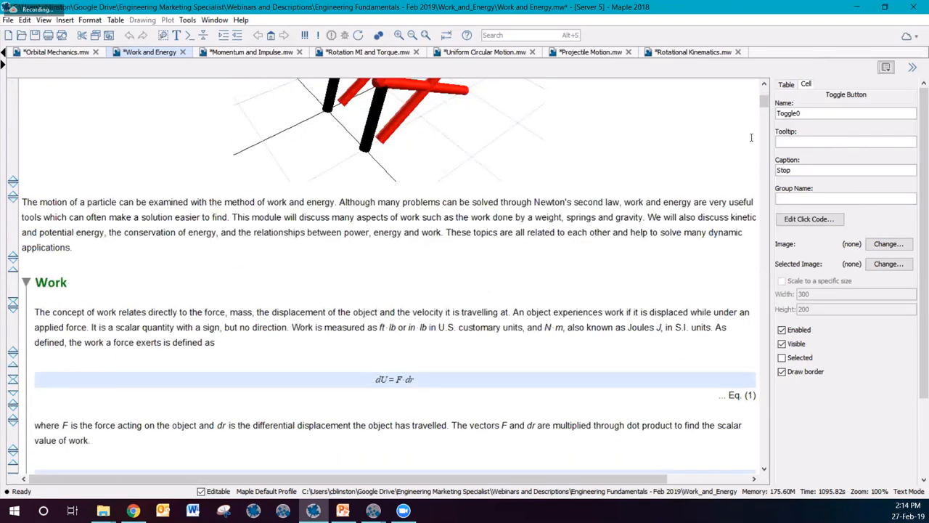
{"action": "scroll", "scroll_direction": "down", "scroll_amount": 3}
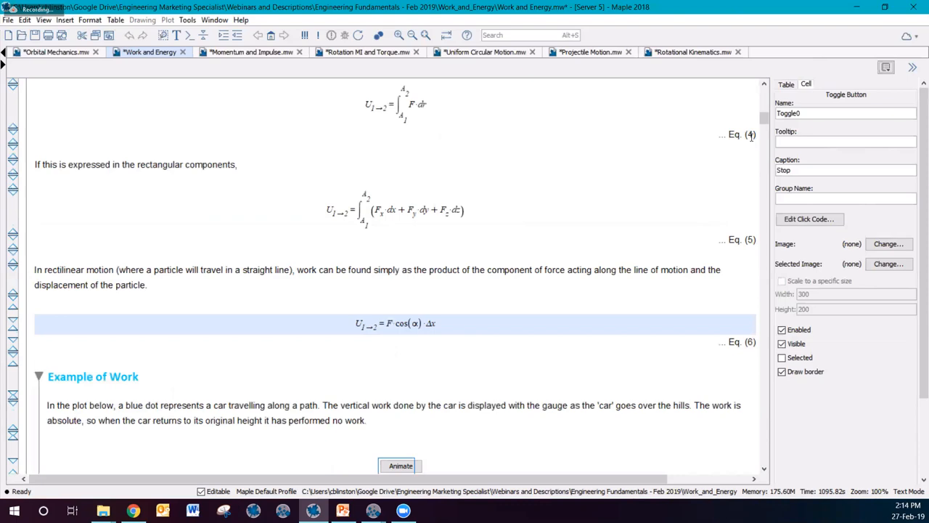
{"action": "scroll", "scroll_direction": "down", "scroll_amount": 3}
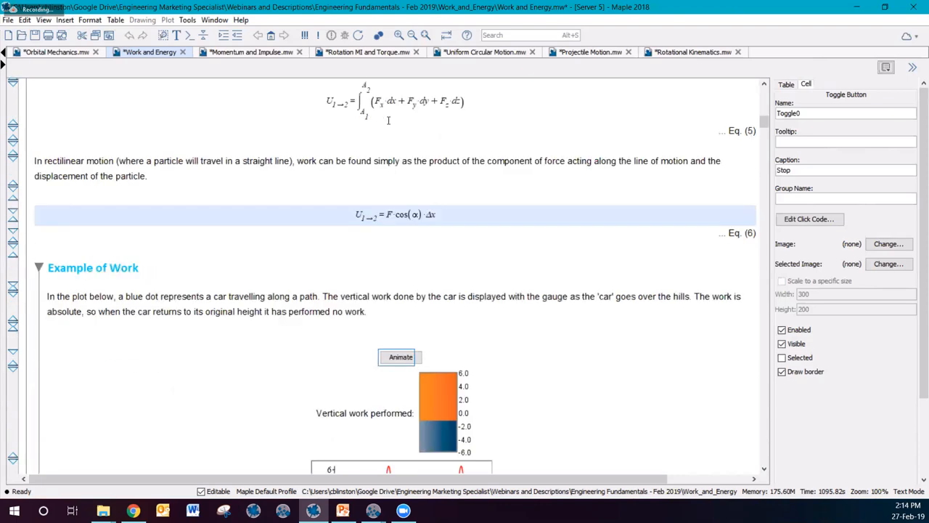
{"action": "scroll", "scroll_direction": "down", "scroll_amount": 3}
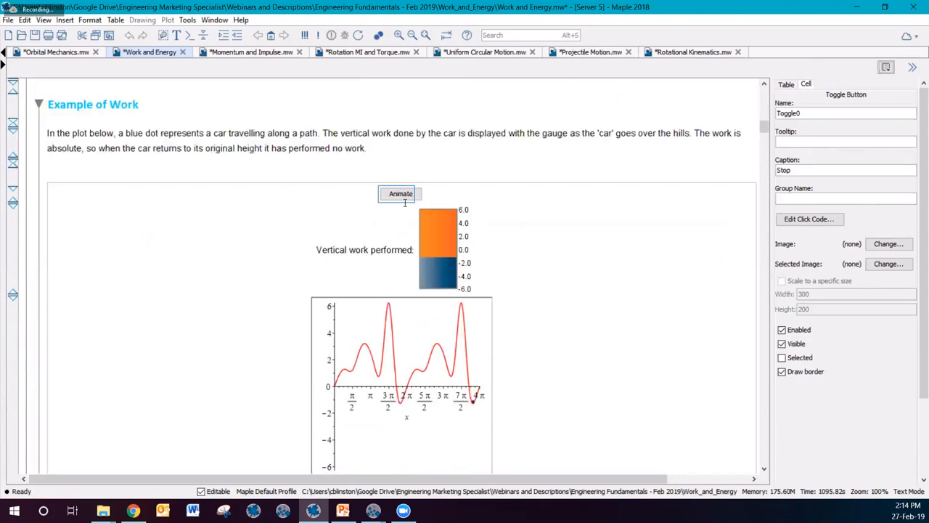
{"action": "scroll", "scroll_direction": "down", "scroll_amount": 3}
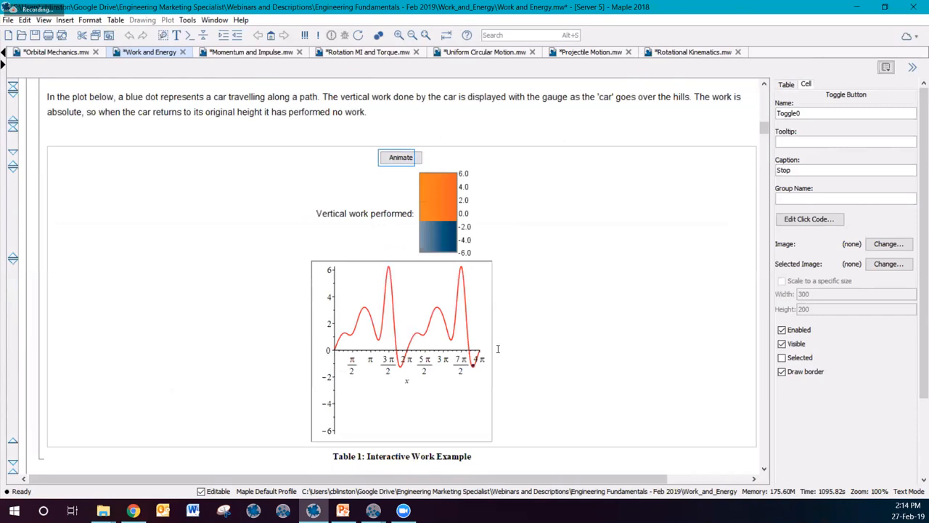
{"action": "scroll", "scroll_direction": "down", "scroll_amount": 3}
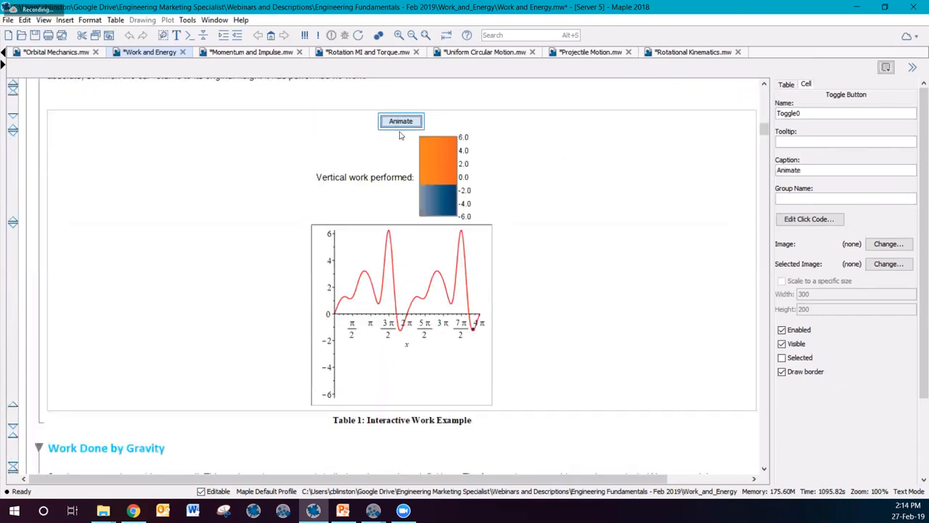
{"action": "left_click", "coordinate": [401, 120]}
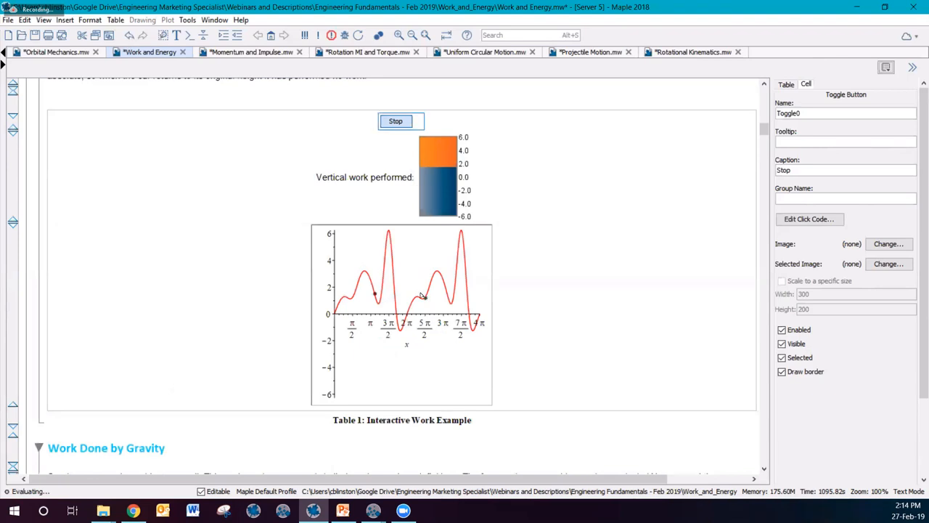
{"action": "scroll", "scroll_direction": "down", "scroll_amount": 3}
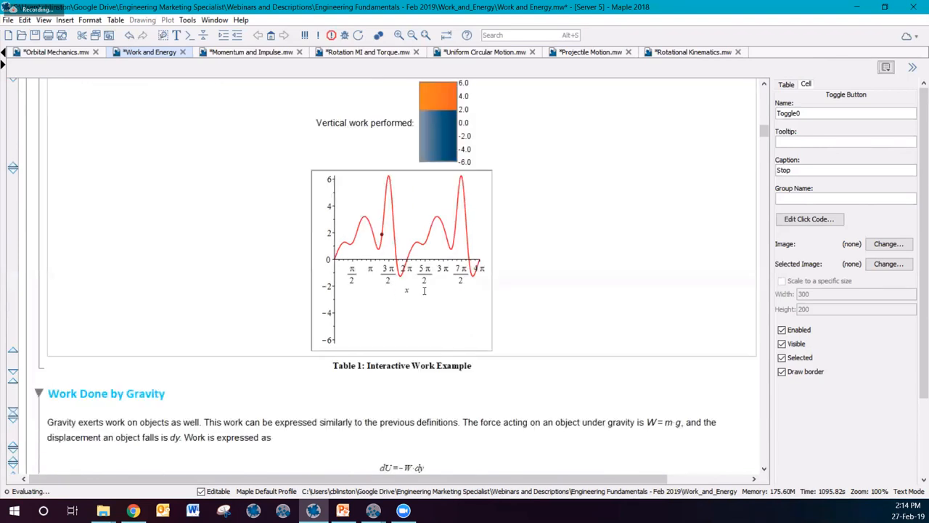
{"action": "scroll", "scroll_direction": "down", "scroll_amount": 3}
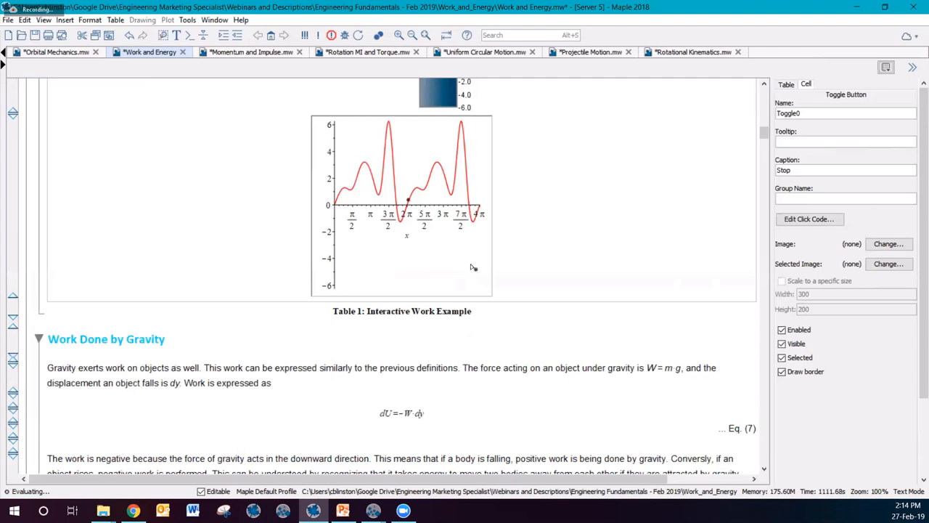
Scroll to Video 1 and play the spring-stops-a-ball animation.
{"action": "scroll", "scroll_direction": "down", "scroll_amount": 3}
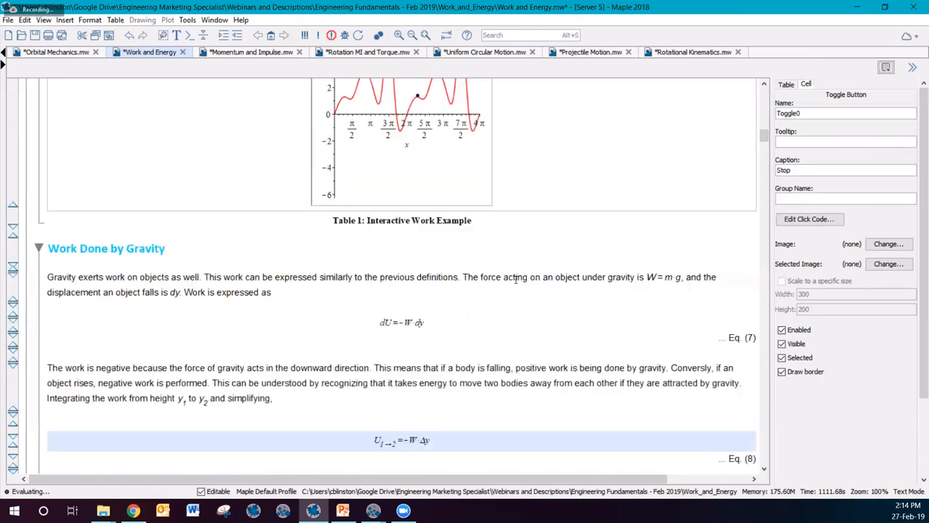
{"action": "scroll", "scroll_direction": "down", "scroll_amount": 3}
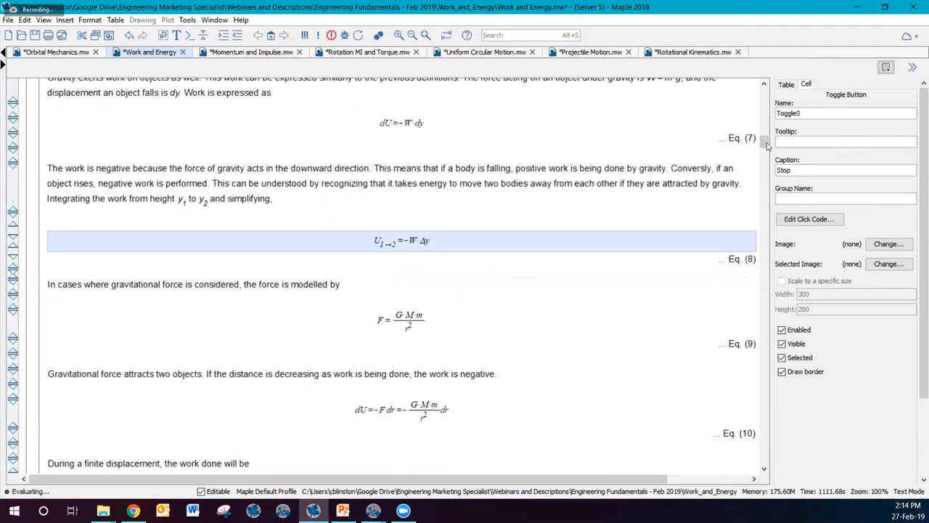
{"action": "scroll", "scroll_direction": "down", "scroll_amount": 3}
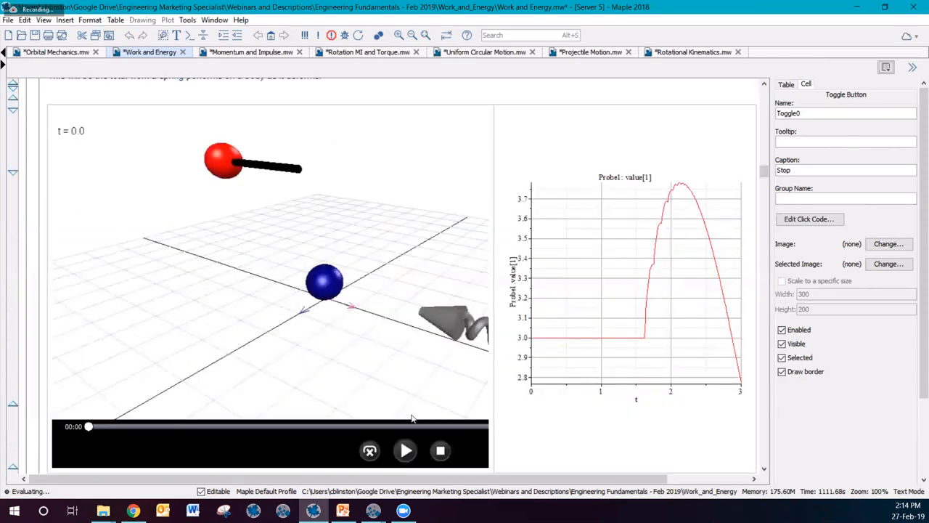
{"action": "left_click", "coordinate": [405, 450]}
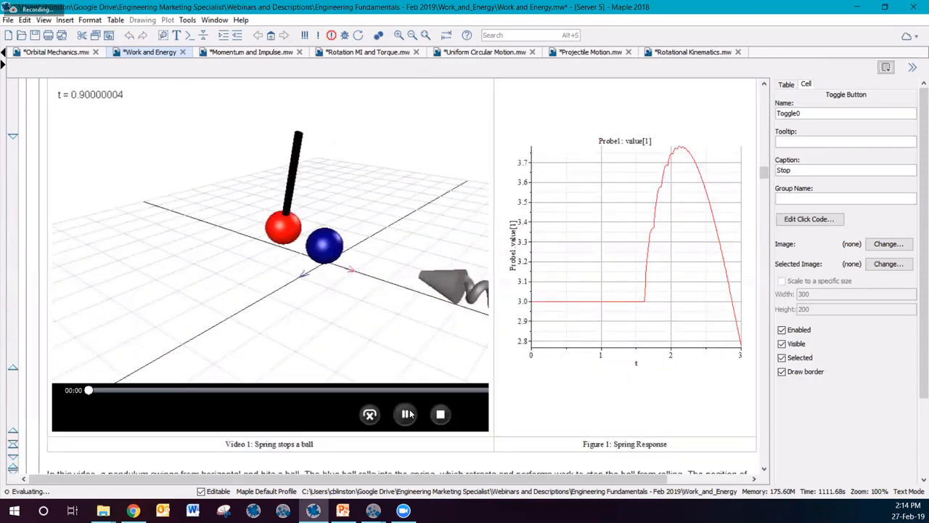
{"action": "left_click", "coordinate": [405, 414]}
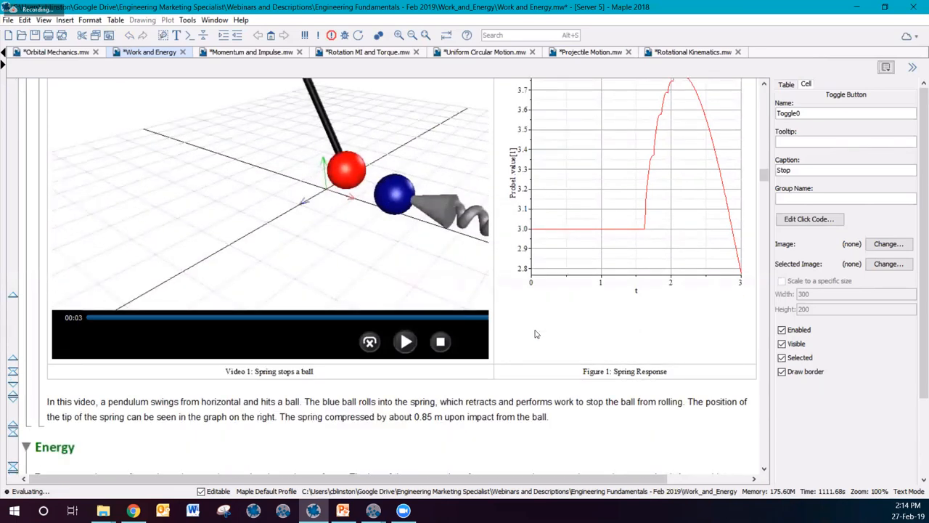
{"action": "scroll", "scroll_direction": "down", "scroll_amount": 3}
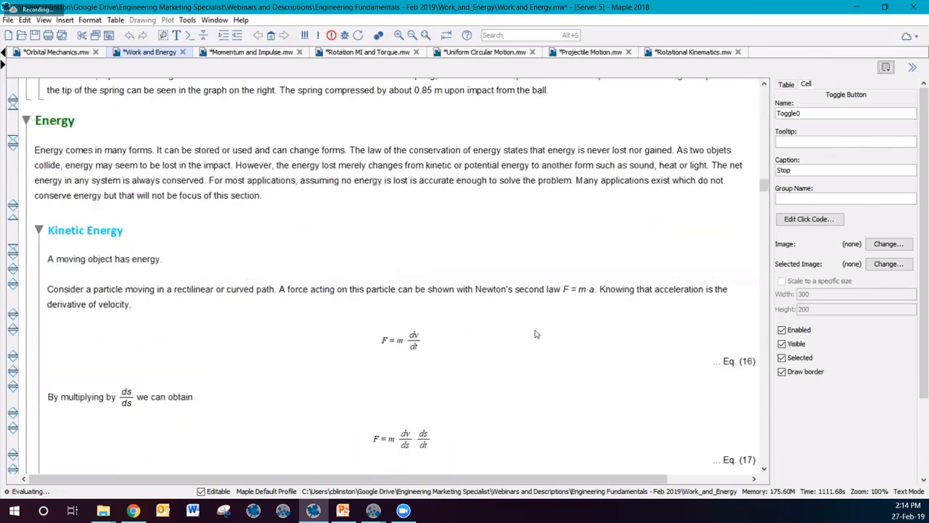
{"action": "scroll", "scroll_direction": "down", "scroll_amount": 3}
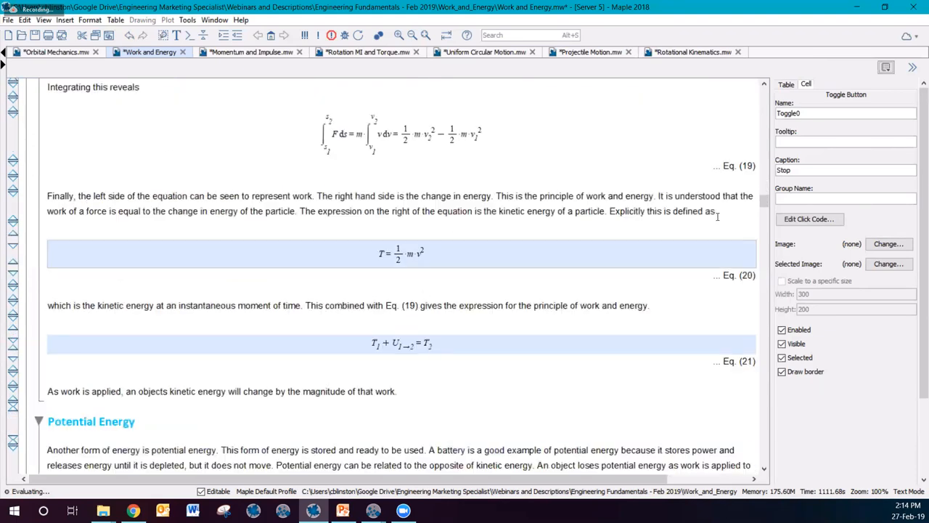
{"action": "scroll", "scroll_direction": "down", "scroll_amount": 3}
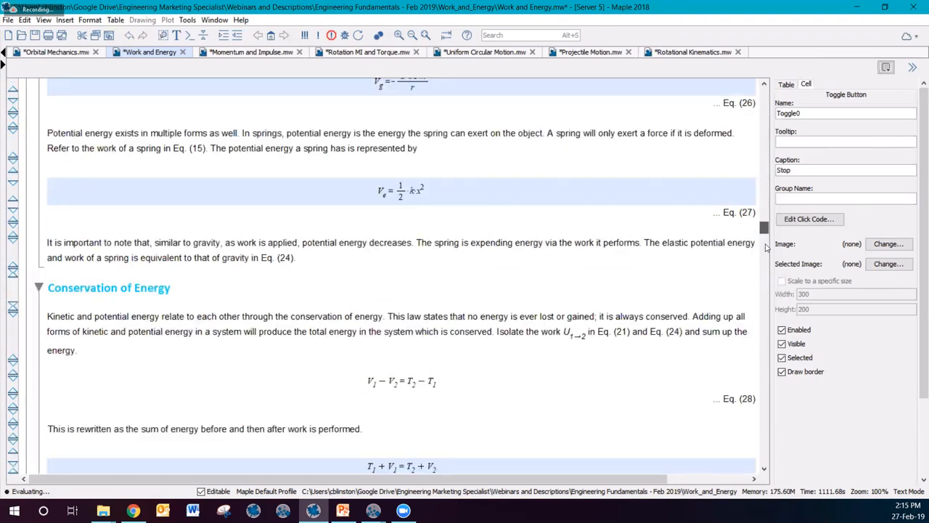
{"action": "scroll", "scroll_direction": "down", "scroll_amount": 3}
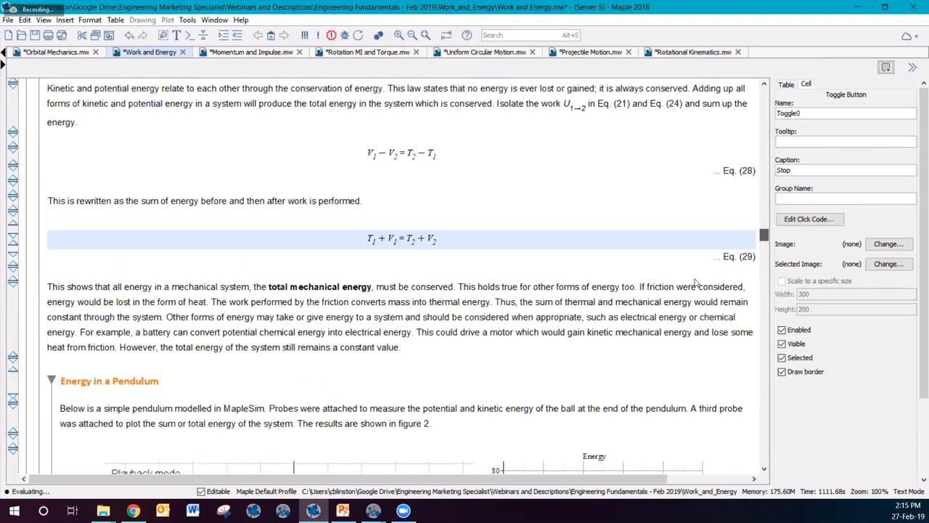
{"action": "scroll", "scroll_direction": "down", "scroll_amount": 3}
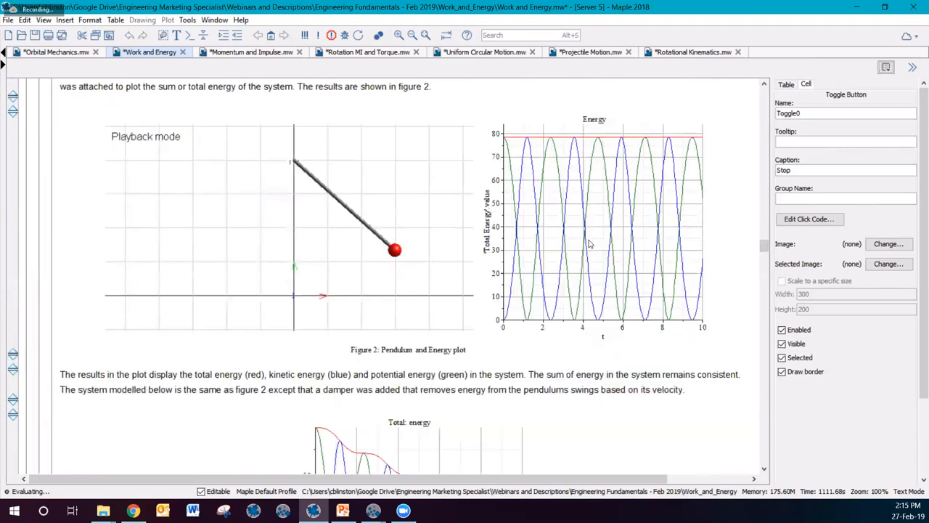
{"action": "scroll", "scroll_direction": "down", "scroll_amount": 3}
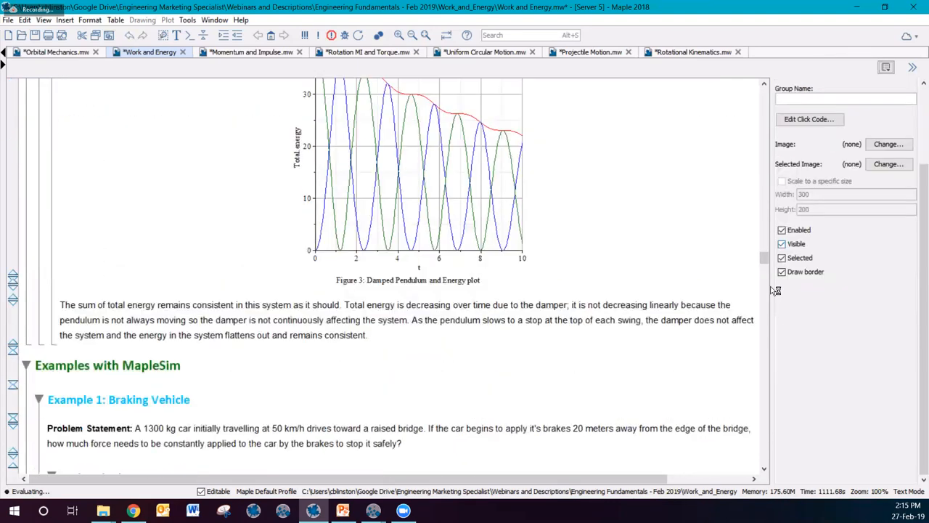
{"action": "scroll", "scroll_direction": "down", "scroll_amount": 3}
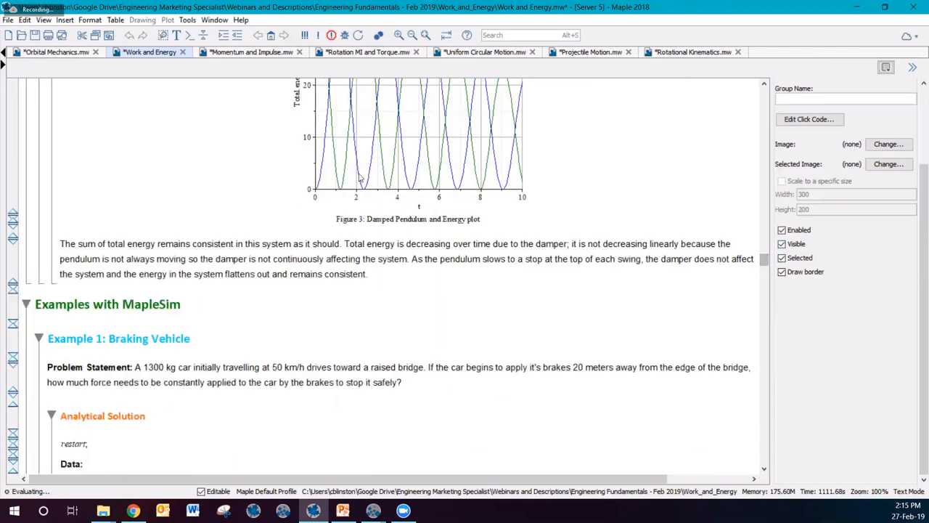
{"action": "scroll", "scroll_direction": "down", "scroll_amount": 3}
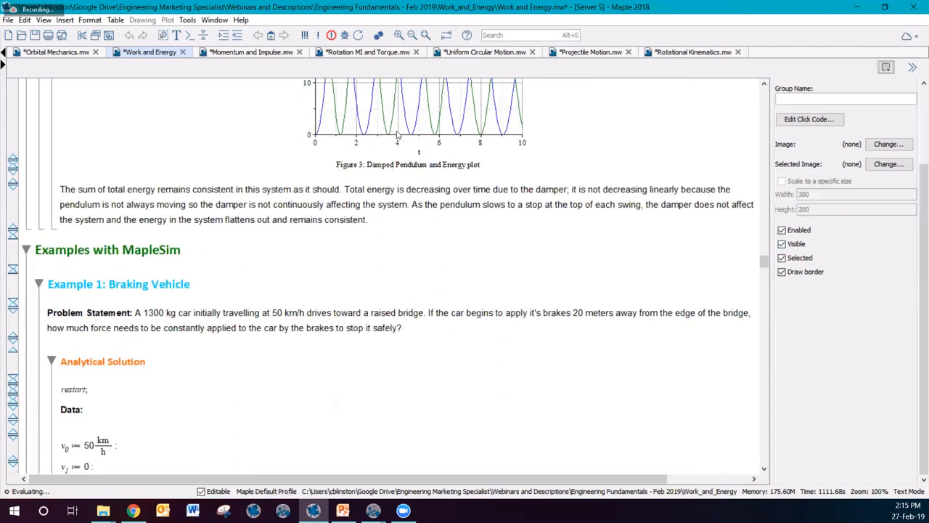
{"action": "scroll", "scroll_direction": "down", "scroll_amount": 3}
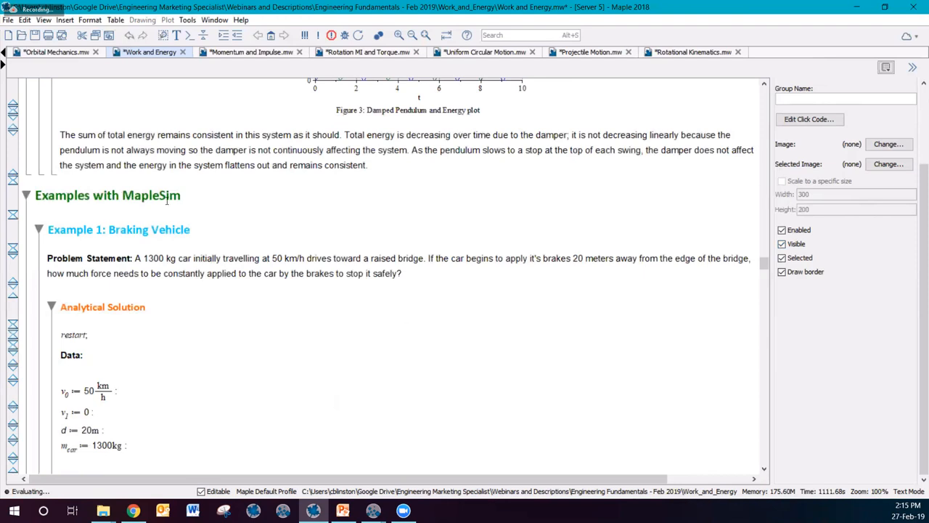
{"action": "scroll", "scroll_direction": "down", "scroll_amount": 3}
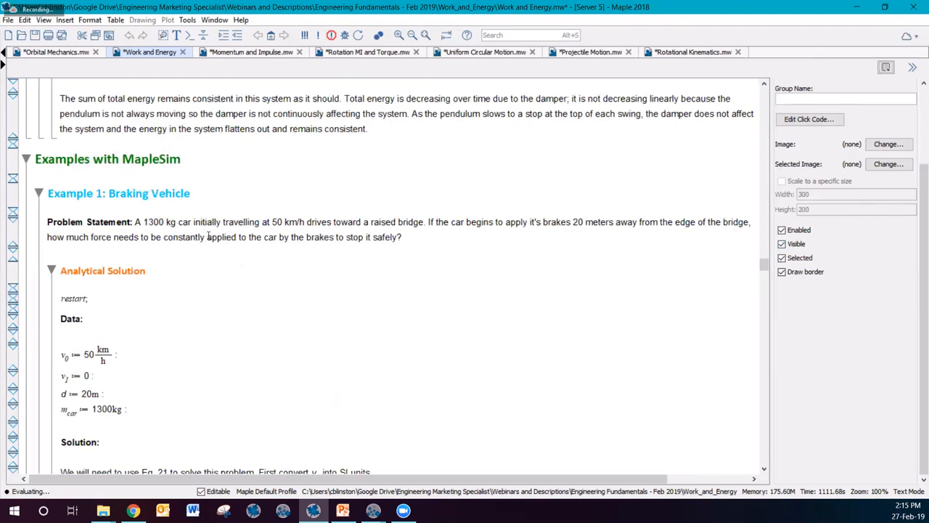
{"action": "scroll", "scroll_direction": "down", "scroll_amount": 3}
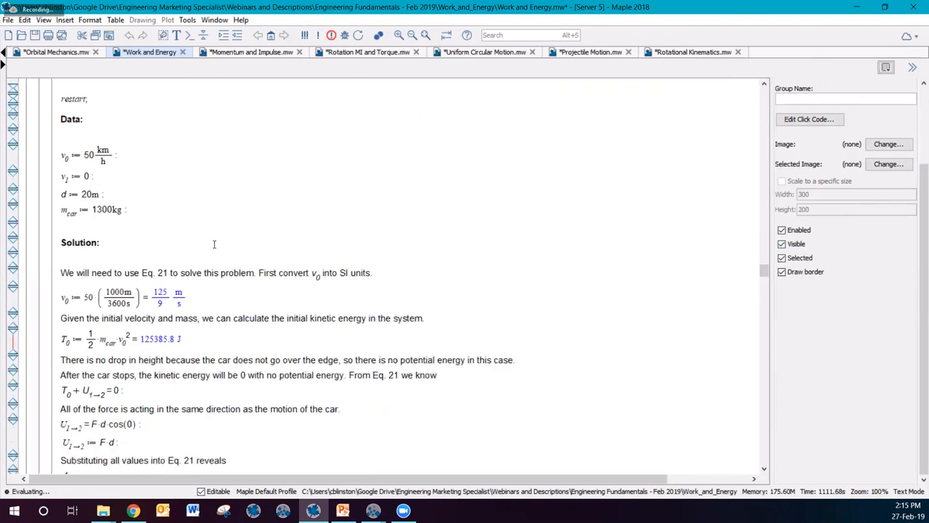
{"action": "mouse_move", "coordinate": [265, 292]}
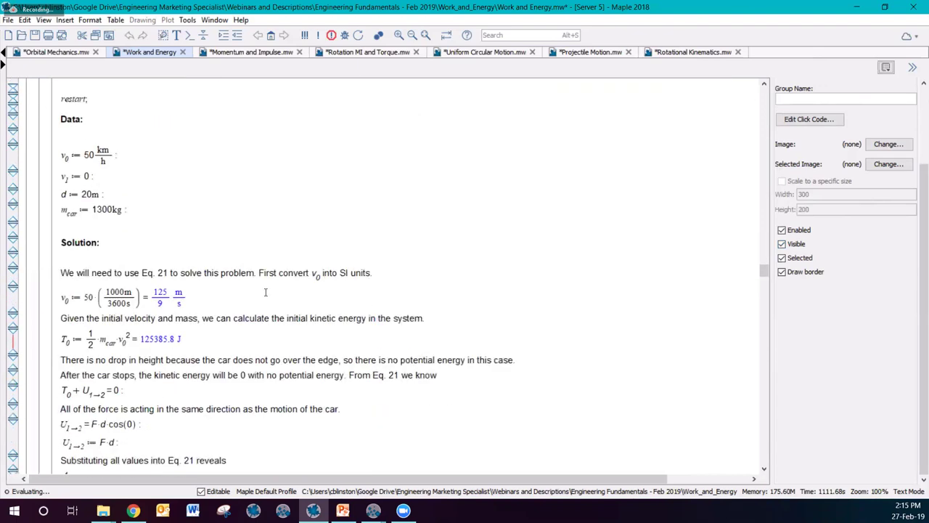
{"action": "scroll", "scroll_direction": "down", "scroll_amount": 3}
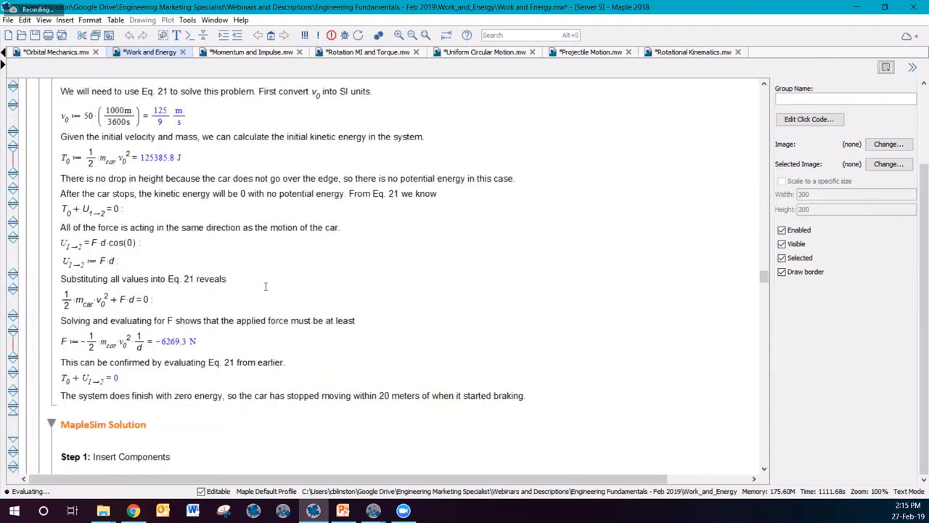
{"action": "scroll", "scroll_direction": "down", "scroll_amount": 3}
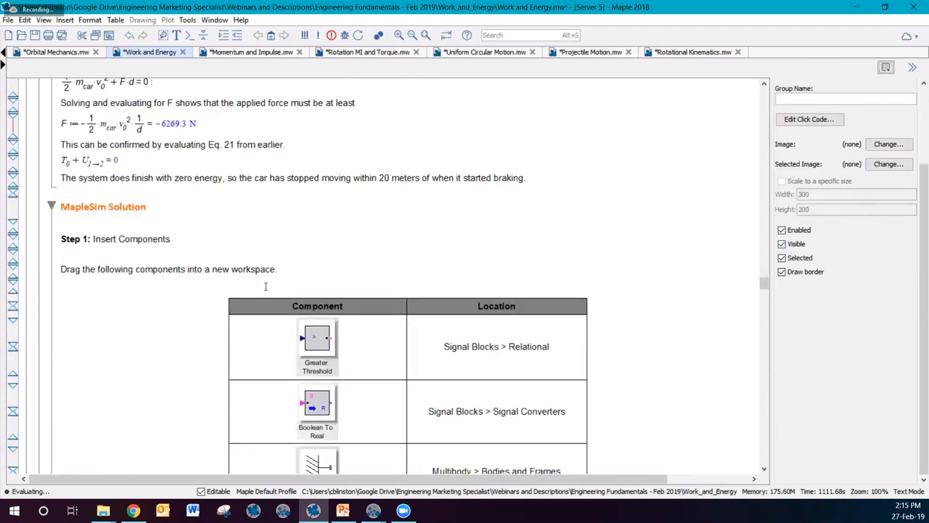
{"action": "mouse_move", "coordinate": [427, 300]}
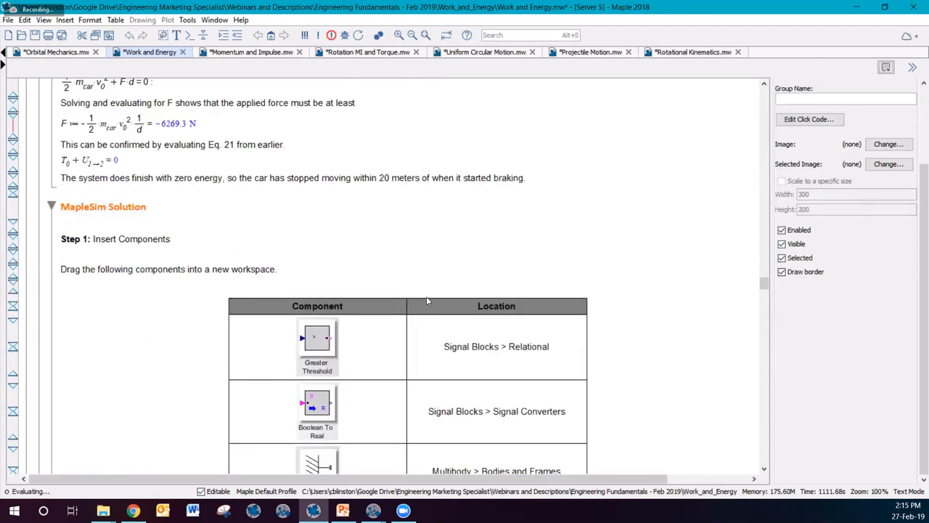
{"action": "scroll", "scroll_direction": "up", "scroll_amount": 3}
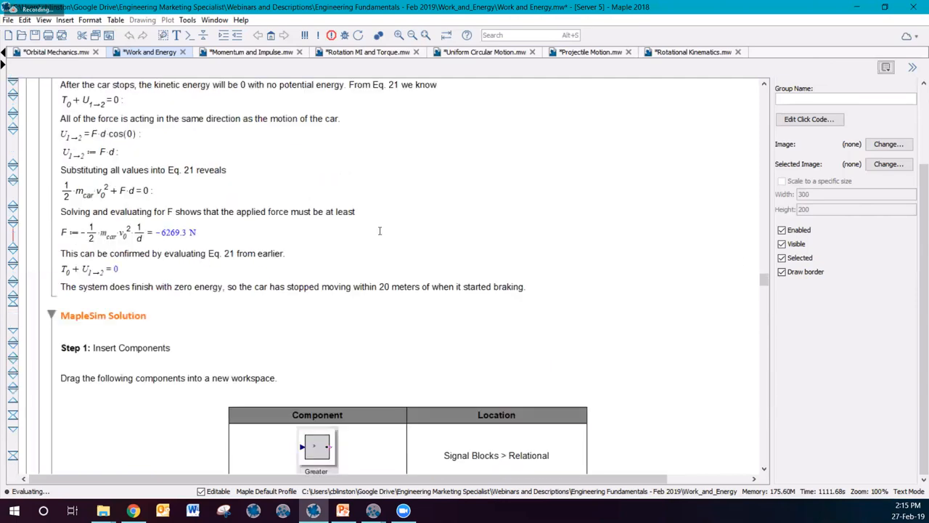
{"action": "scroll", "scroll_direction": "up", "scroll_amount": 3}
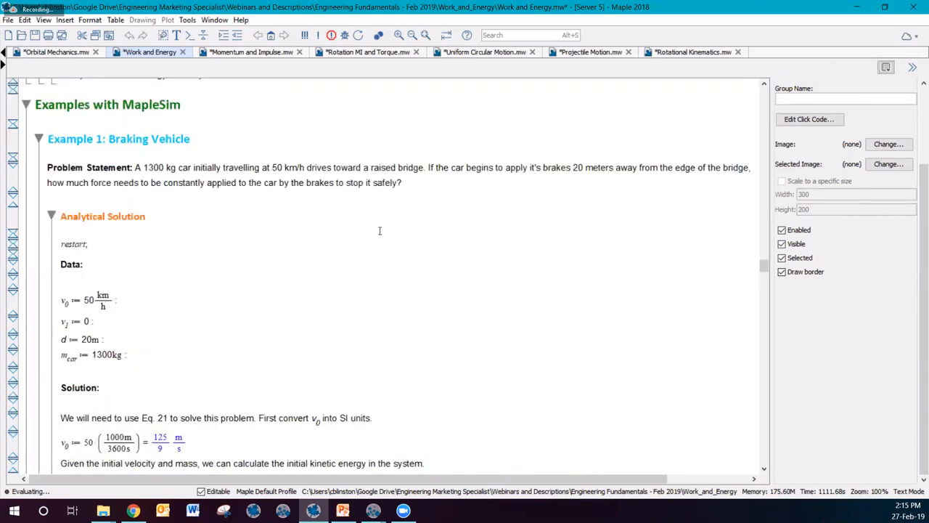
{"action": "mouse_move", "coordinate": [491, 256]}
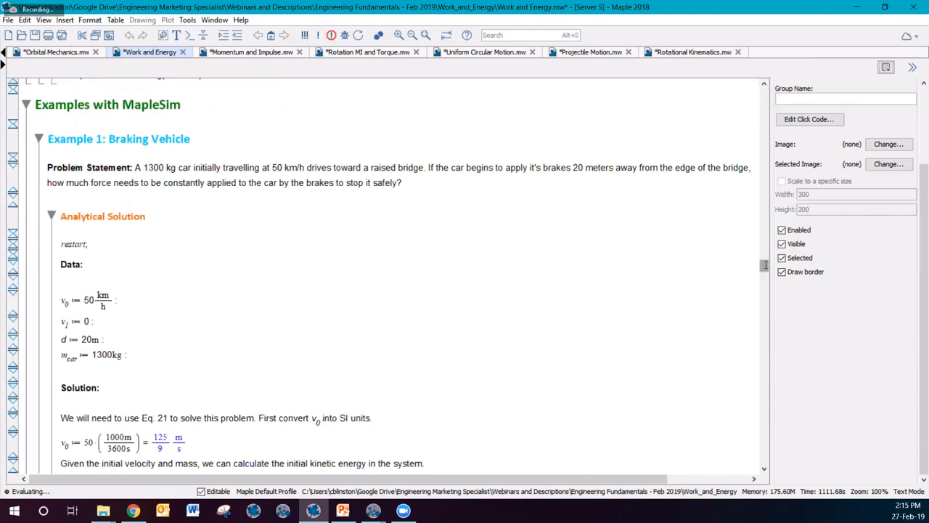
{"action": "mouse_move", "coordinate": [370, 508]}
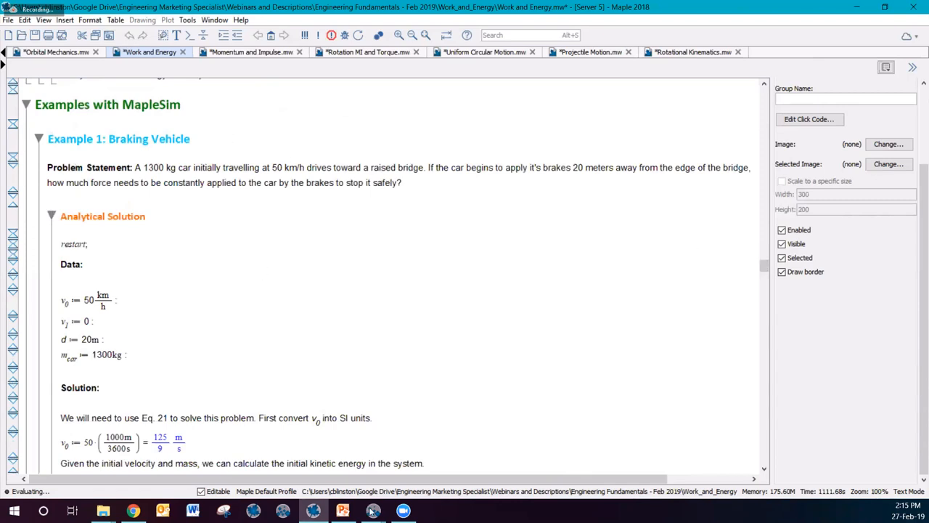
{"action": "mouse_move", "coordinate": [373, 511]}
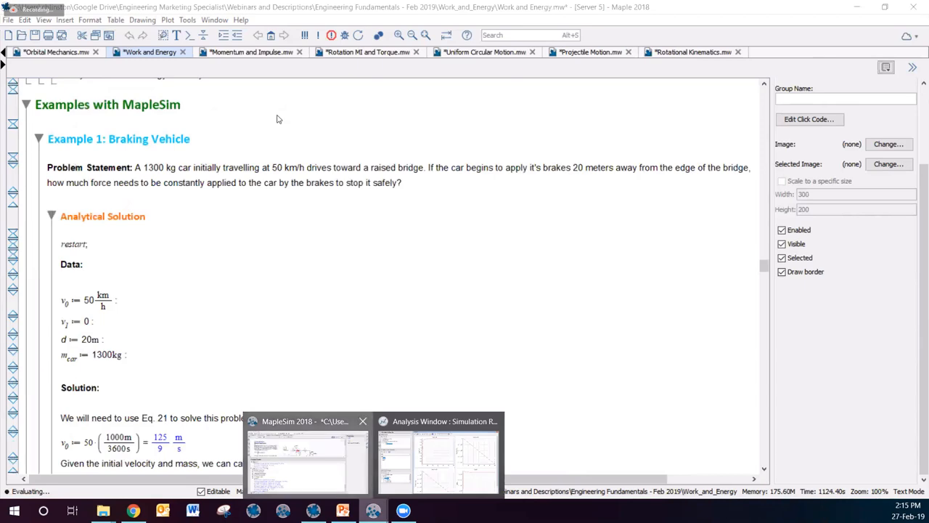
Switch to MapleSim, bring up the Braking Car with Work model and run its simulation.
{"action": "left_click", "coordinate": [306, 461]}
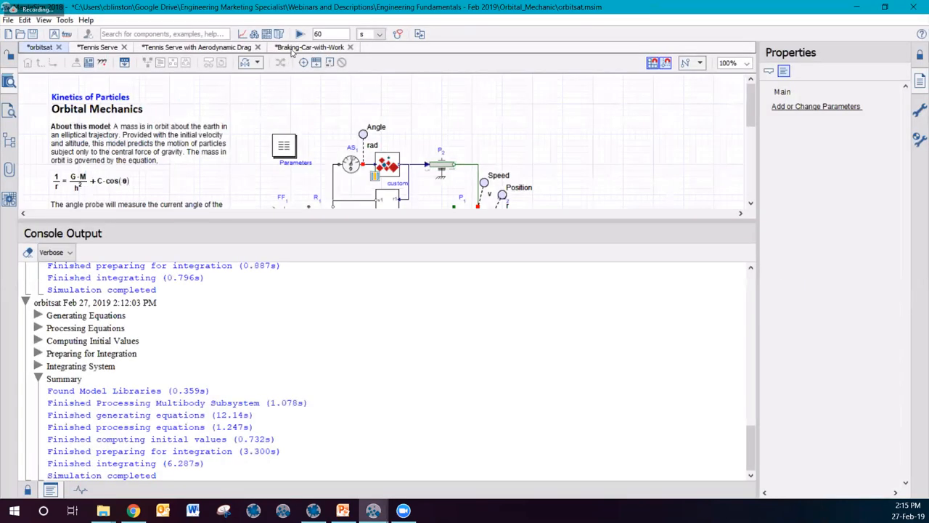
{"action": "left_click", "coordinate": [311, 46]}
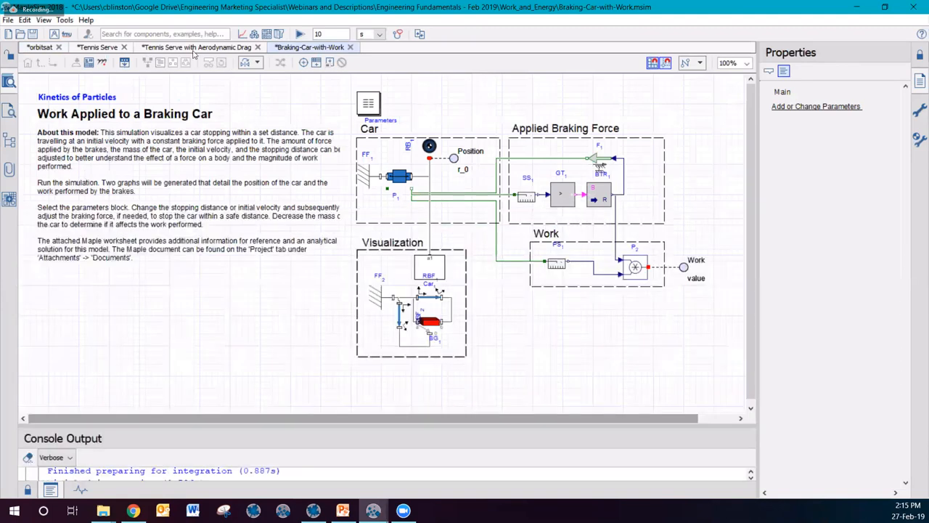
{"action": "left_click", "coordinate": [299, 35]}
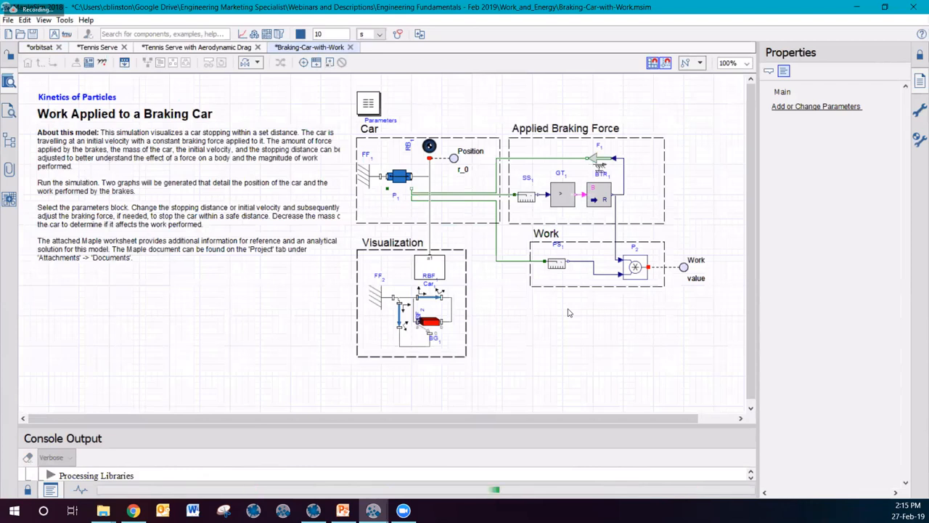
{"action": "mouse_move", "coordinate": [196, 159]}
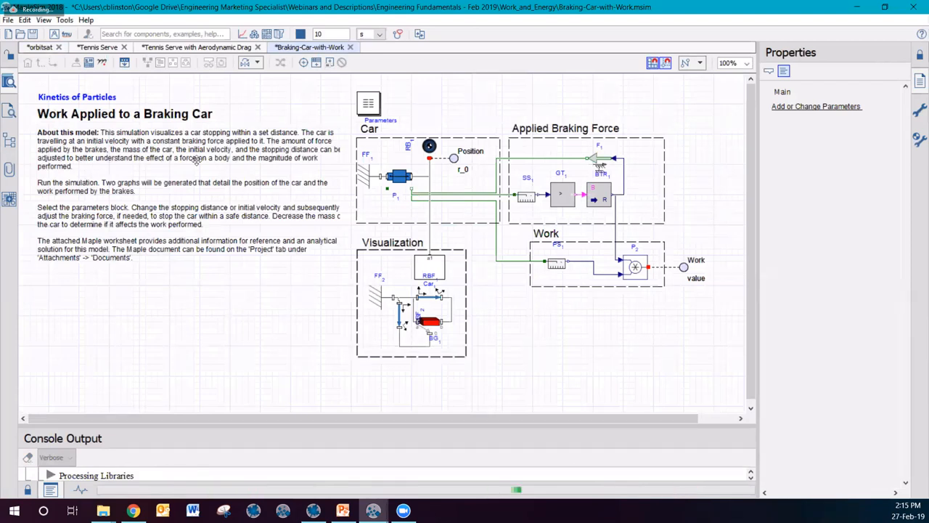
{"action": "mouse_move", "coordinate": [343, 250]}
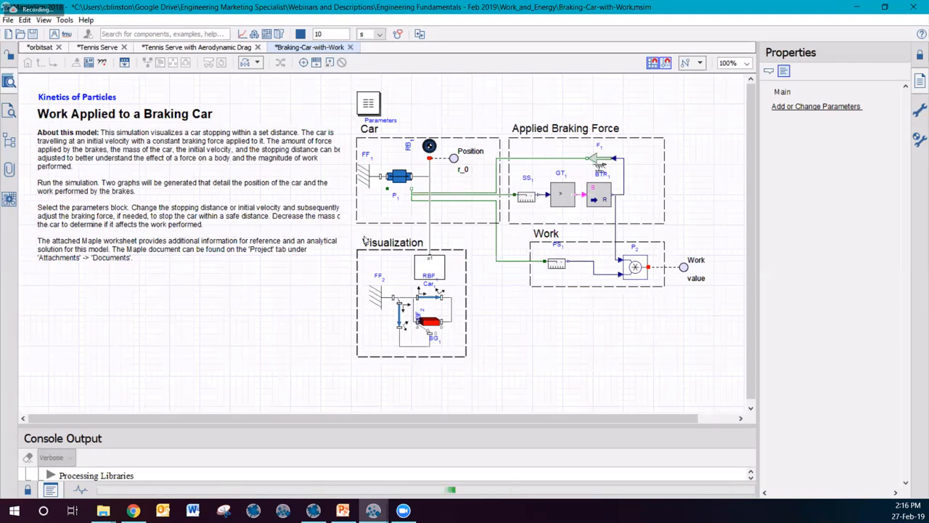
{"action": "mouse_move", "coordinate": [385, 290]}
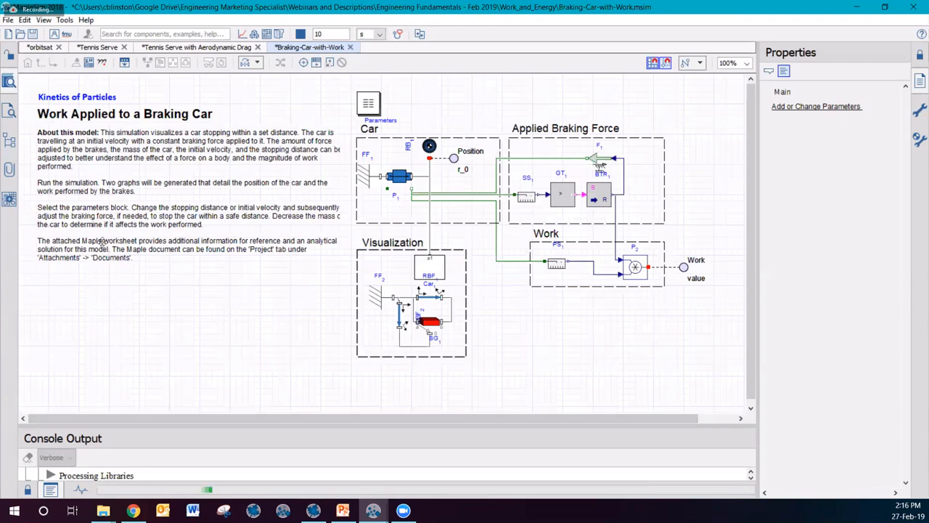
{"action": "mouse_move", "coordinate": [241, 206]}
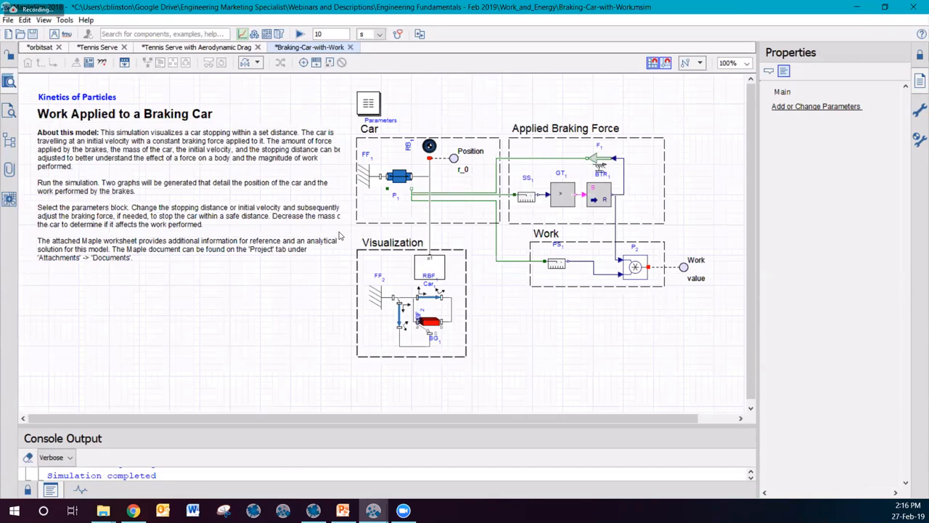
{"action": "mouse_move", "coordinate": [373, 511]}
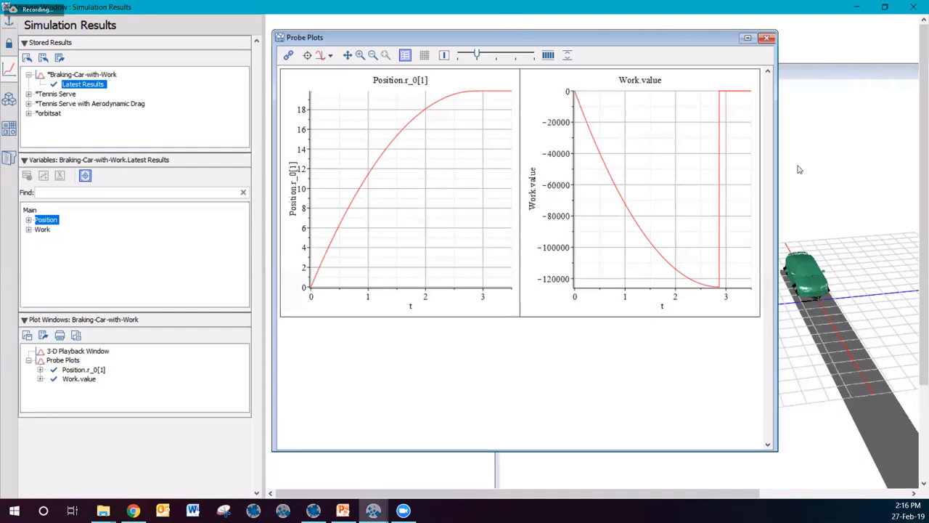
Play the braking car's 3-D animation beside the plots and read values along the Work.value curve.
{"action": "left_click", "coordinate": [79, 350]}
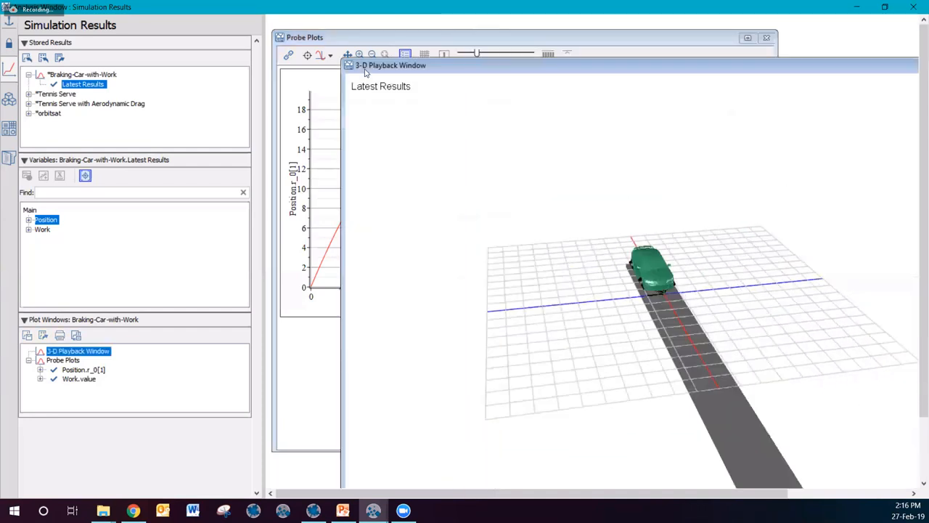
{"action": "left_click_drag", "start_coordinate": [390, 65], "coordinate": [482, 135]}
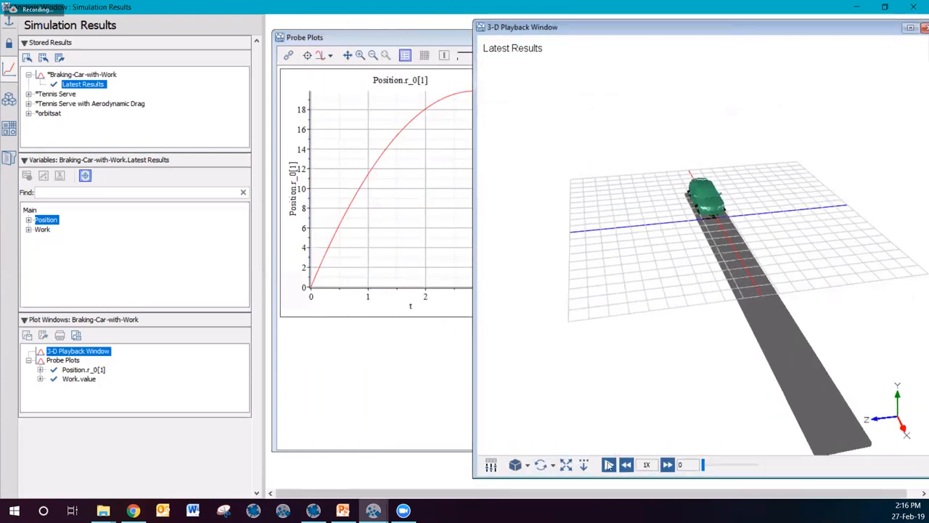
{"action": "left_click", "coordinate": [609, 465]}
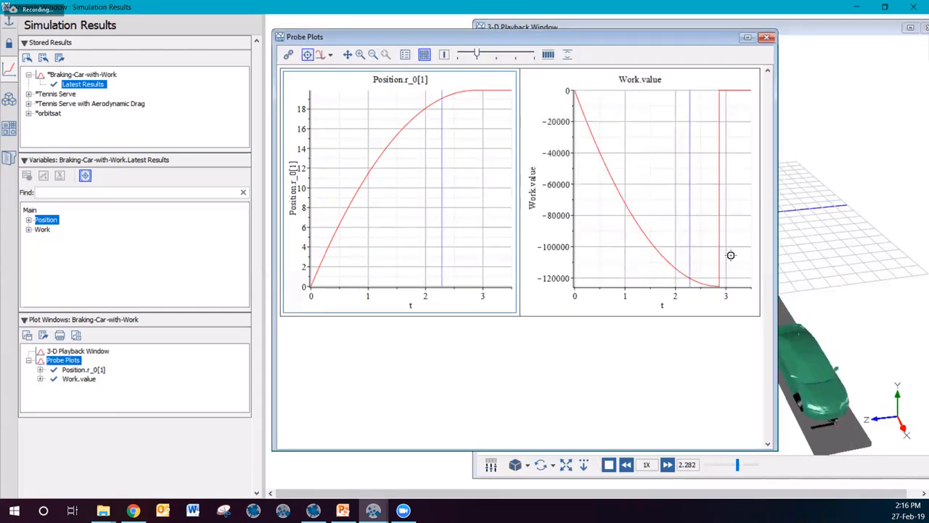
{"action": "left_click", "coordinate": [609, 465]}
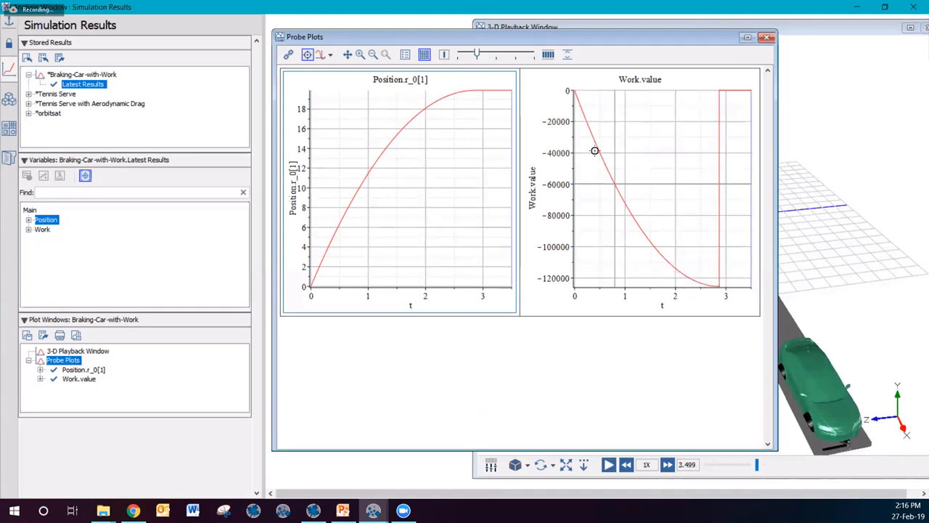
{"action": "mouse_move", "coordinate": [630, 236]}
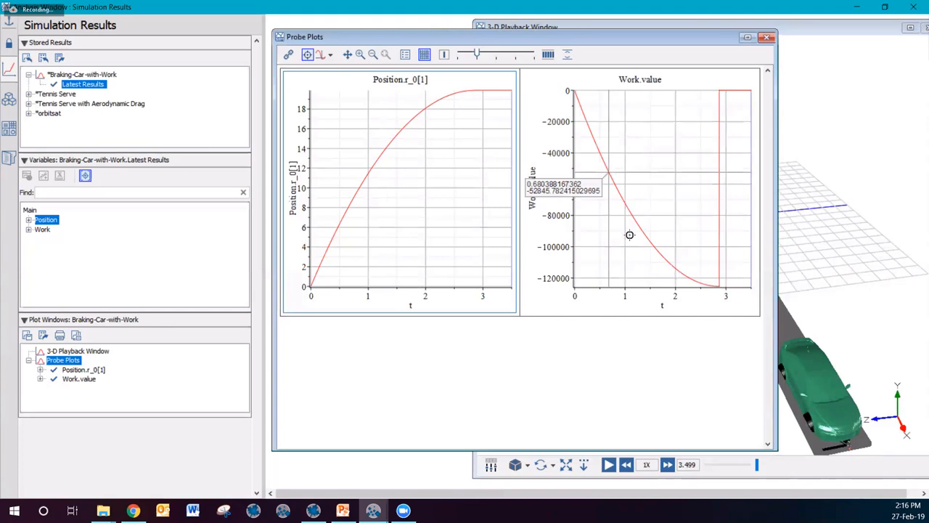
{"action": "mouse_move", "coordinate": [668, 253]}
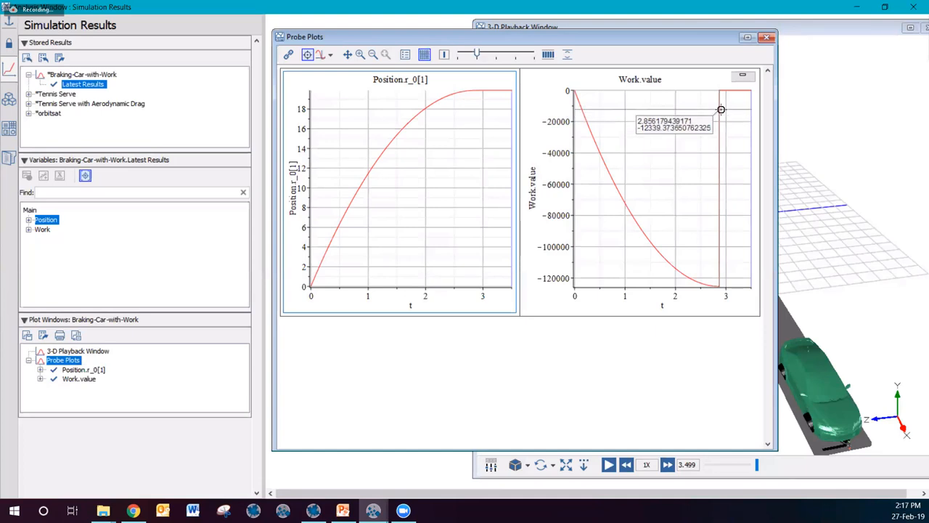
{"action": "mouse_move", "coordinate": [720, 108]}
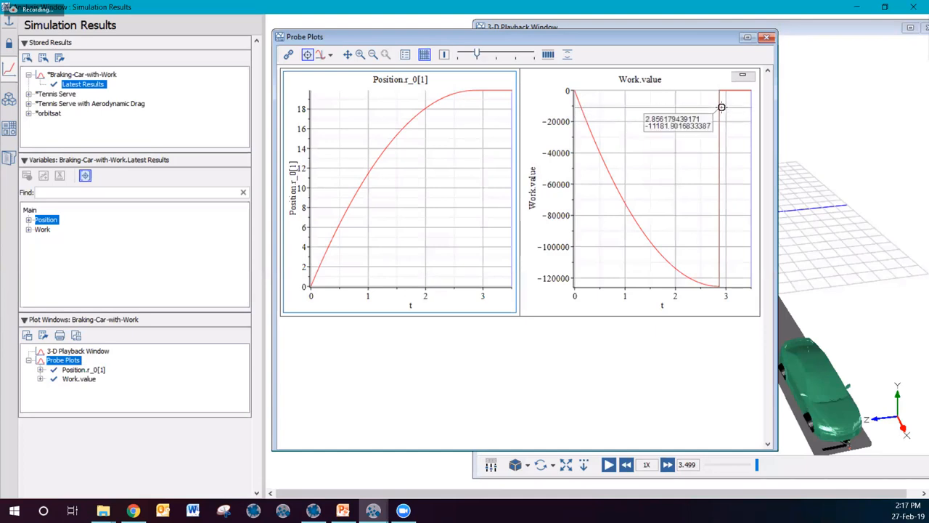
{"action": "mouse_move", "coordinate": [376, 488]}
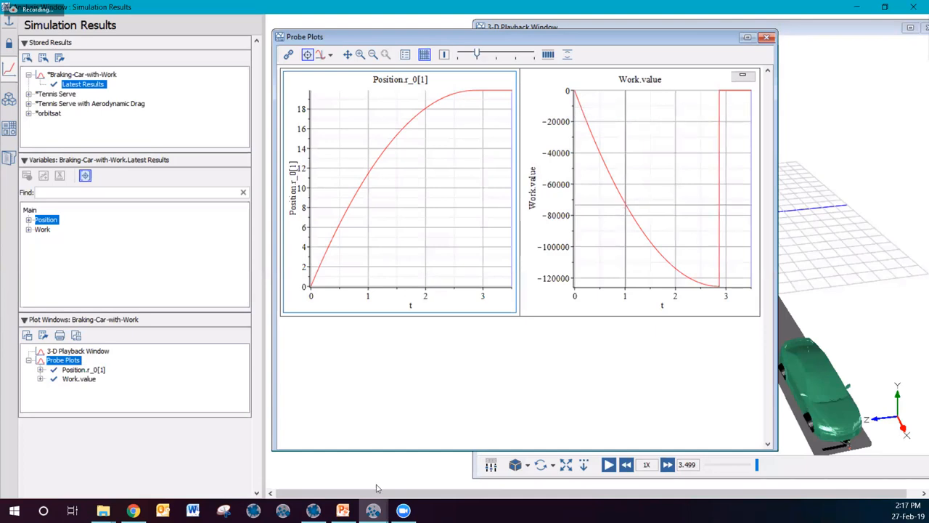
{"action": "mouse_move", "coordinate": [314, 511]}
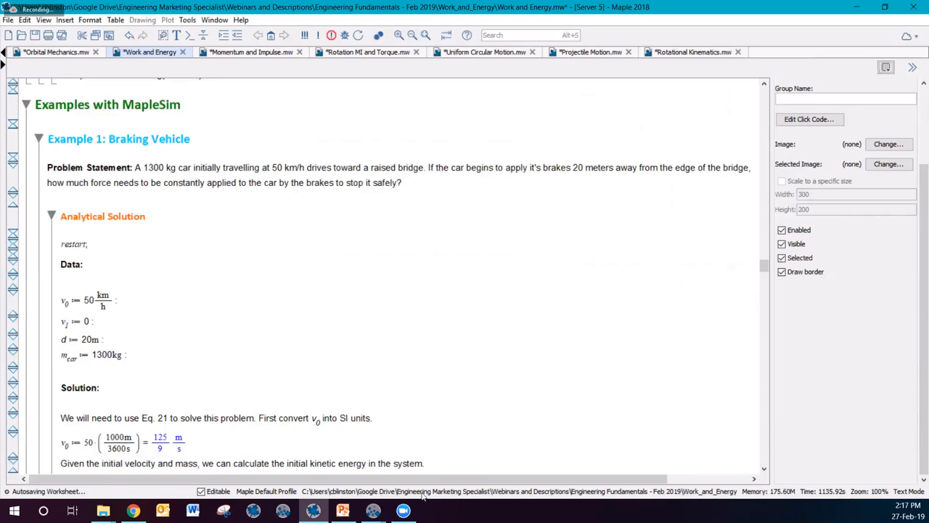
{"action": "mouse_move", "coordinate": [371, 511]}
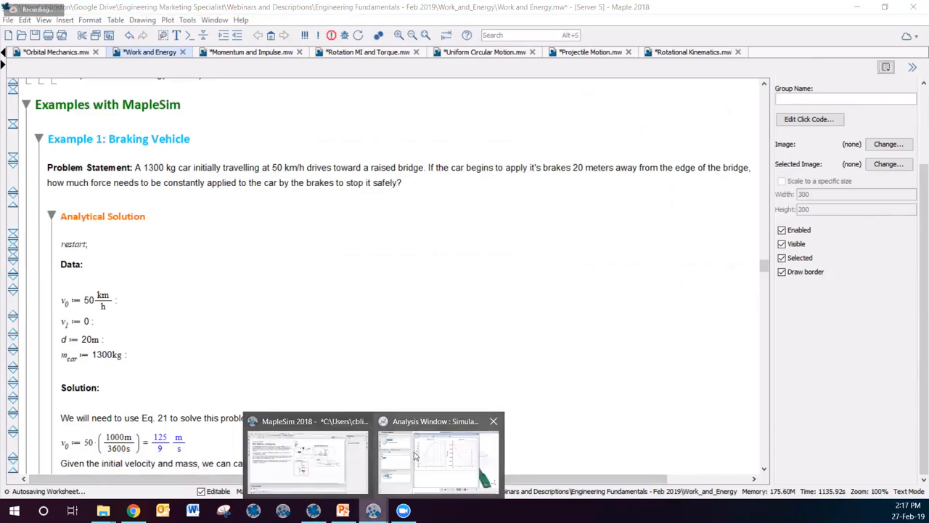
Return from the simulation results to the Projectile Motion.mw worksheet in Maple.
{"action": "left_click", "coordinate": [436, 458]}
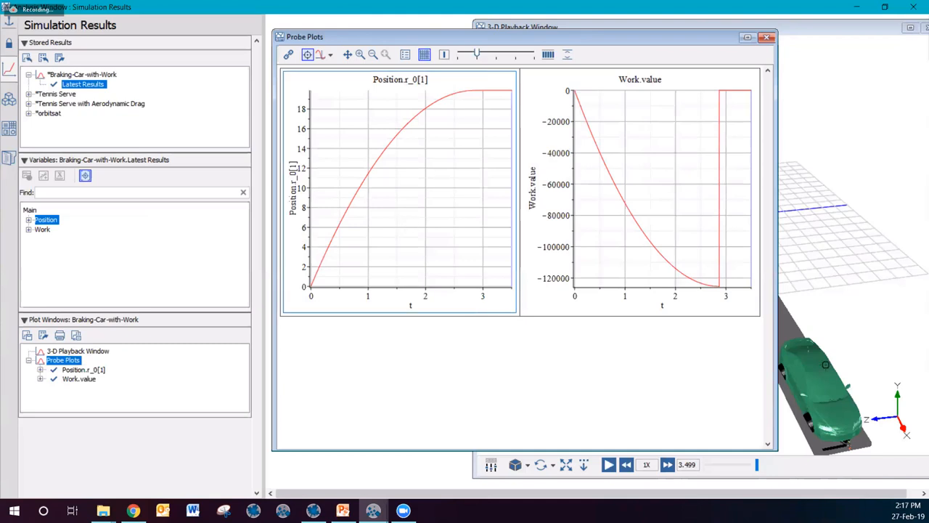
{"action": "mouse_move", "coordinate": [637, 143]}
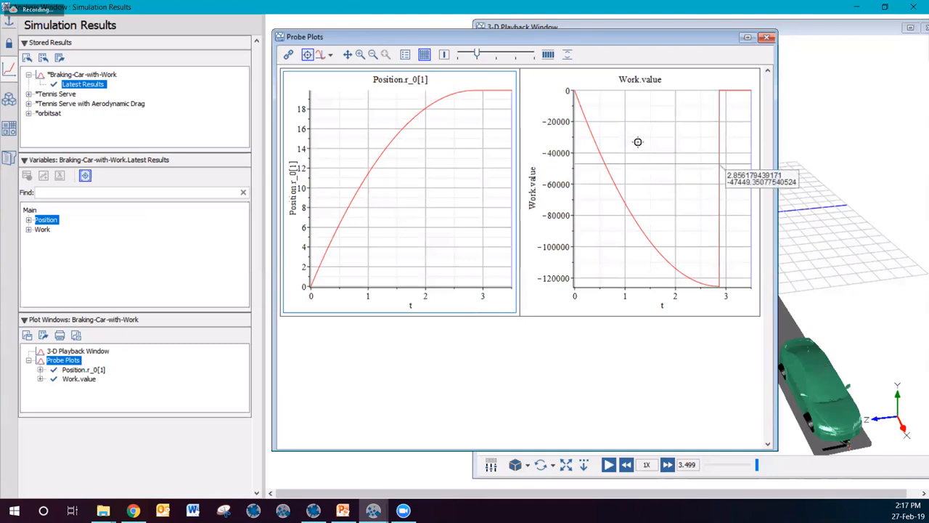
{"action": "mouse_move", "coordinate": [725, 387]}
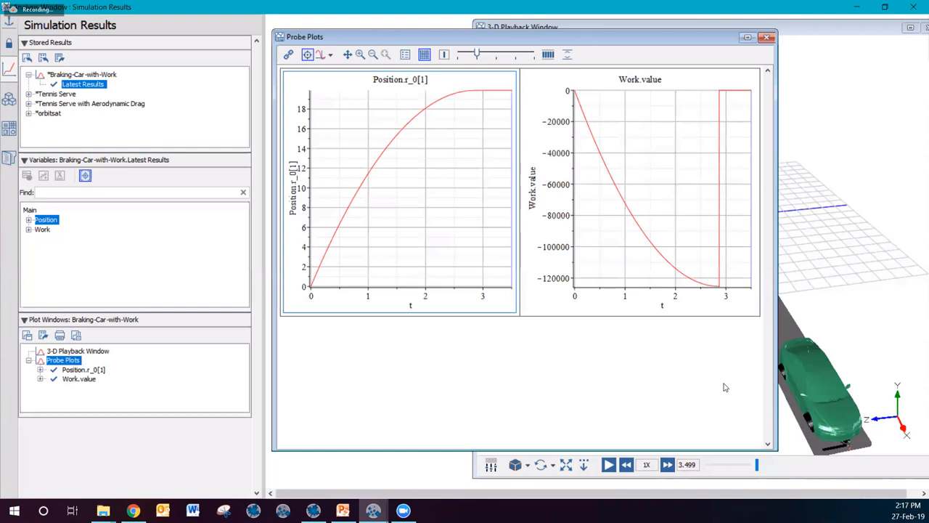
{"action": "mouse_move", "coordinate": [828, 375]}
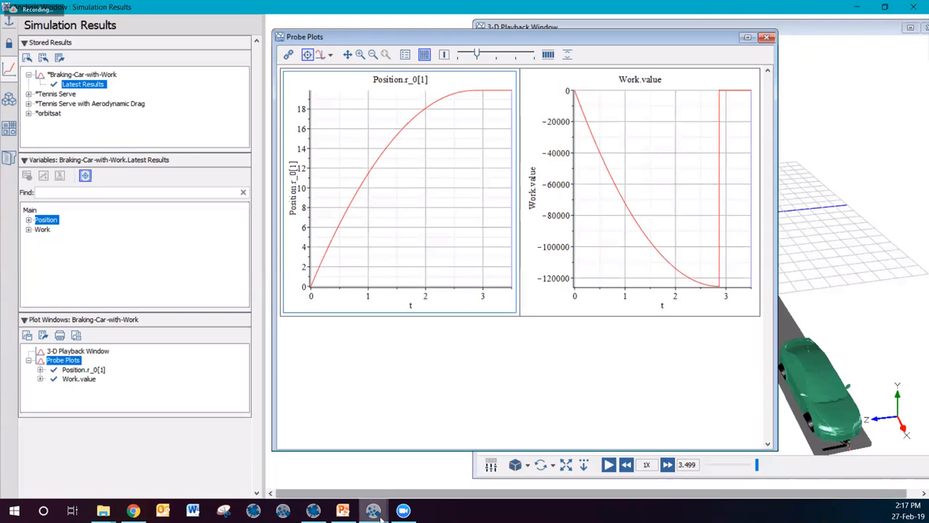
{"action": "mouse_move", "coordinate": [374, 511]}
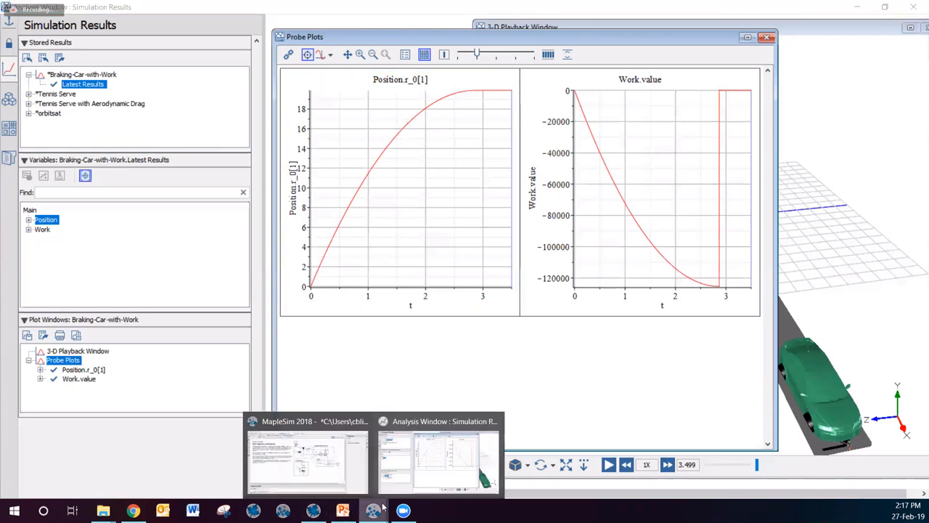
{"action": "mouse_move", "coordinate": [314, 512]}
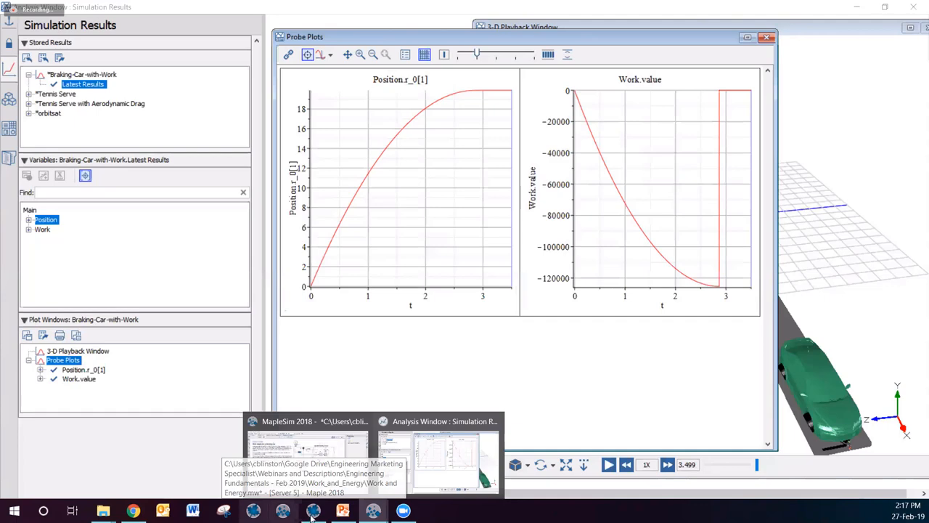
{"action": "left_click", "coordinate": [308, 461]}
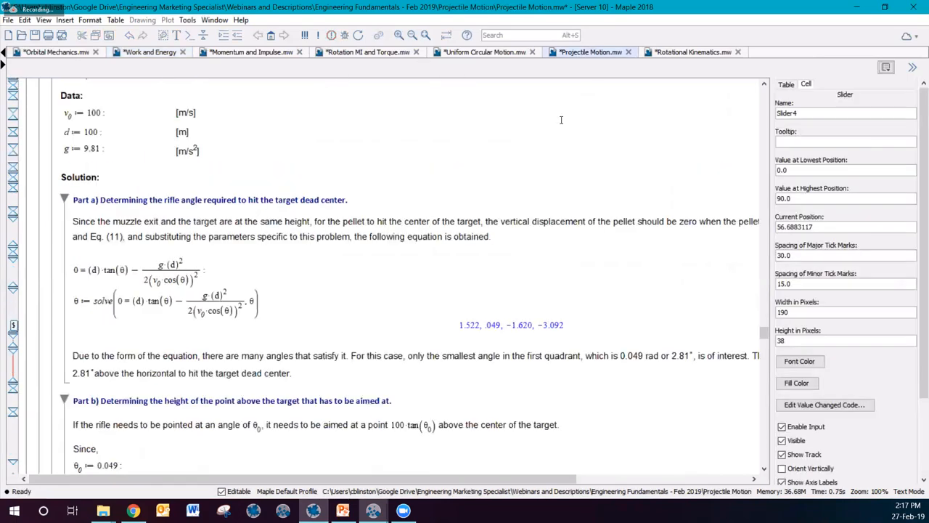
Scroll through the motion equations down to the interactive Projectile Trajectory plot and sliders.
{"action": "scroll", "scroll_direction": "up", "scroll_amount": 3}
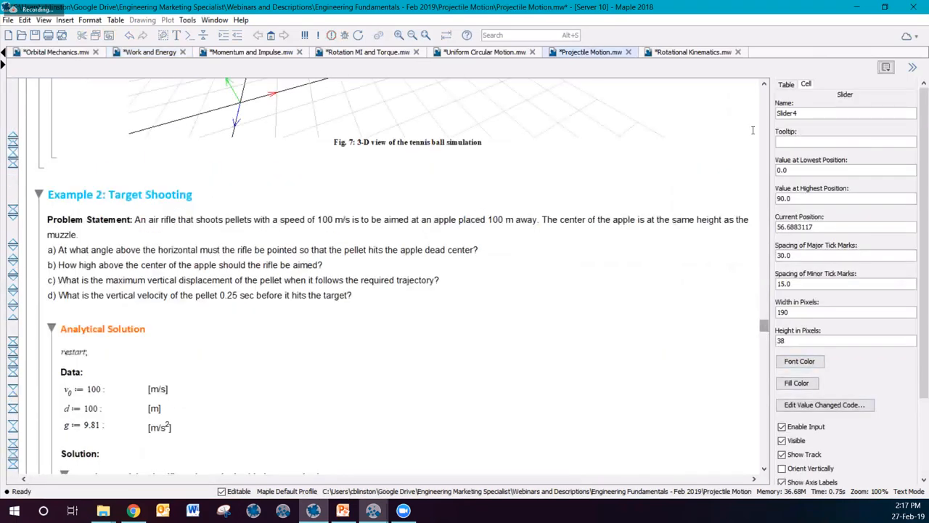
{"action": "scroll", "scroll_direction": "up", "scroll_amount": 3}
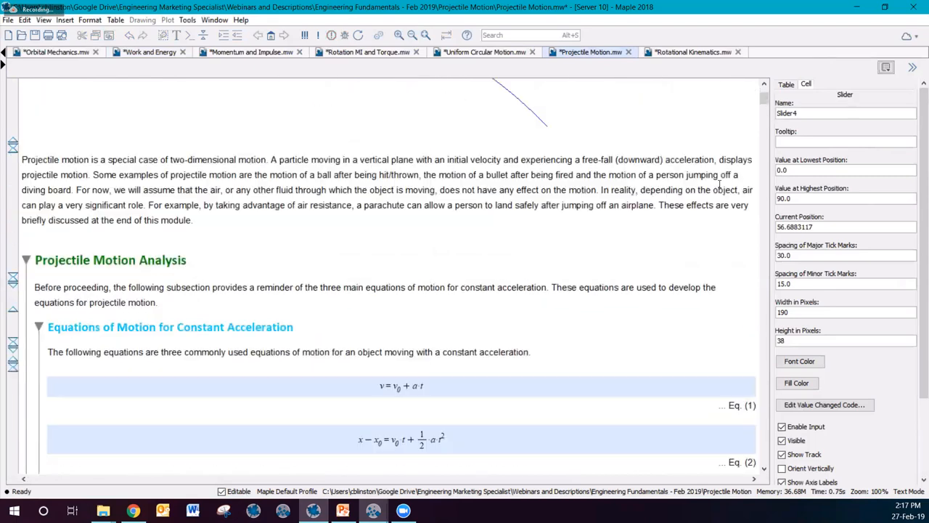
{"action": "scroll", "scroll_direction": "down", "scroll_amount": 3}
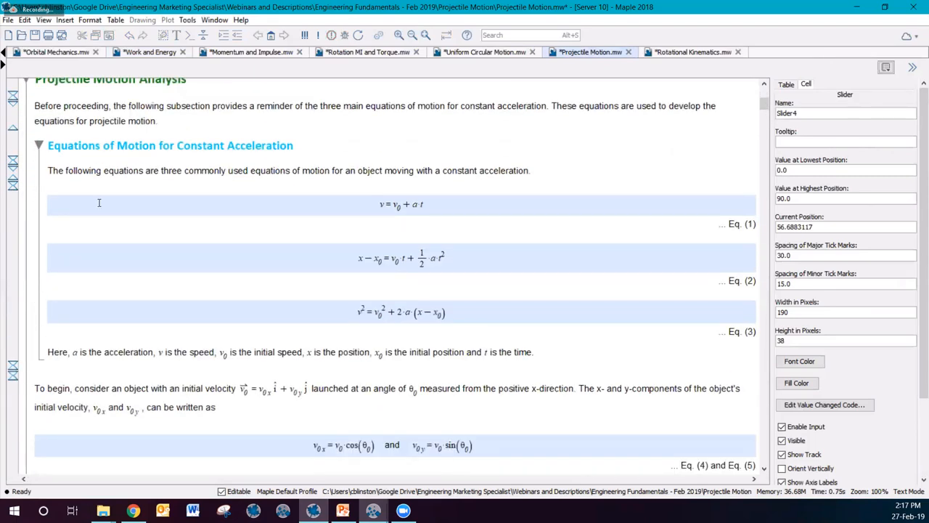
{"action": "scroll", "scroll_direction": "up", "scroll_amount": 3}
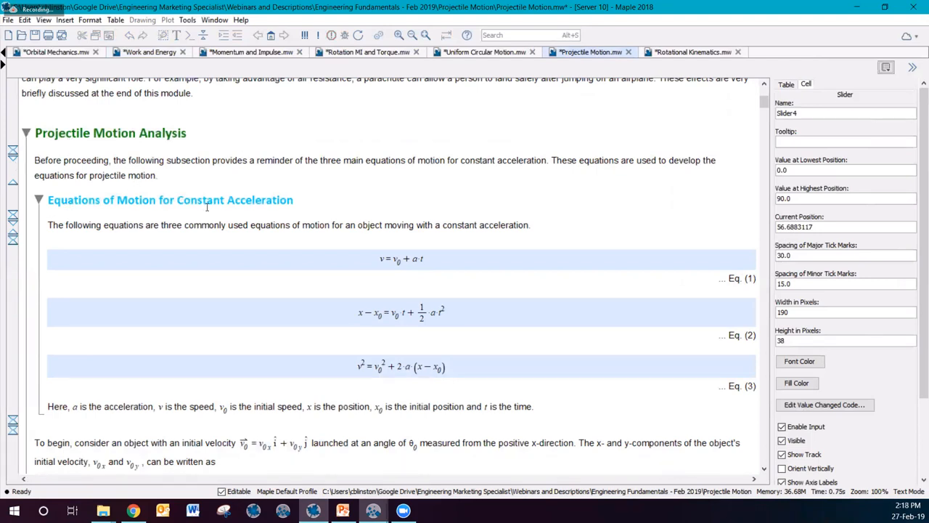
{"action": "scroll", "scroll_direction": "down", "scroll_amount": 3}
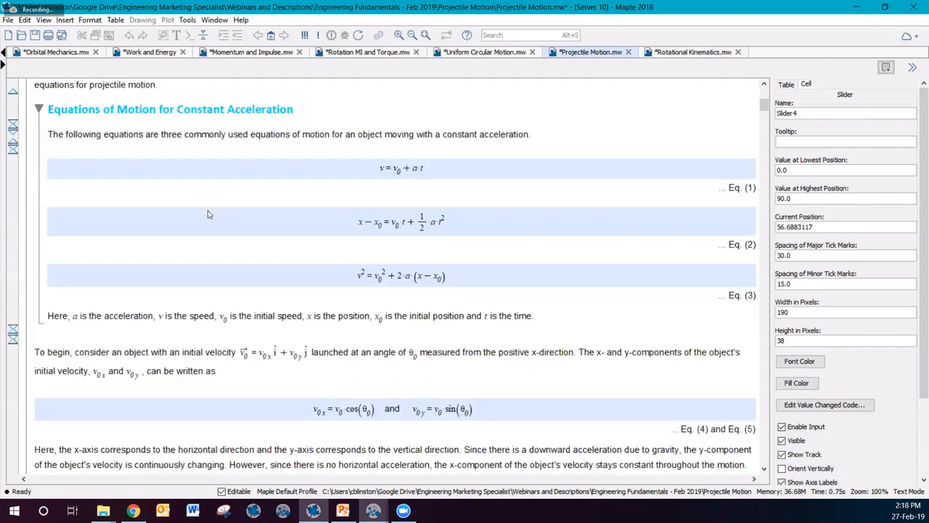
{"action": "scroll", "scroll_direction": "down", "scroll_amount": 3}
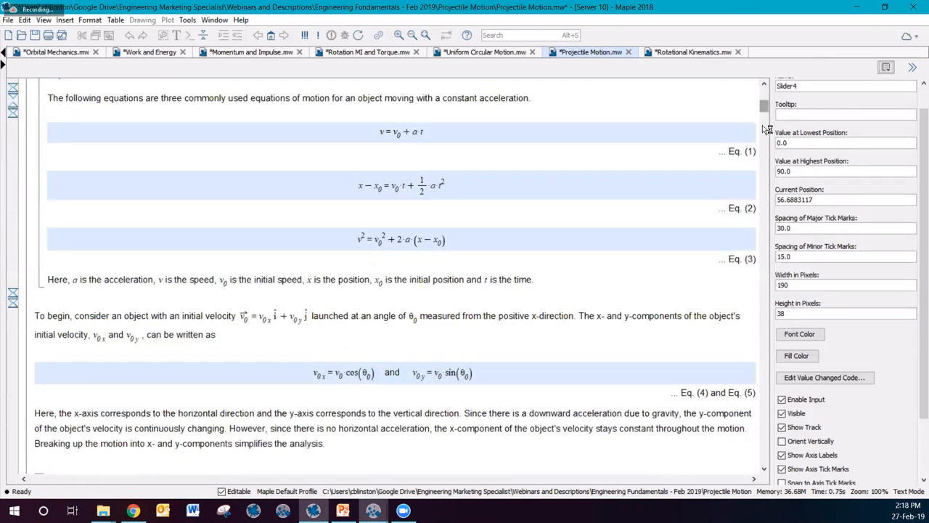
{"action": "scroll", "scroll_direction": "down", "scroll_amount": 3}
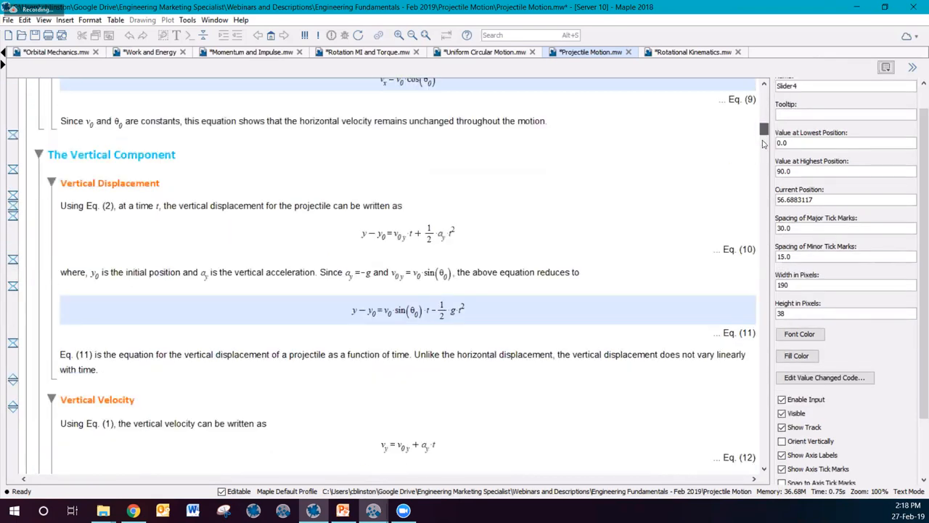
{"action": "scroll", "scroll_direction": "down", "scroll_amount": 3}
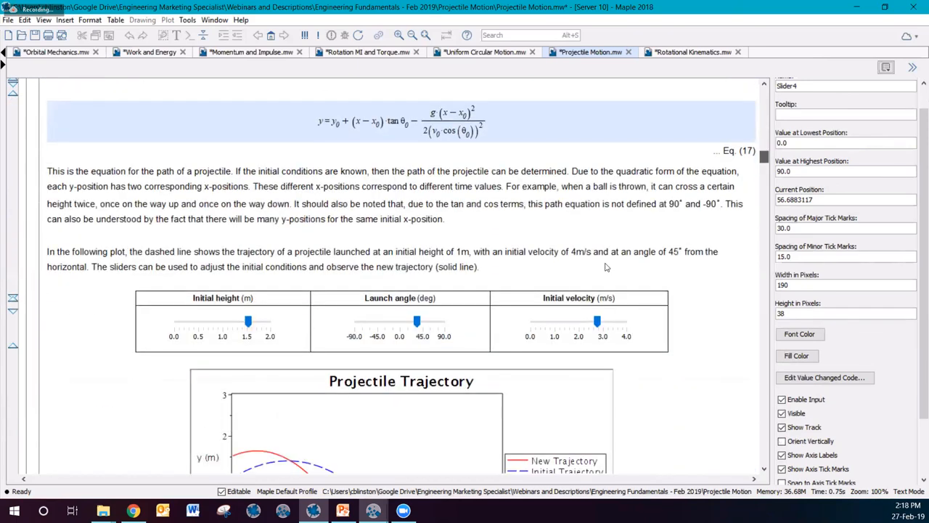
{"action": "scroll", "scroll_direction": "down", "scroll_amount": 3}
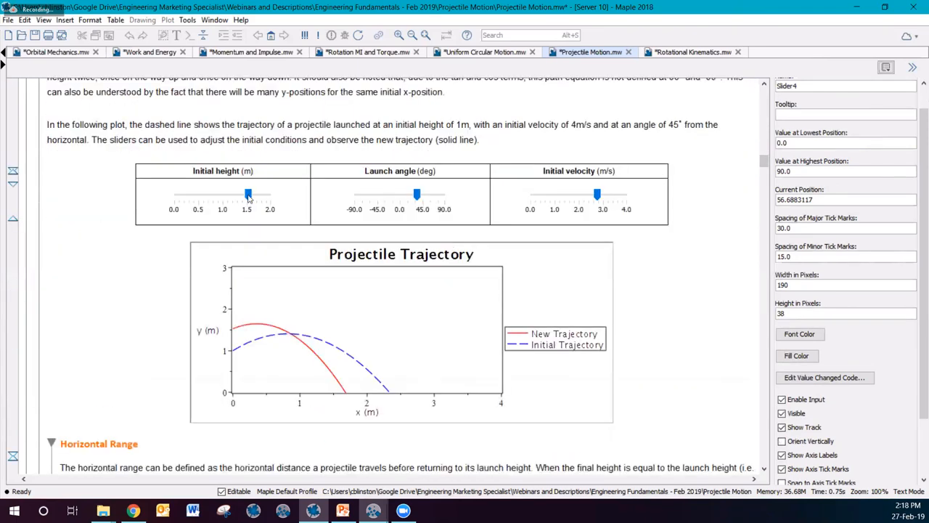
Sweep the initial height down to about 0.6 m and back to 1.5 m, then nudge the initial velocity.
{"action": "left_click_drag", "start_coordinate": [246, 195], "coordinate": [198, 194]}
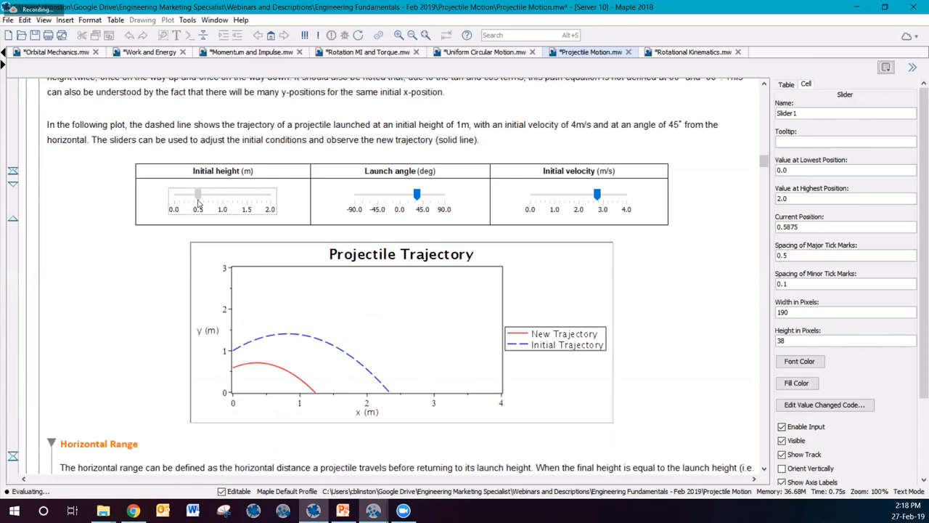
{"action": "left_click_drag", "start_coordinate": [198, 195], "coordinate": [231, 194]}
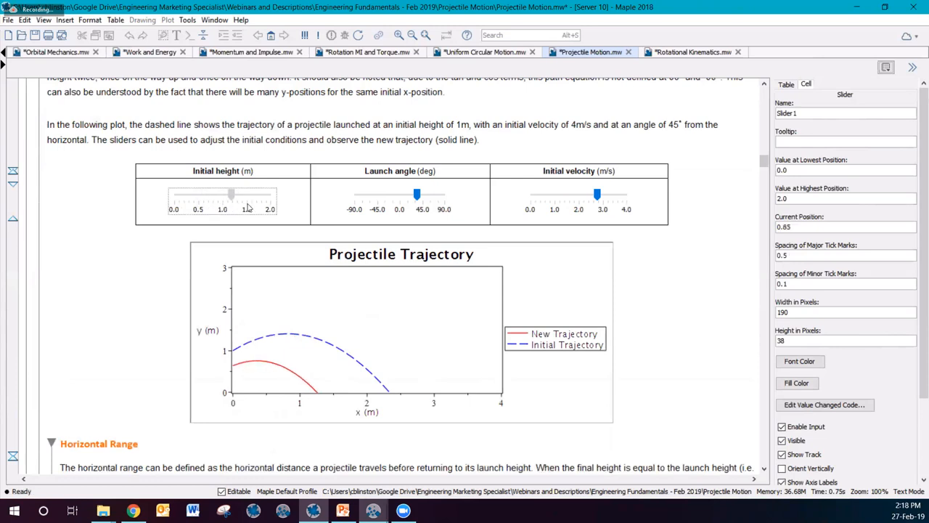
{"action": "left_click_drag", "start_coordinate": [231, 195], "coordinate": [247, 195]}
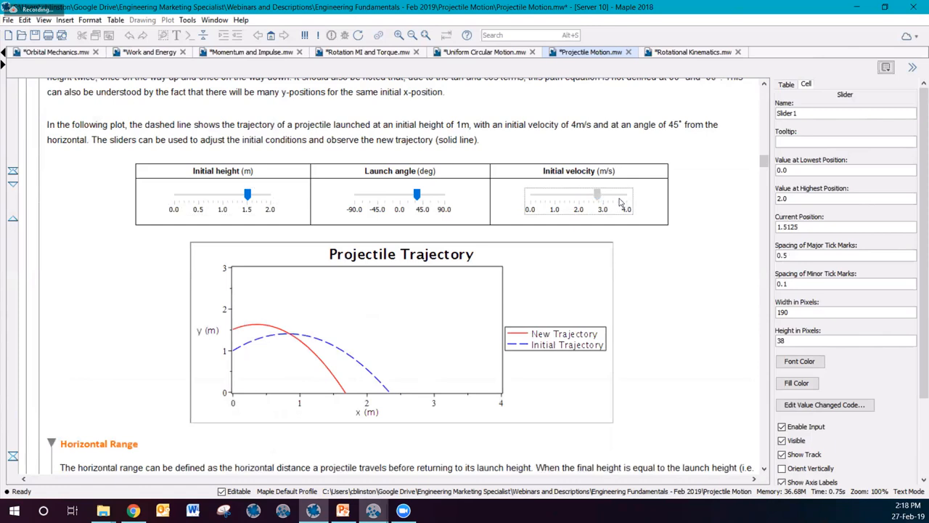
{"action": "left_click_drag", "start_coordinate": [597, 195], "coordinate": [607, 194]}
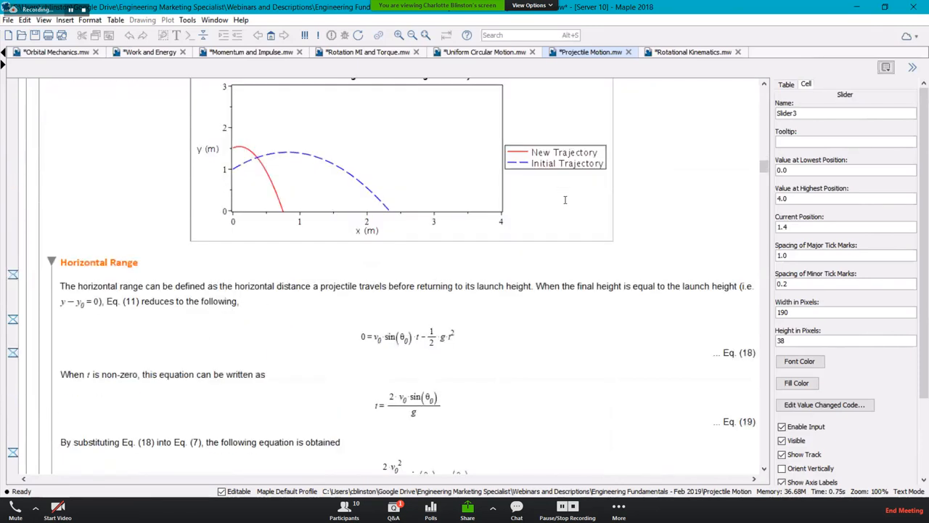
Sweep the launch angle between about 26° and 72°, leaving it near 67°, and reach Example 1.
{"action": "scroll", "scroll_direction": "down", "scroll_amount": 3}
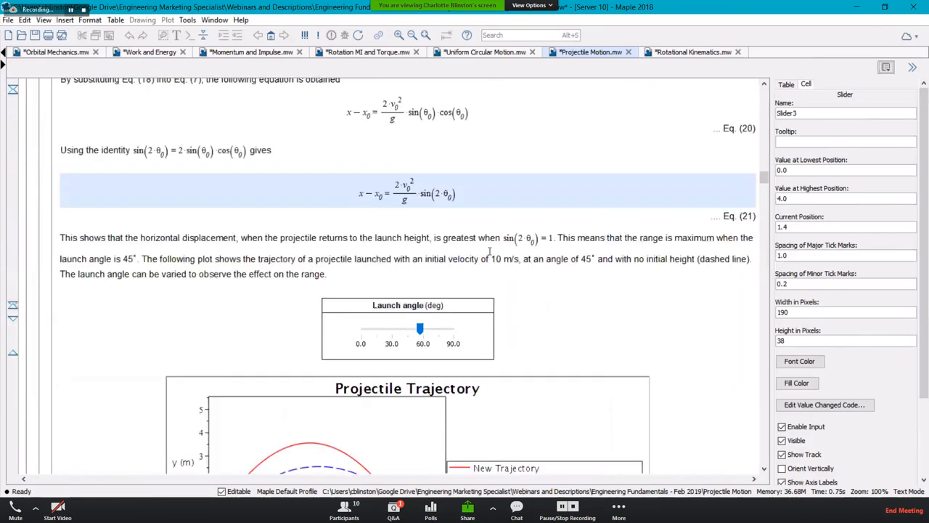
{"action": "scroll", "scroll_direction": "down", "scroll_amount": 3}
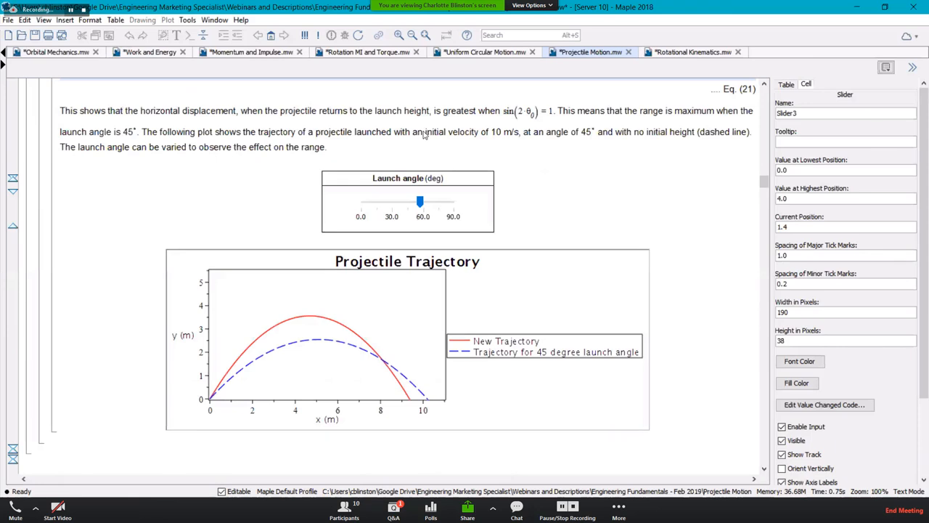
{"action": "left_click_drag", "start_coordinate": [418, 202], "coordinate": [436, 130]}
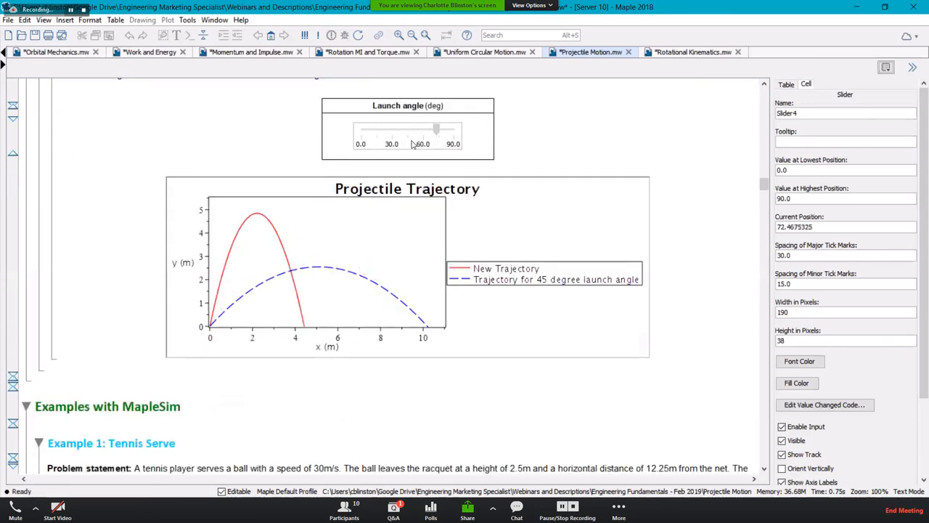
{"action": "left_click_drag", "start_coordinate": [436, 129], "coordinate": [387, 130]}
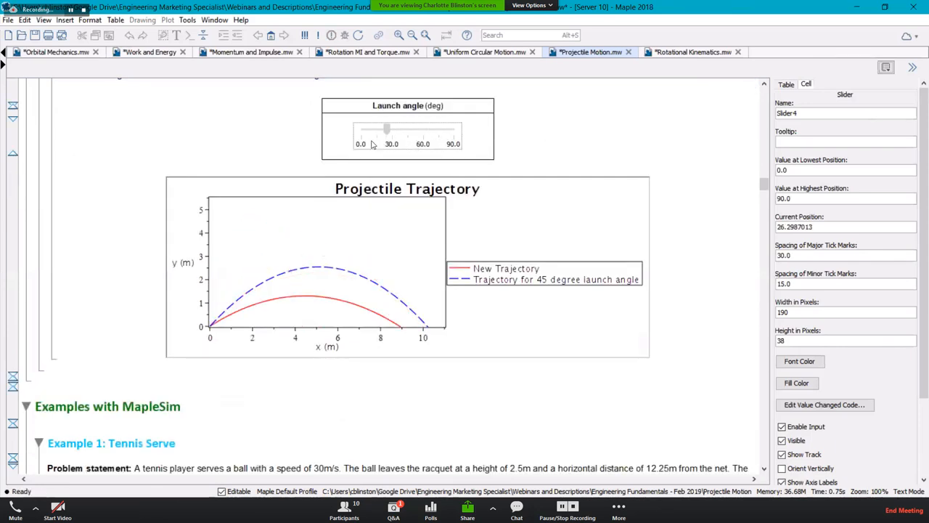
{"action": "left_click_drag", "start_coordinate": [387, 130], "coordinate": [397, 129]}
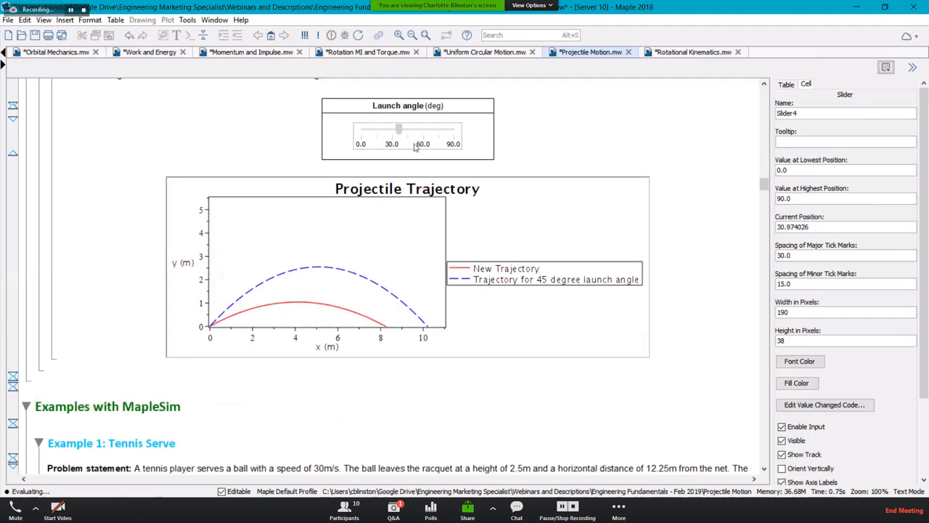
{"action": "left_click_drag", "start_coordinate": [398, 129], "coordinate": [436, 129]}
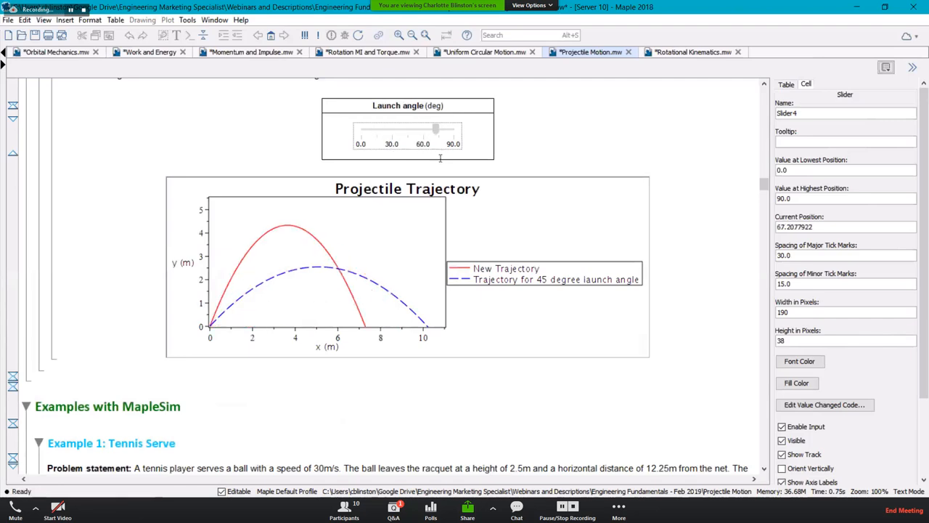
{"action": "scroll", "scroll_direction": "down", "scroll_amount": 3}
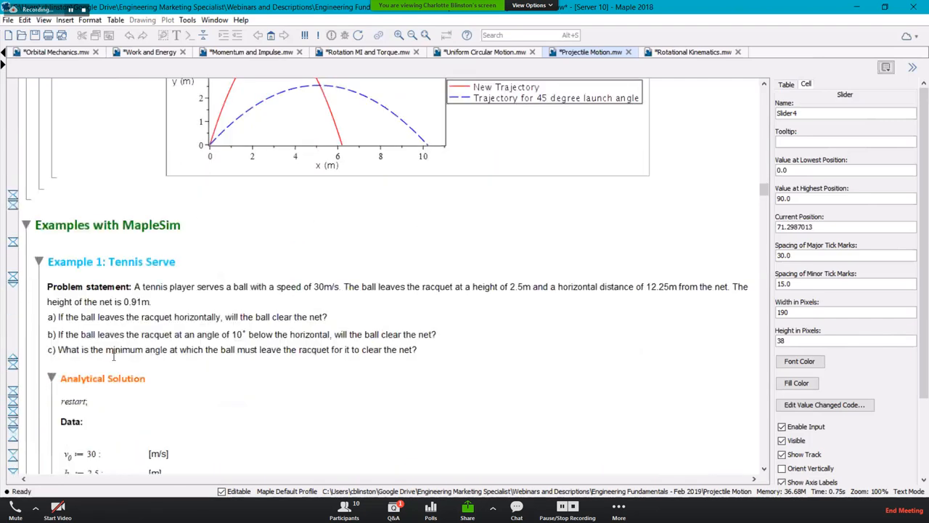
{"action": "scroll", "scroll_direction": "down", "scroll_amount": 3}
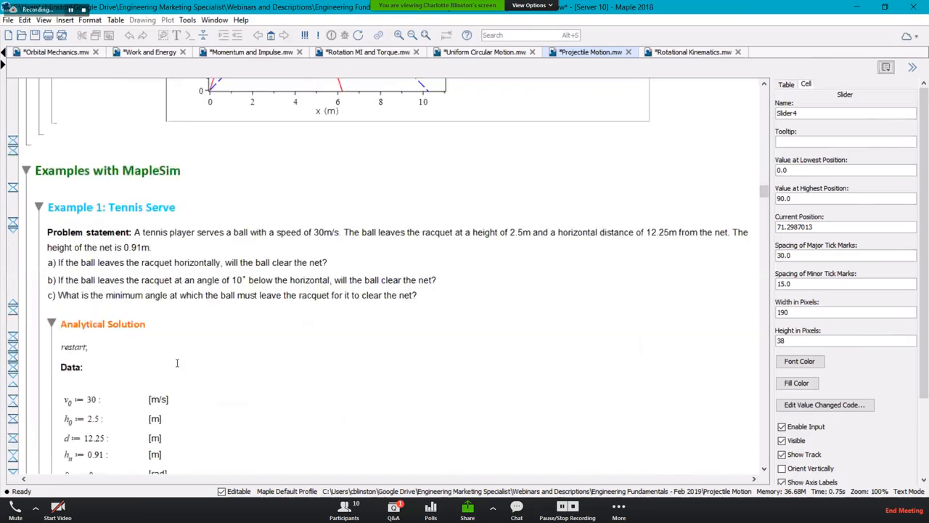
{"action": "scroll", "scroll_direction": "down", "scroll_amount": 3}
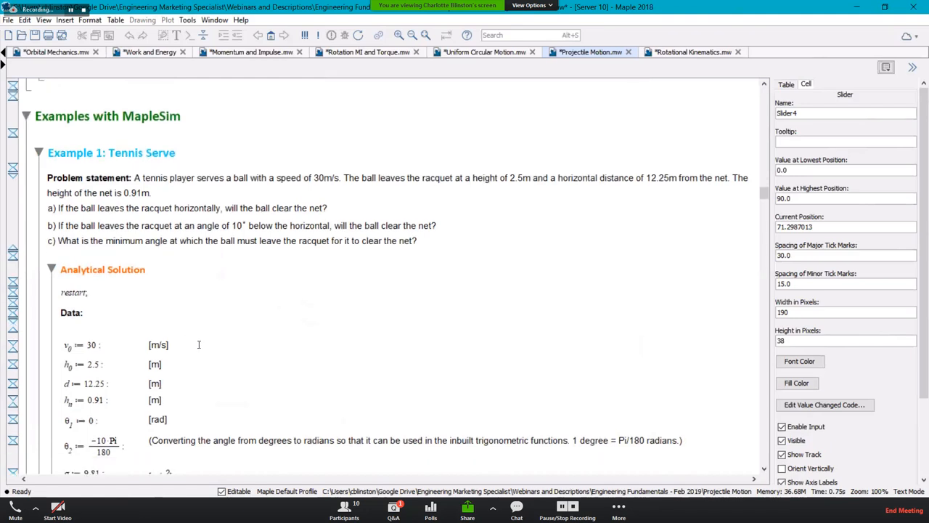
{"action": "mouse_move", "coordinate": [151, 162]}
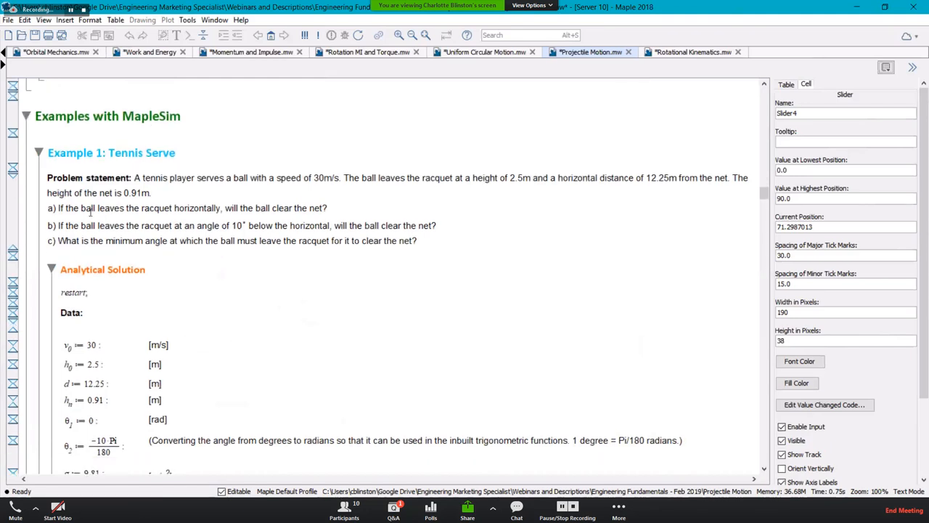
{"action": "mouse_move", "coordinate": [564, 212]}
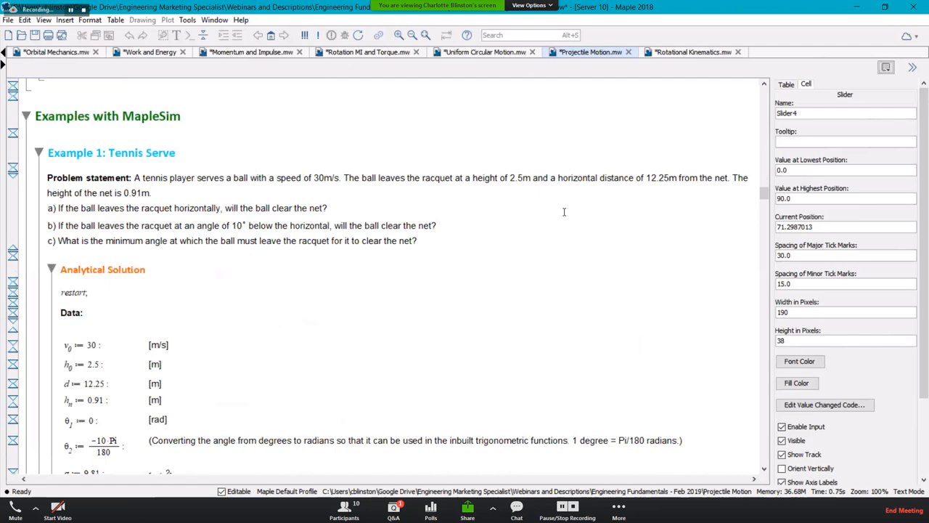
{"action": "scroll", "scroll_direction": "down", "scroll_amount": 3}
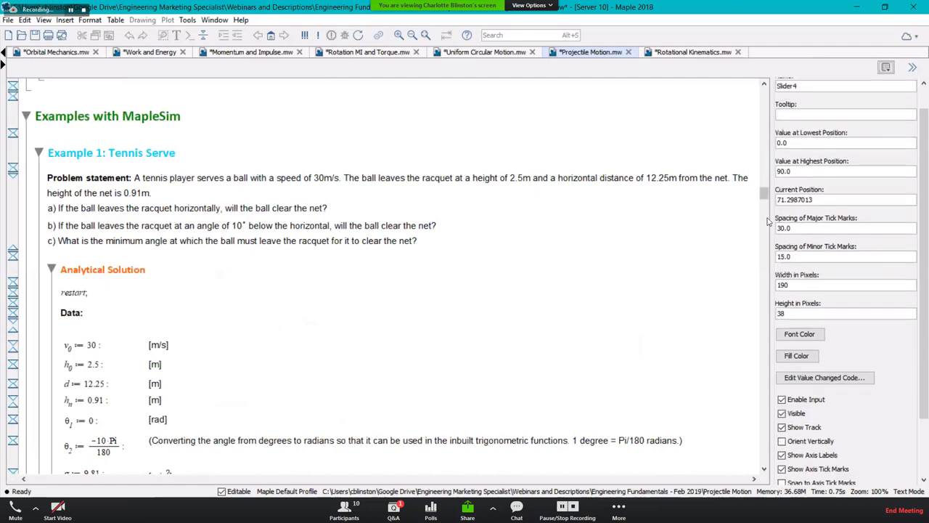
{"action": "scroll", "scroll_direction": "down", "scroll_amount": 3}
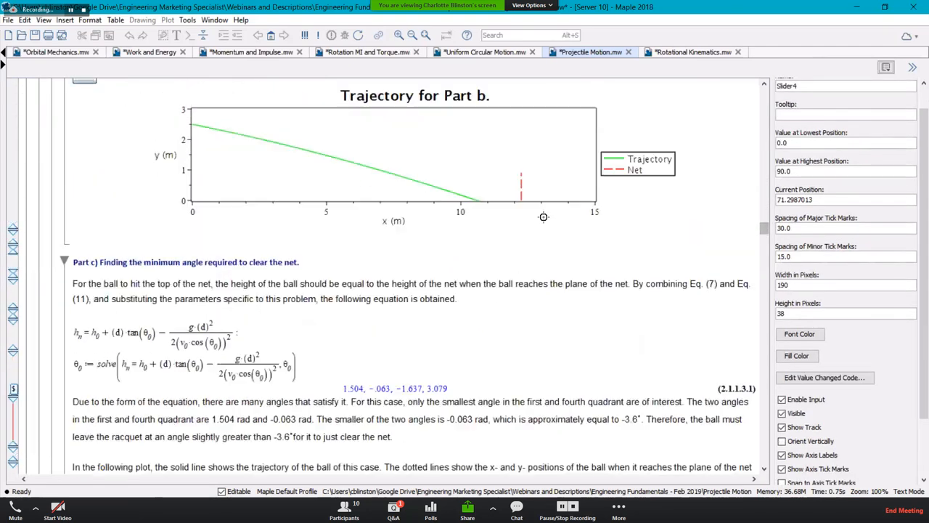
{"action": "scroll", "scroll_direction": "up", "scroll_amount": 3}
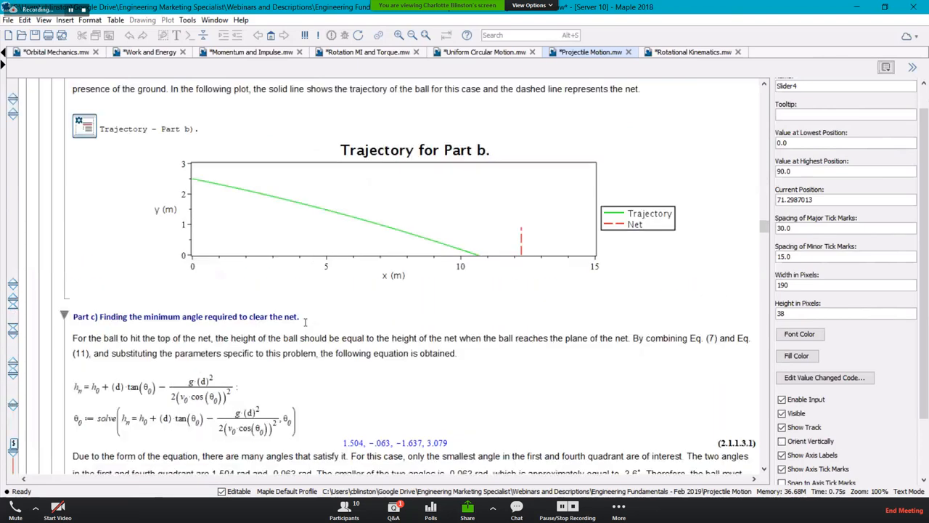
{"action": "scroll", "scroll_direction": "down", "scroll_amount": 3}
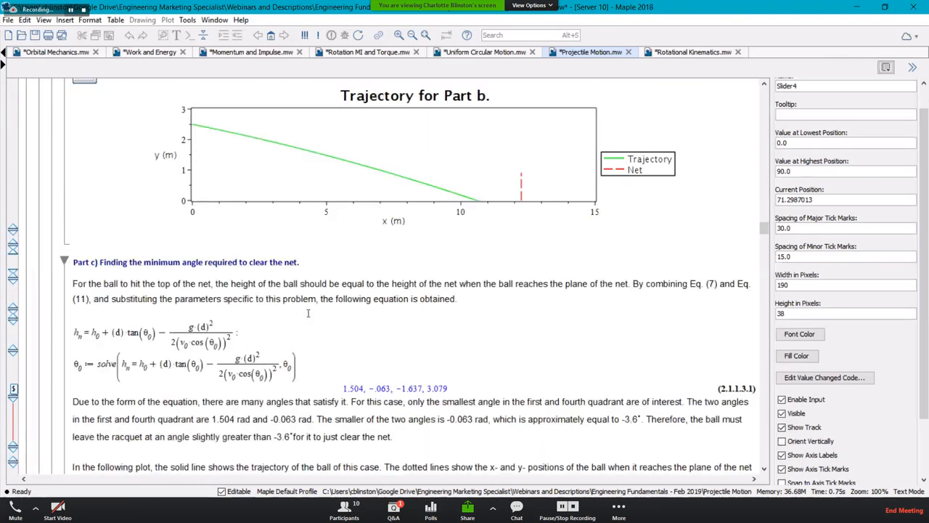
{"action": "scroll", "scroll_direction": "down", "scroll_amount": 3}
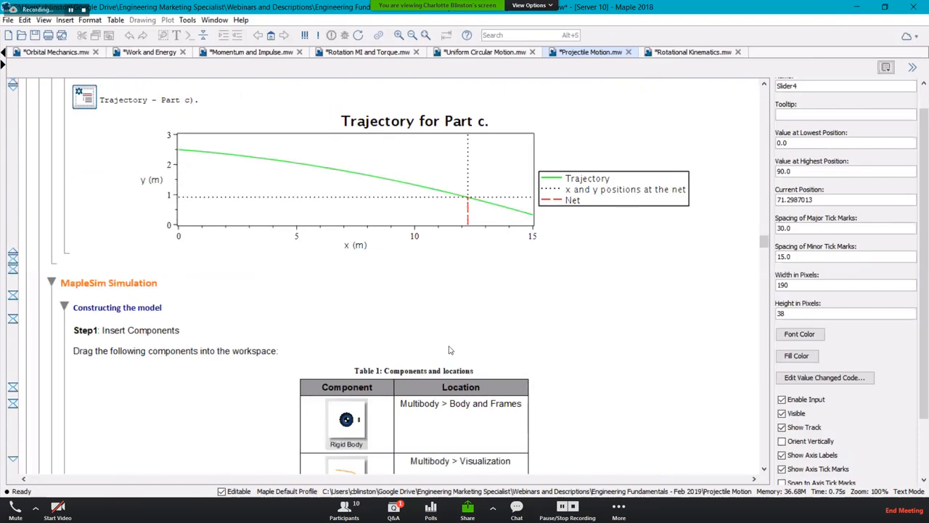
{"action": "scroll", "scroll_direction": "down", "scroll_amount": 3}
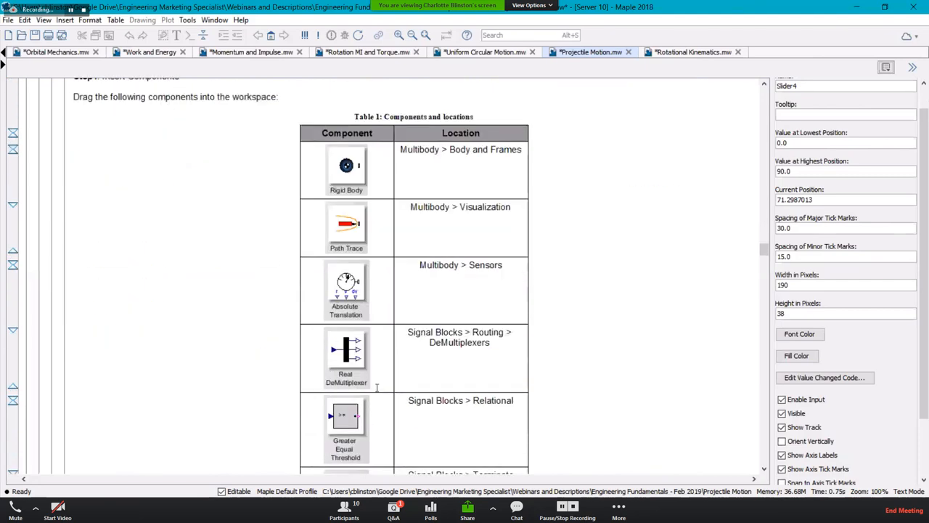
{"action": "scroll", "scroll_direction": "down", "scroll_amount": 3}
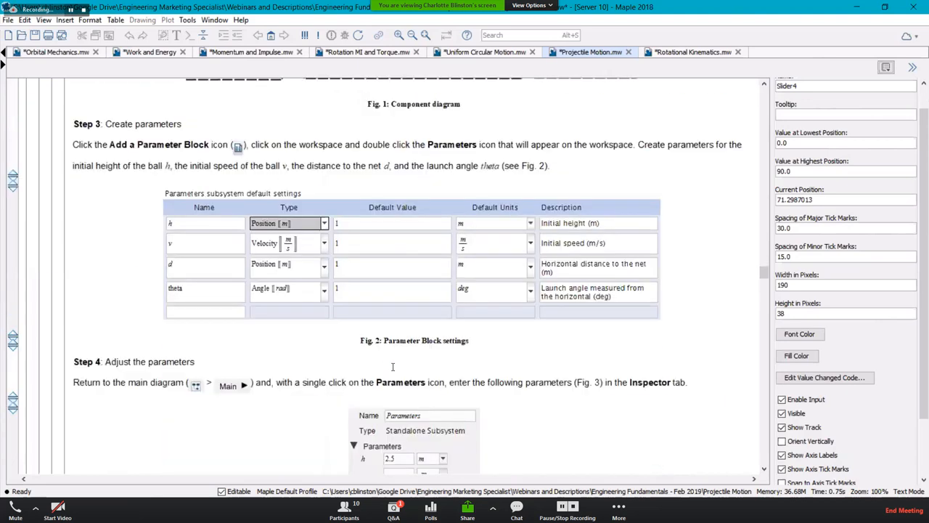
{"action": "scroll", "scroll_direction": "down", "scroll_amount": 3}
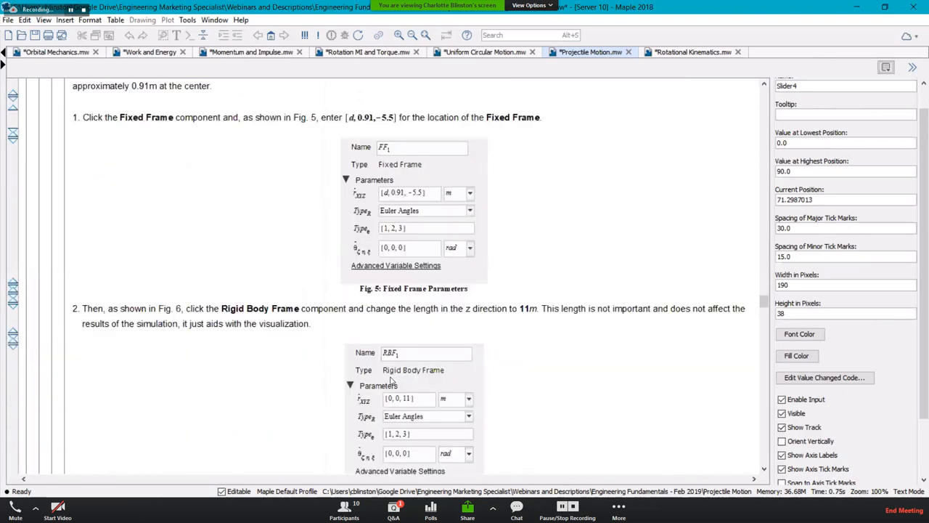
{"action": "scroll", "scroll_direction": "down", "scroll_amount": 3}
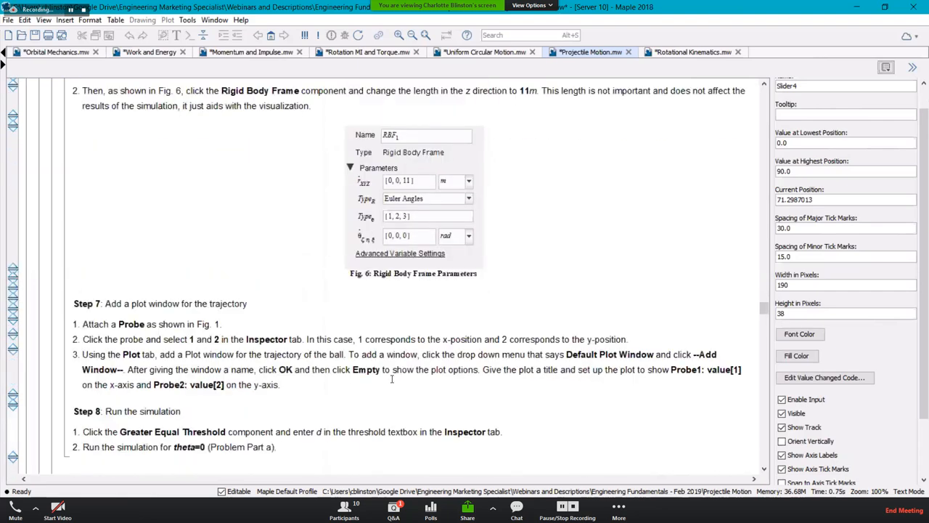
{"action": "scroll", "scroll_direction": "down", "scroll_amount": 3}
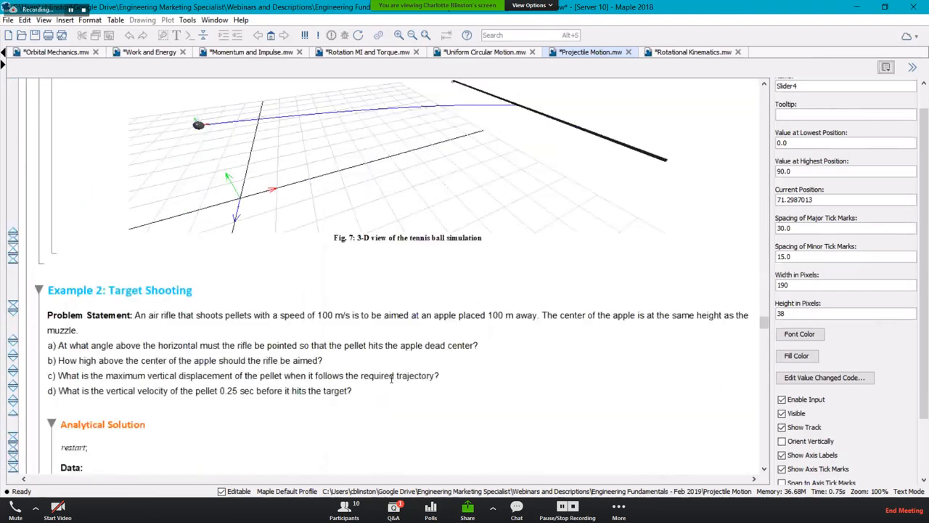
{"action": "scroll", "scroll_direction": "down", "scroll_amount": 3}
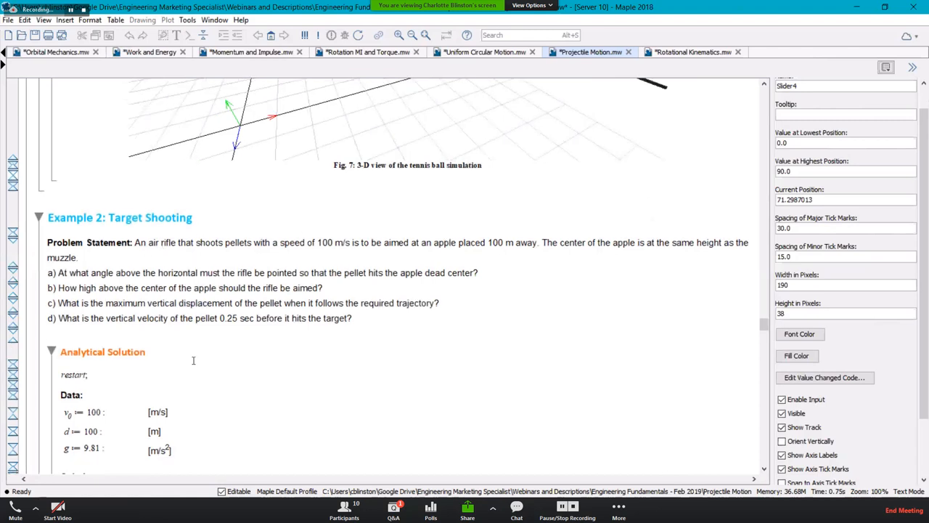
{"action": "mouse_move", "coordinate": [727, 324]}
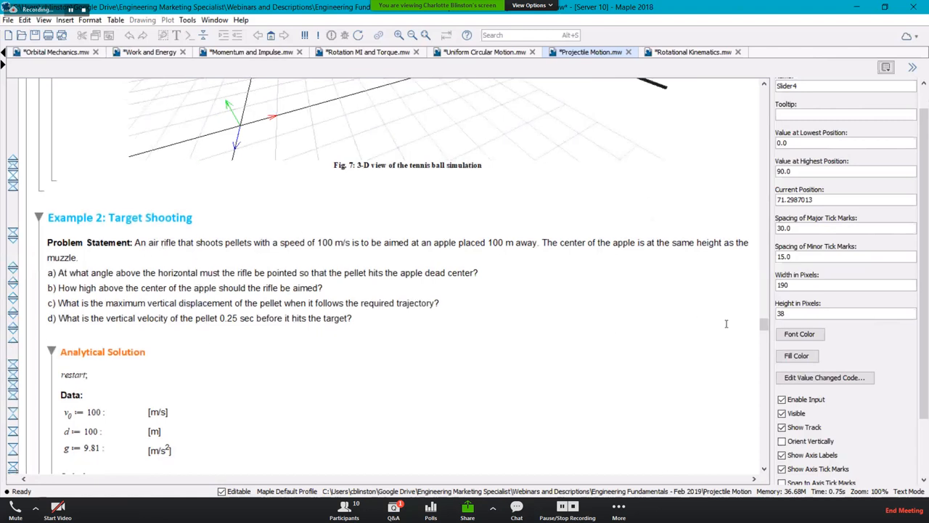
{"action": "scroll", "scroll_direction": "down", "scroll_amount": 3}
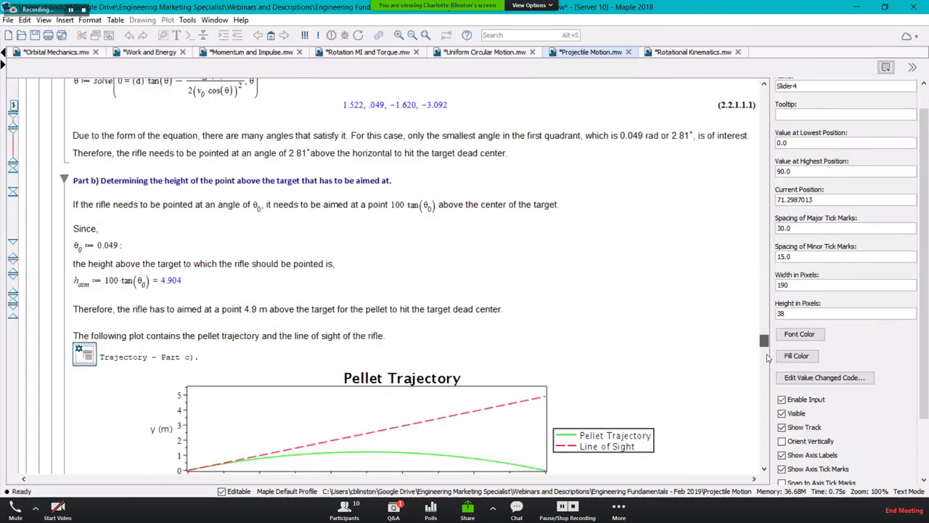
{"action": "scroll", "scroll_direction": "down", "scroll_amount": 3}
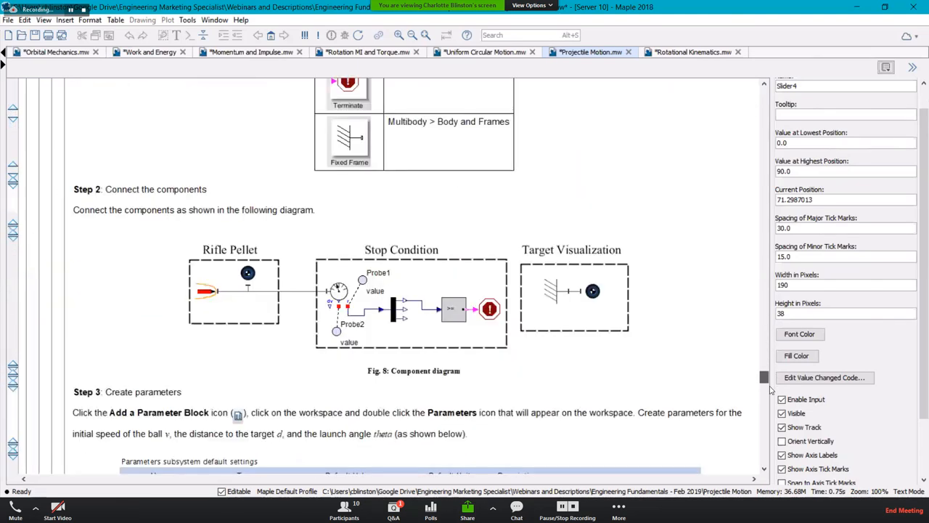
{"action": "scroll", "scroll_direction": "down", "scroll_amount": 3}
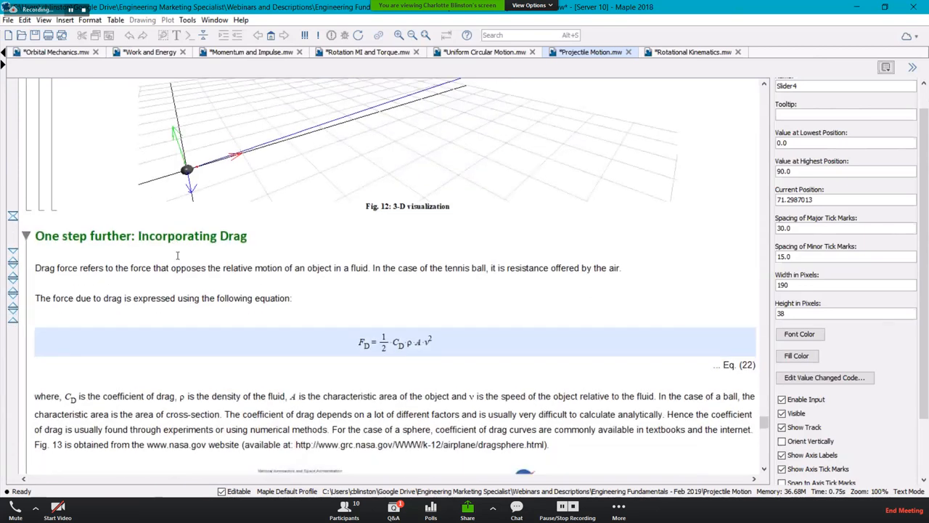
{"action": "scroll", "scroll_direction": "down", "scroll_amount": 3}
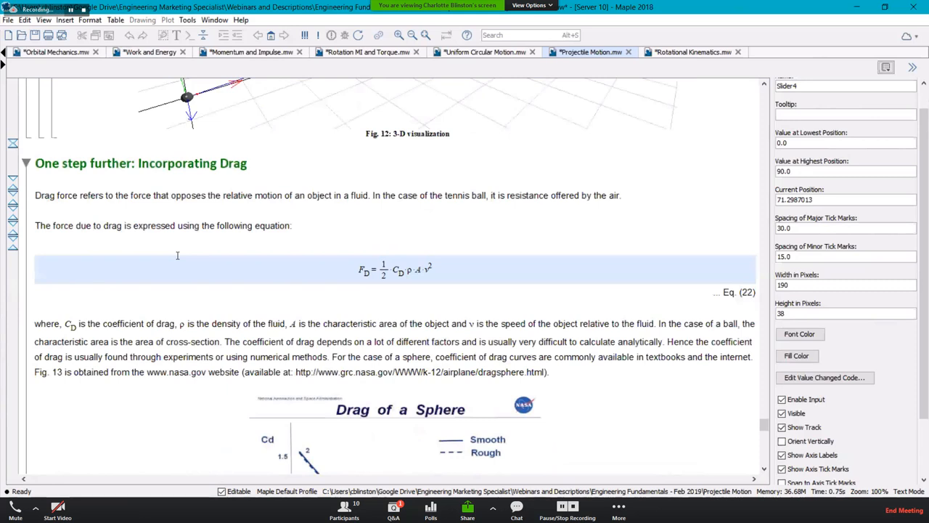
{"action": "scroll", "scroll_direction": "down", "scroll_amount": 3}
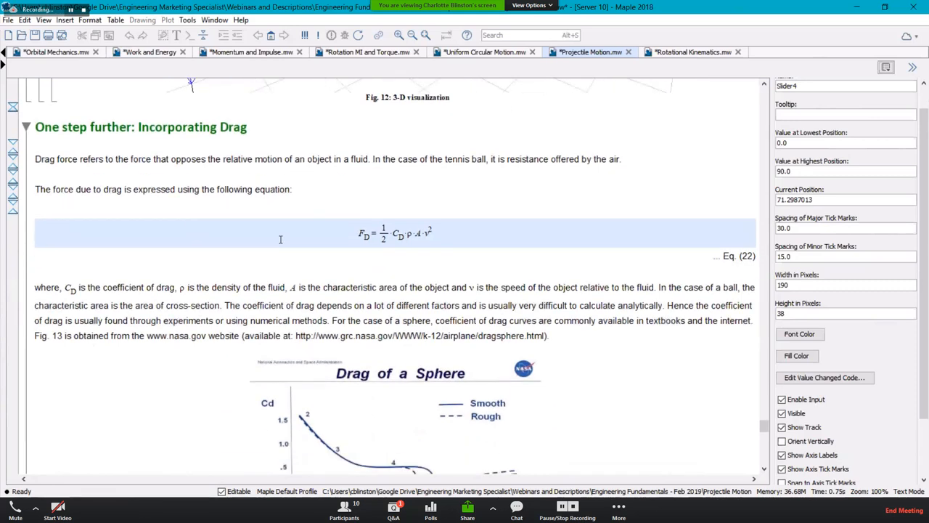
{"action": "mouse_move", "coordinate": [465, 264]}
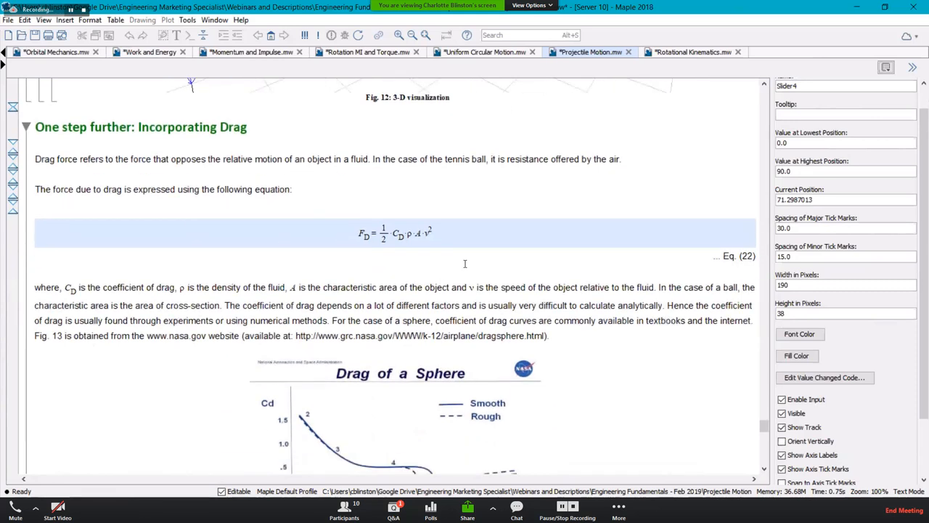
{"action": "scroll", "scroll_direction": "down", "scroll_amount": 3}
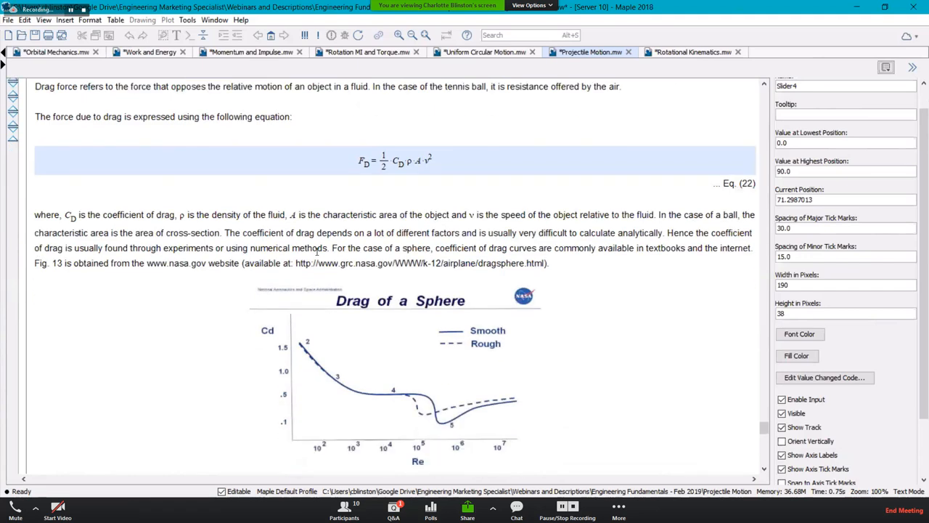
{"action": "scroll", "scroll_direction": "down", "scroll_amount": 3}
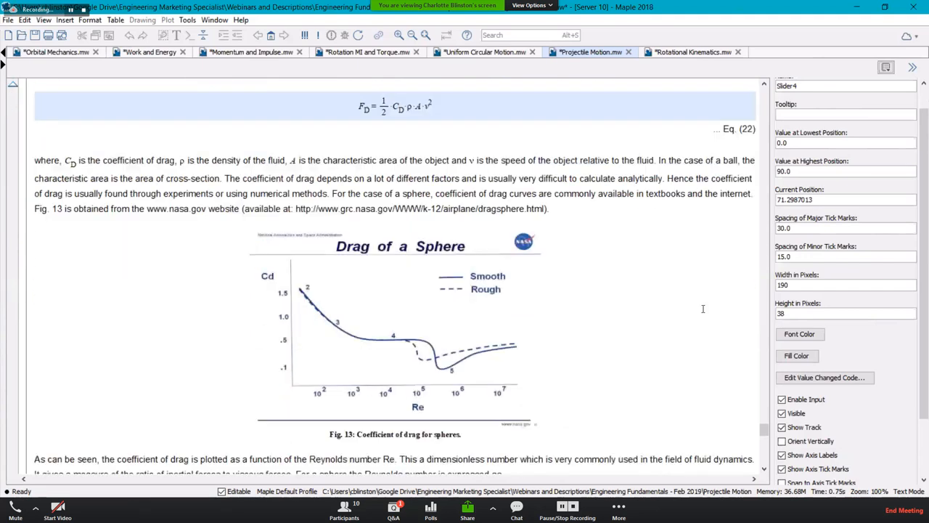
{"action": "scroll", "scroll_direction": "down", "scroll_amount": 3}
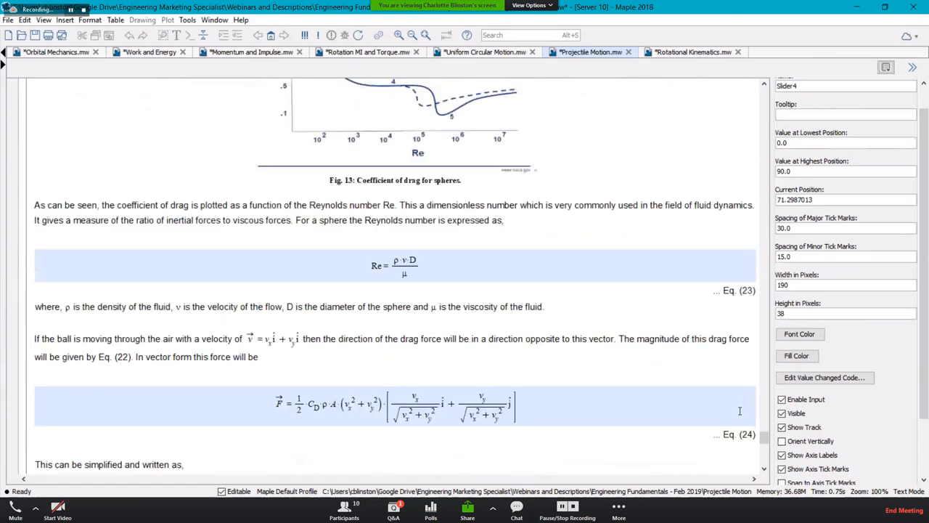
{"action": "scroll", "scroll_direction": "down", "scroll_amount": 3}
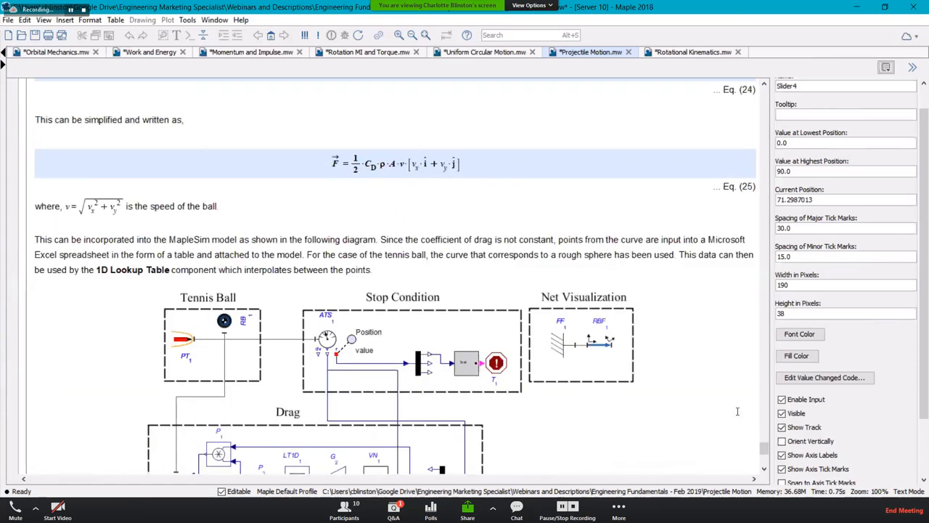
{"action": "scroll", "scroll_direction": "down", "scroll_amount": 3}
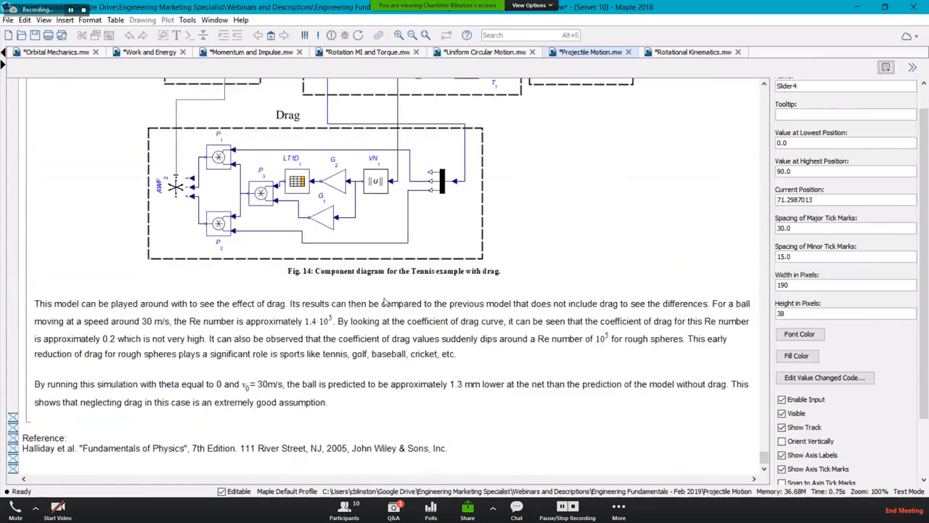
{"action": "scroll", "scroll_direction": "up", "scroll_amount": 3}
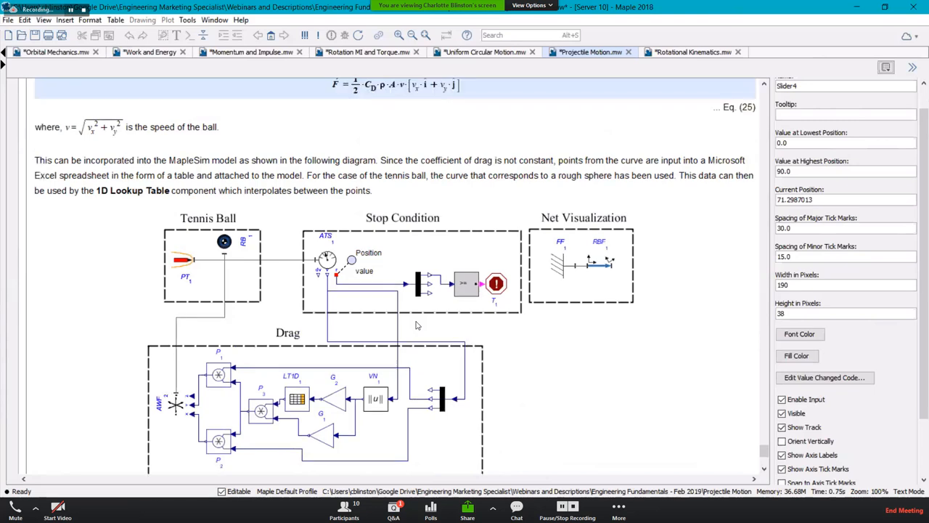
{"action": "scroll", "scroll_direction": "up", "scroll_amount": 3}
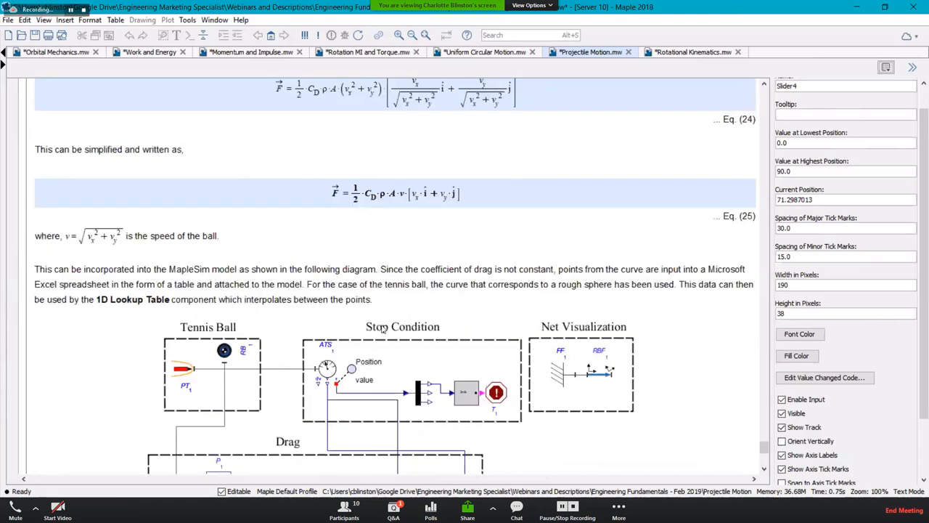
{"action": "scroll", "scroll_direction": "up", "scroll_amount": 3}
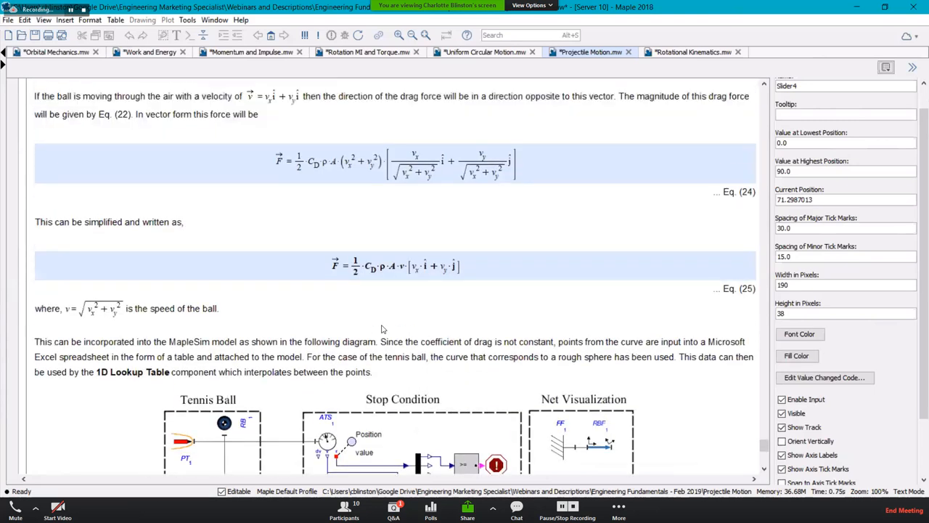
{"action": "scroll", "scroll_direction": "up", "scroll_amount": 3}
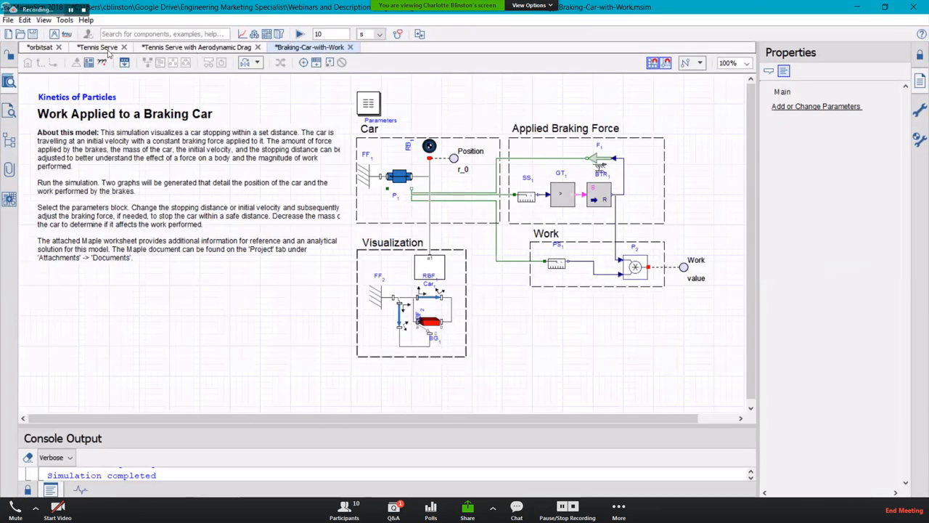
Switch to the Tennis Serve model and start its simulation.
{"action": "left_click", "coordinate": [98, 46]}
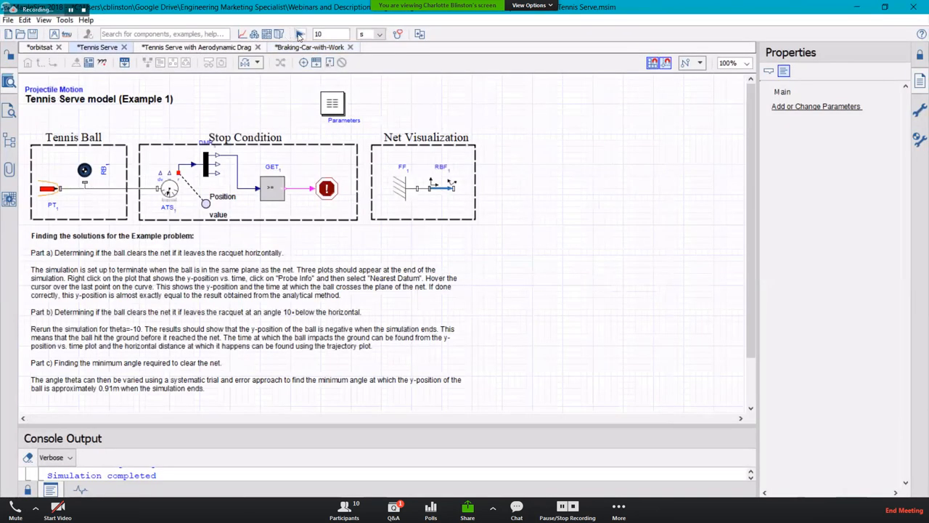
{"action": "scroll", "scroll_direction": "up", "scroll_amount": 3}
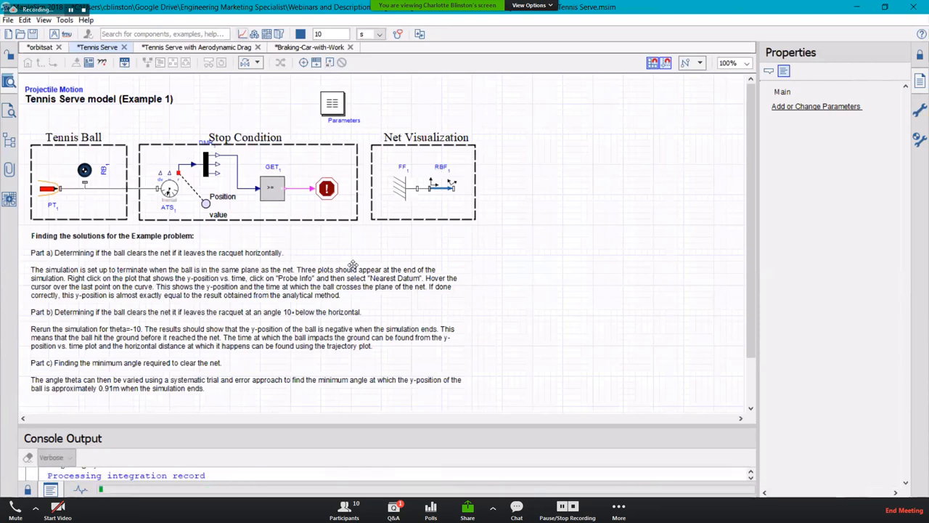
Play the tennis ball trajectory animation and show the horizontal and vertical position probe plots.
{"action": "left_click", "coordinate": [299, 33]}
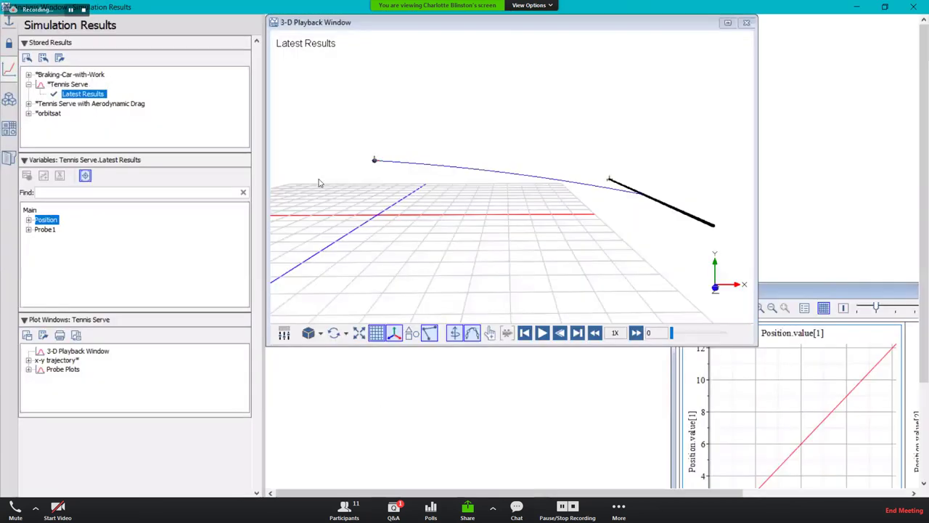
{"action": "mouse_move", "coordinate": [659, 198]}
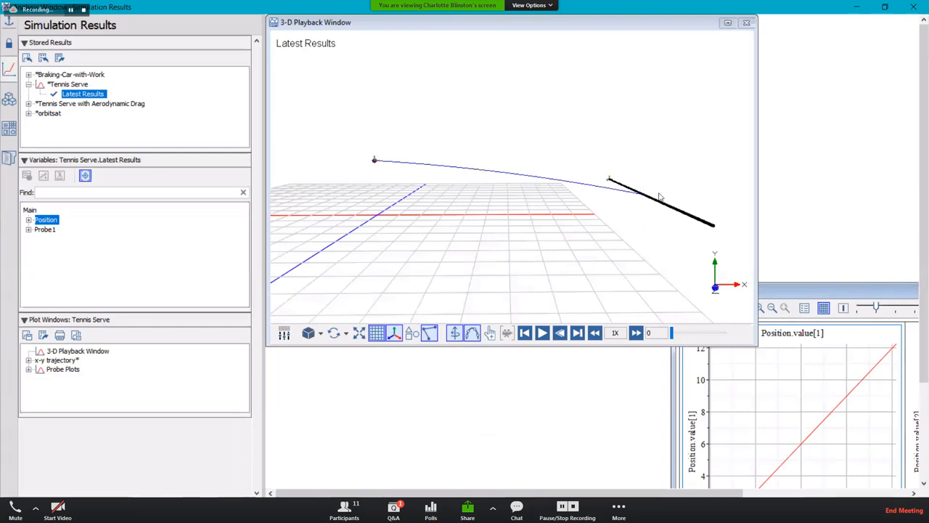
{"action": "mouse_move", "coordinate": [729, 251]}
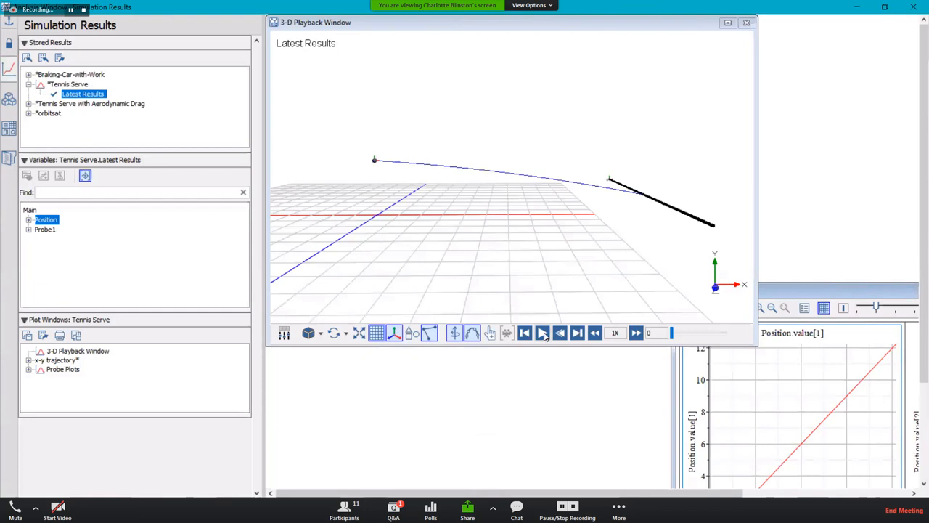
{"action": "left_click", "coordinate": [544, 333]}
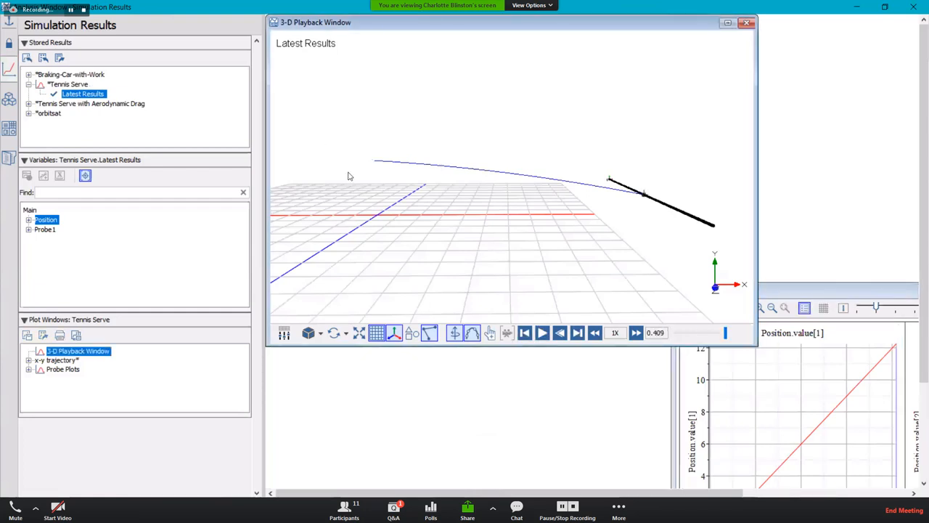
{"action": "left_click", "coordinate": [62, 369]}
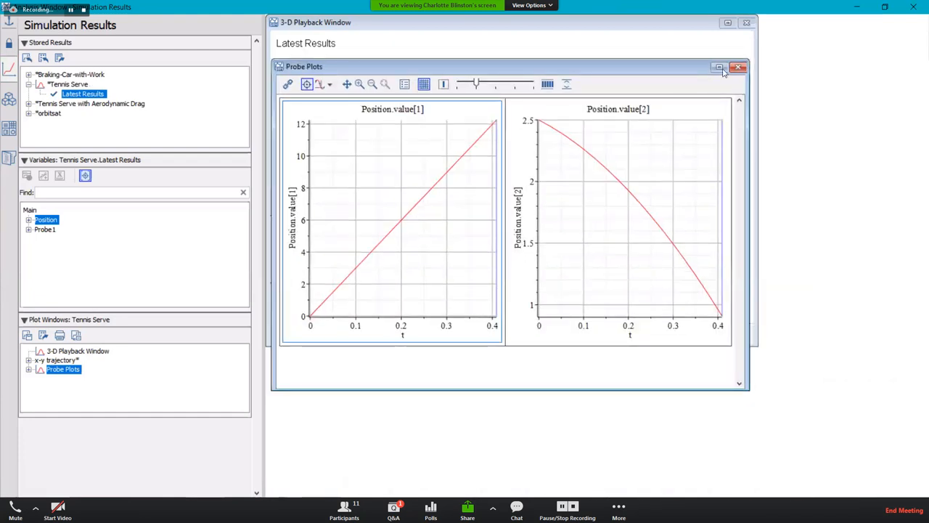
Maximize the position probe plots to fill the results area.
{"action": "left_click", "coordinate": [728, 67]}
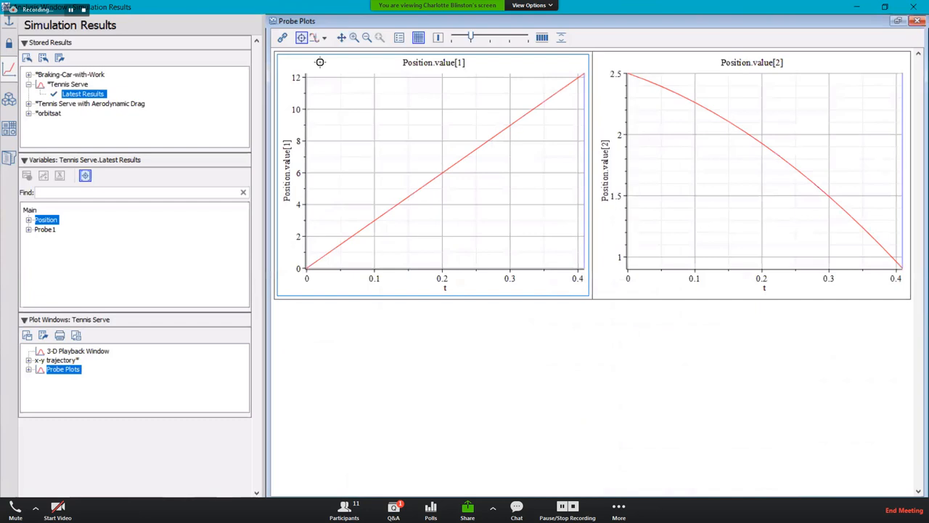
{"action": "mouse_move", "coordinate": [480, 167]}
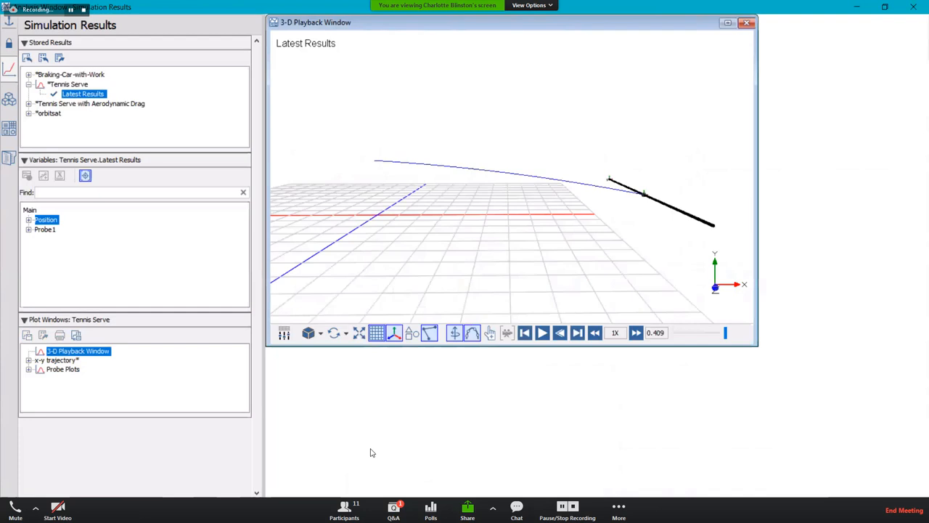
{"action": "mouse_move", "coordinate": [419, 415]}
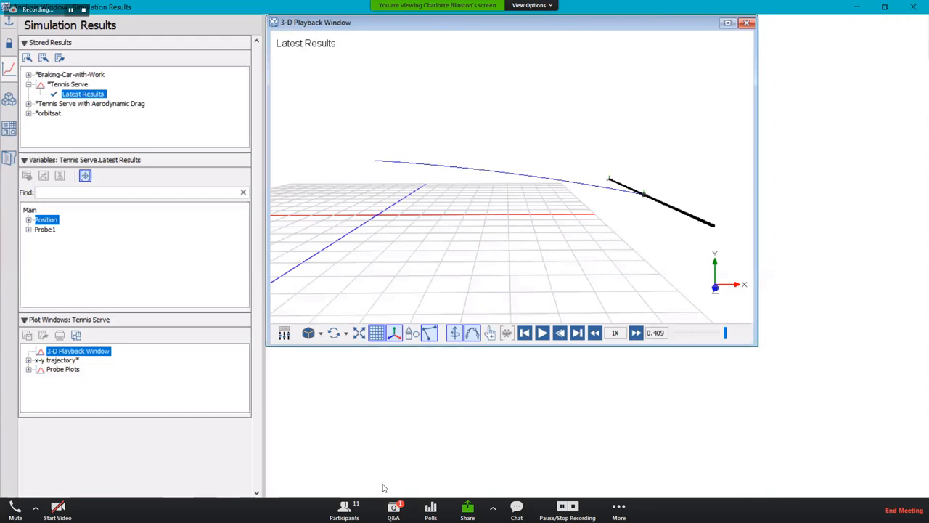
{"action": "mouse_move", "coordinate": [119, 493]}
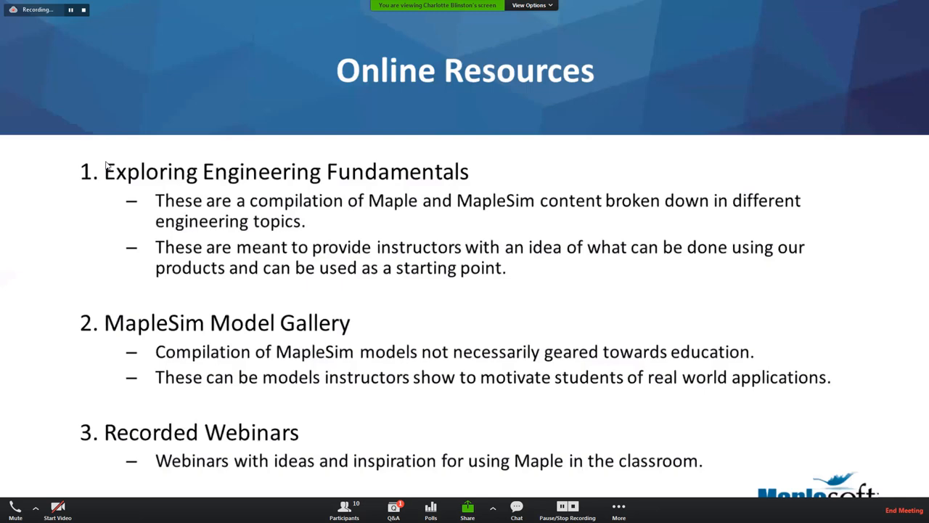
End the slide show on slide 9 and bring up the Engineering Fundamentals page in Chrome.
{"action": "key", "text": "Escape"}
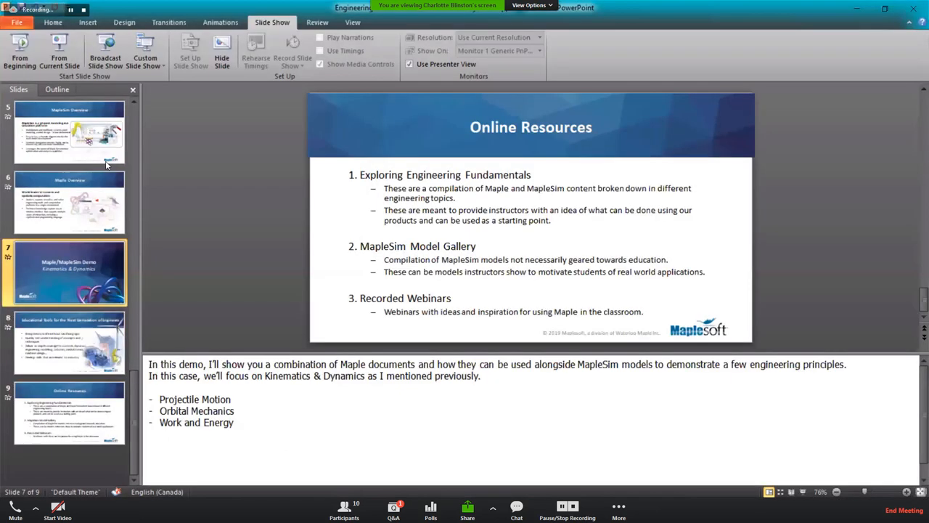
{"action": "left_click", "coordinate": [69, 413]}
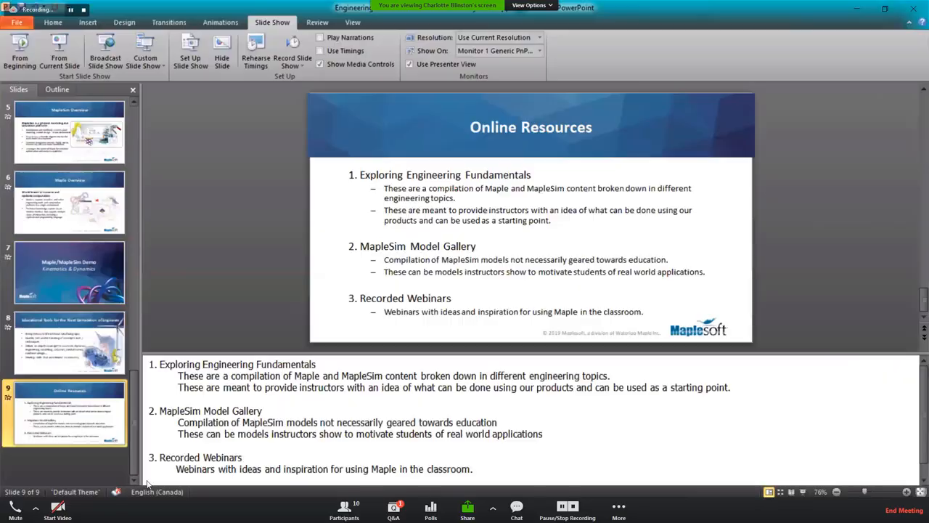
{"action": "left_click", "coordinate": [73, 9]}
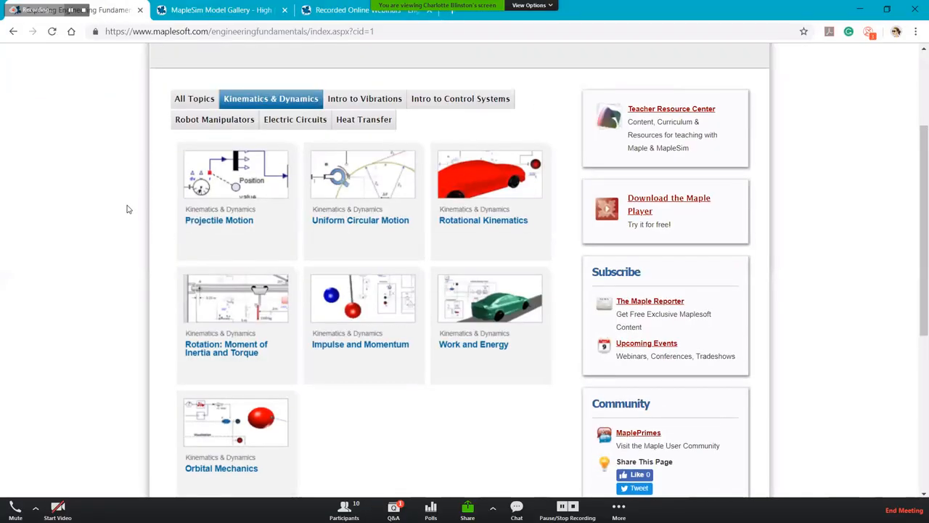
Scroll the Kinematics & Dynamics topic list and go to the Orbital Mechanics module page.
{"action": "scroll", "scroll_direction": "up", "scroll_amount": 3}
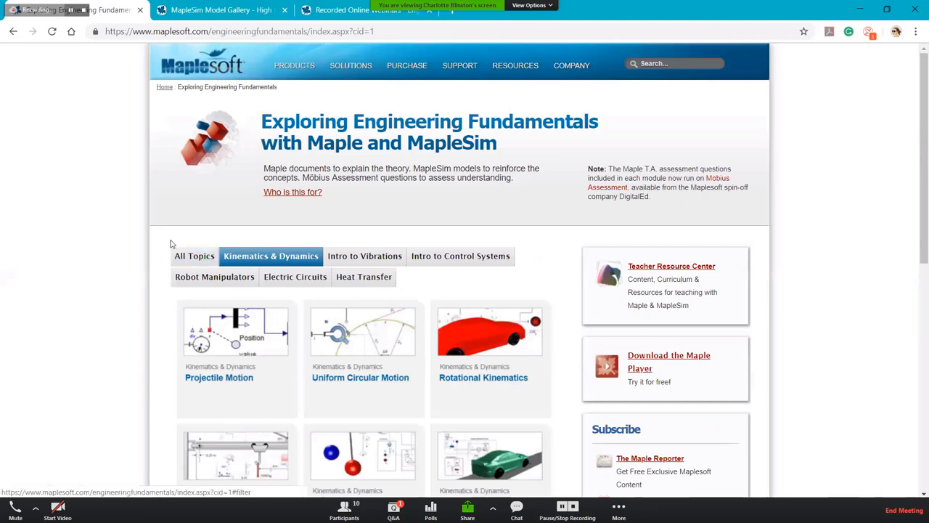
{"action": "mouse_move", "coordinate": [296, 352]}
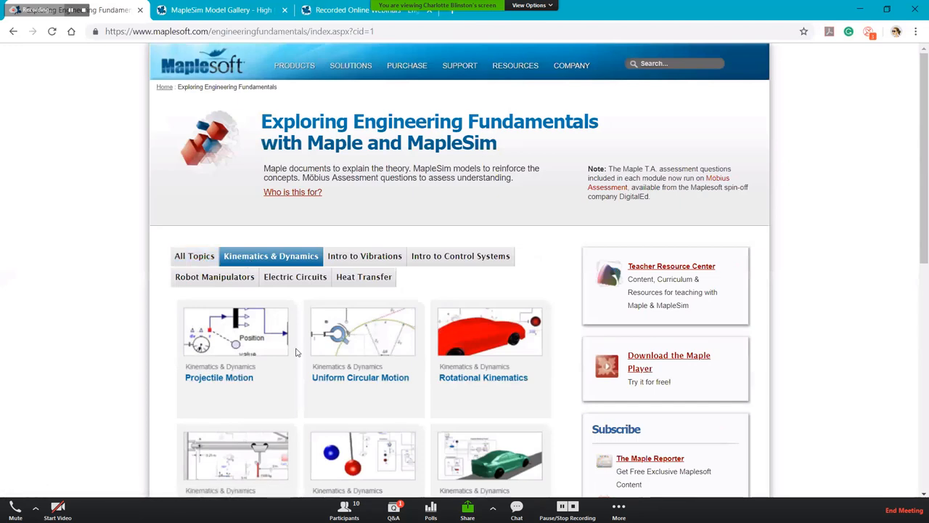
{"action": "scroll", "scroll_direction": "down", "scroll_amount": 3}
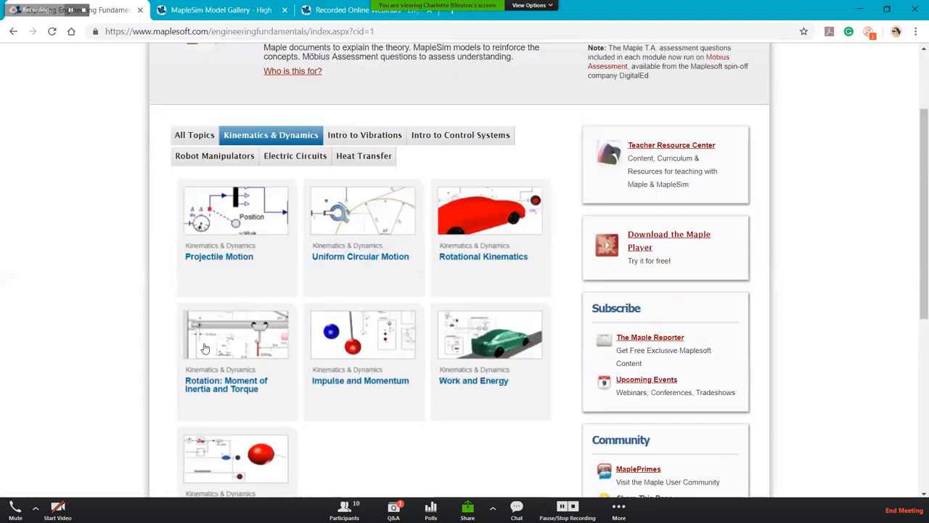
{"action": "scroll", "scroll_direction": "down", "scroll_amount": 3}
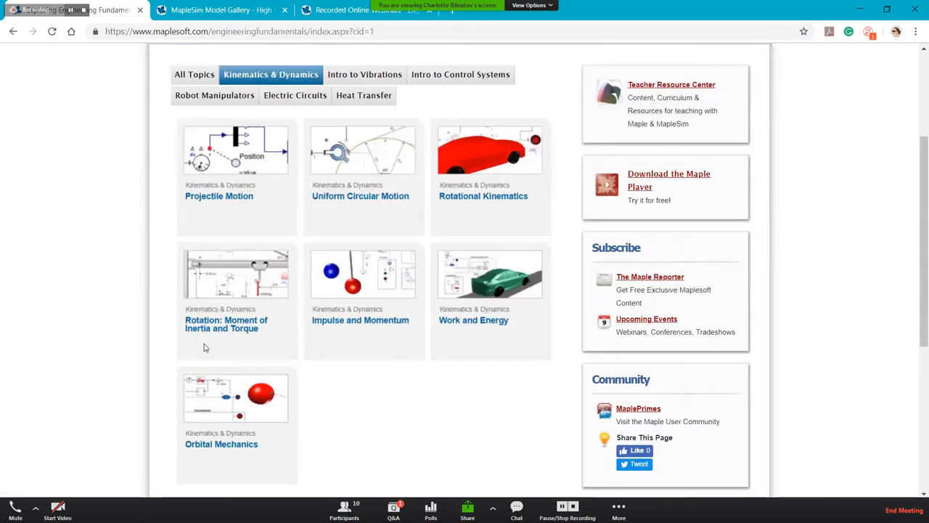
{"action": "mouse_move", "coordinate": [468, 372]}
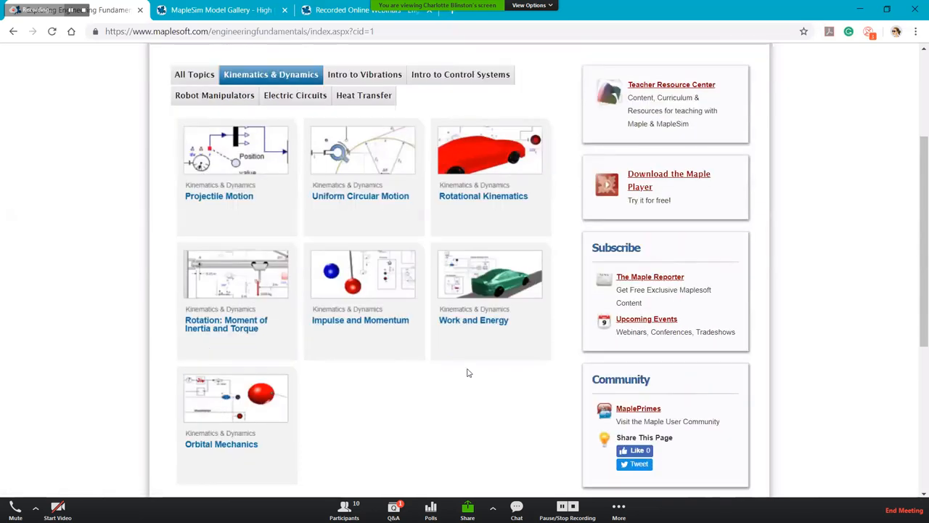
{"action": "mouse_move", "coordinate": [194, 488]}
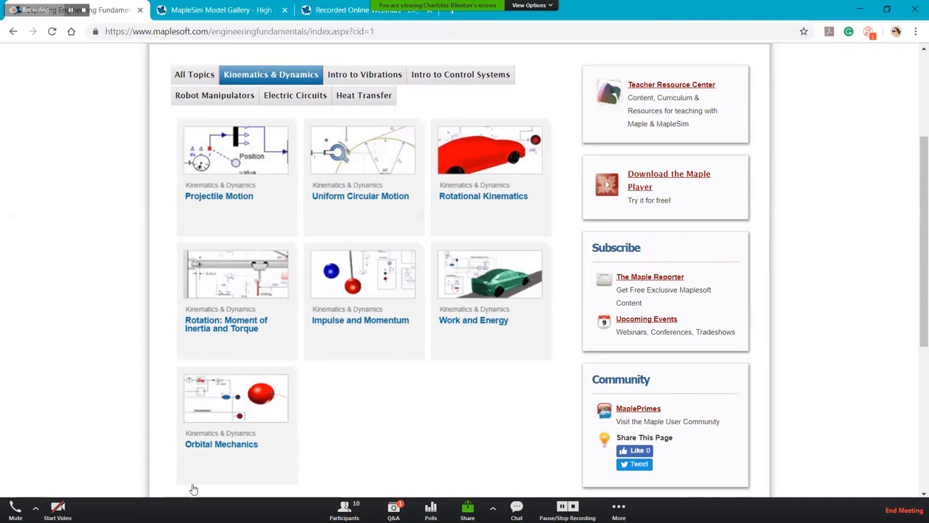
{"action": "mouse_move", "coordinate": [202, 433]}
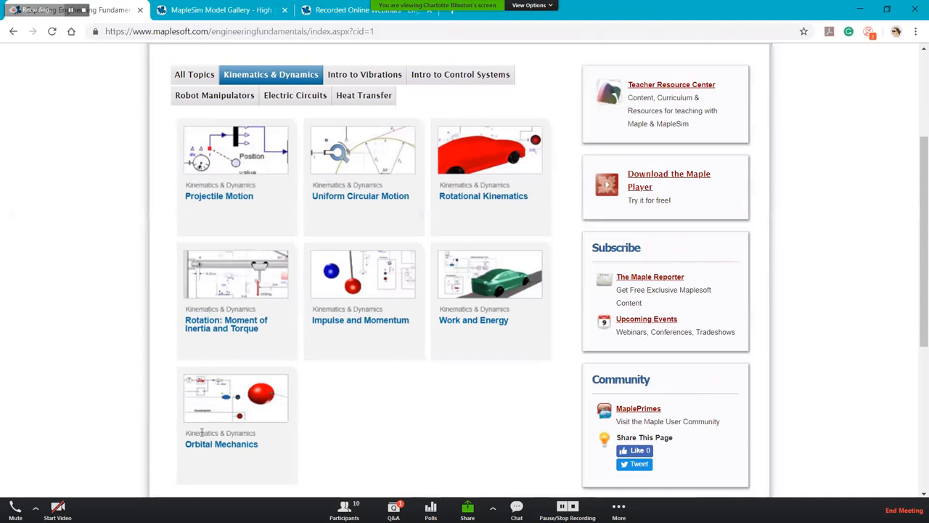
{"action": "mouse_move", "coordinate": [240, 189]}
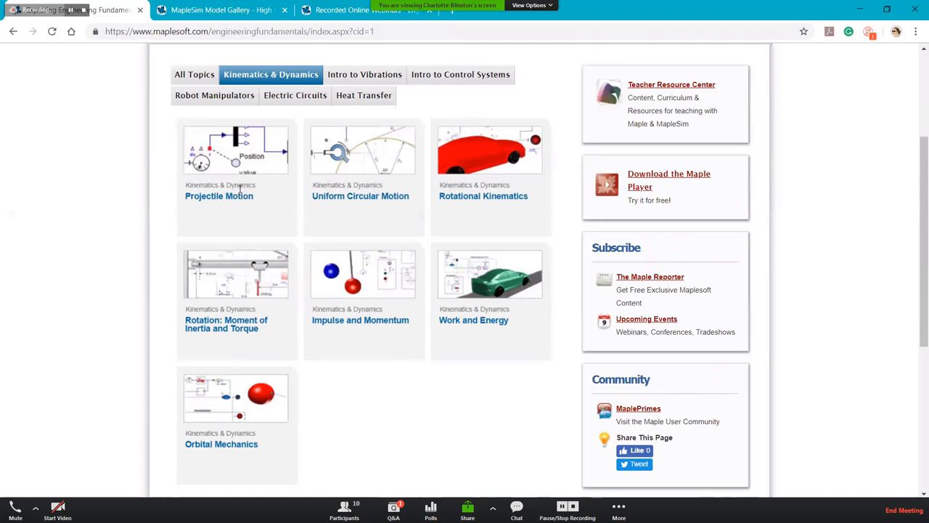
{"action": "mouse_move", "coordinate": [244, 456]}
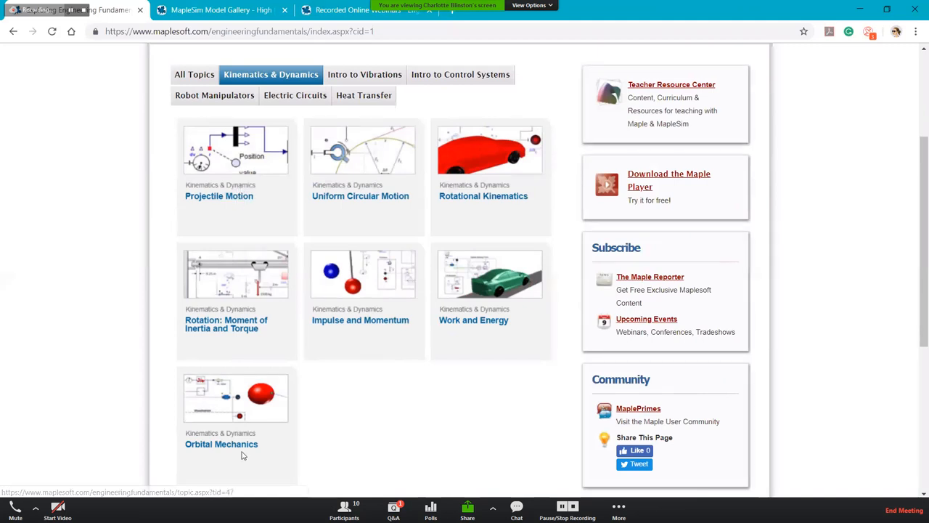
{"action": "left_click", "coordinate": [221, 444]}
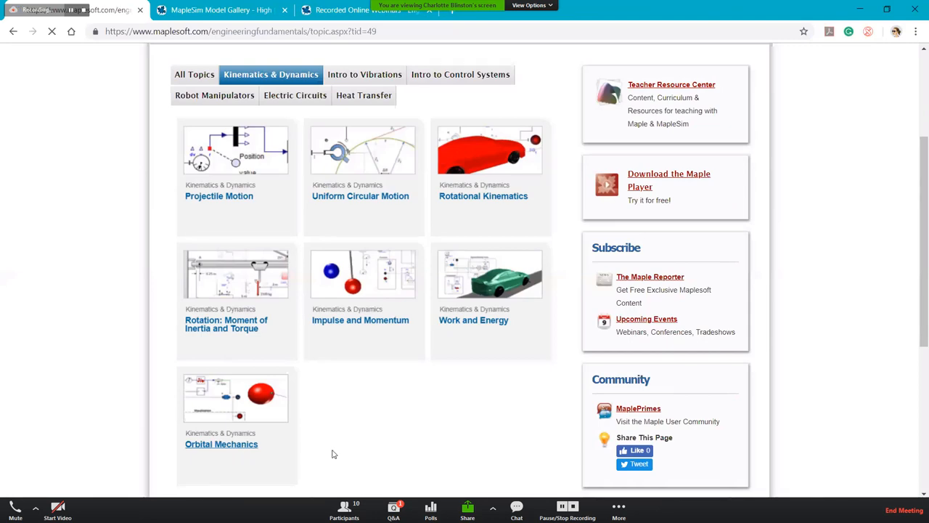
Review the Orbital Mechanics module page, then go back to the module list.
{"action": "left_click", "coordinate": [220, 444]}
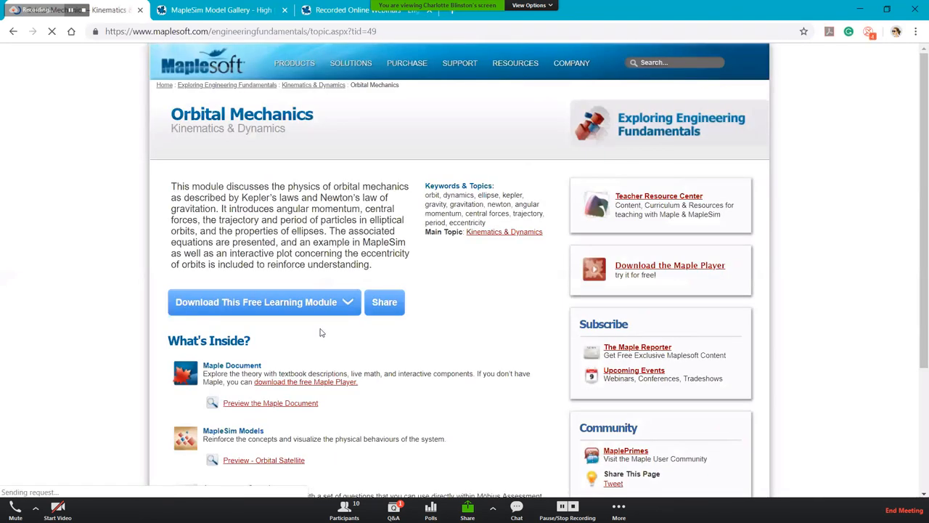
{"action": "scroll", "scroll_direction": "down", "scroll_amount": 3}
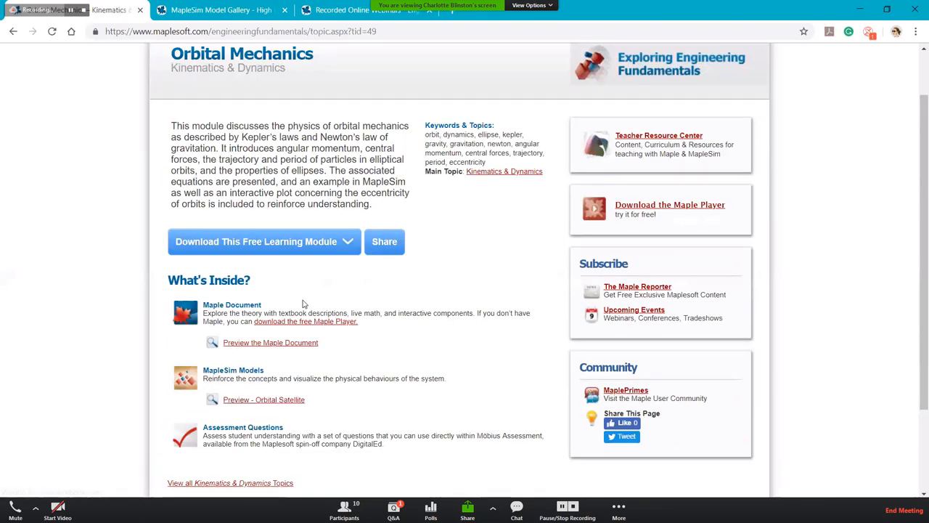
{"action": "mouse_move", "coordinate": [73, 68]}
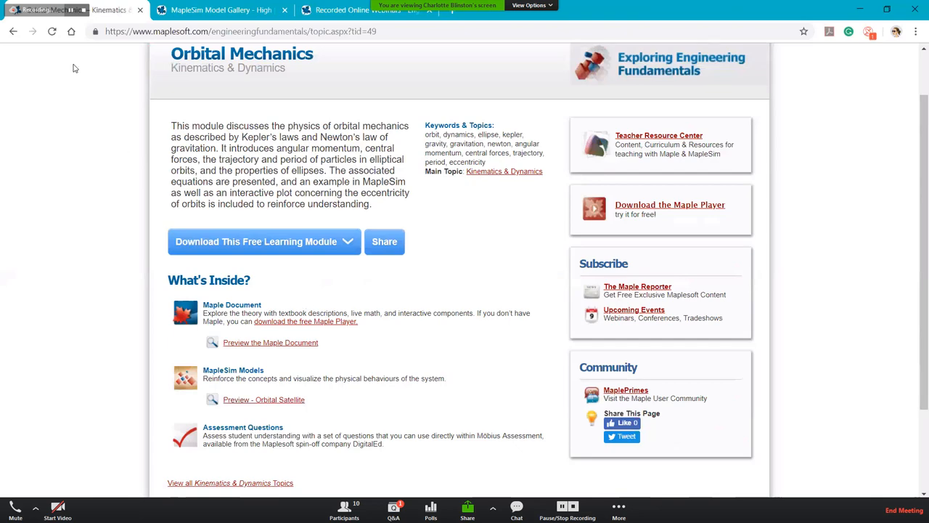
{"action": "left_click", "coordinate": [12, 32]}
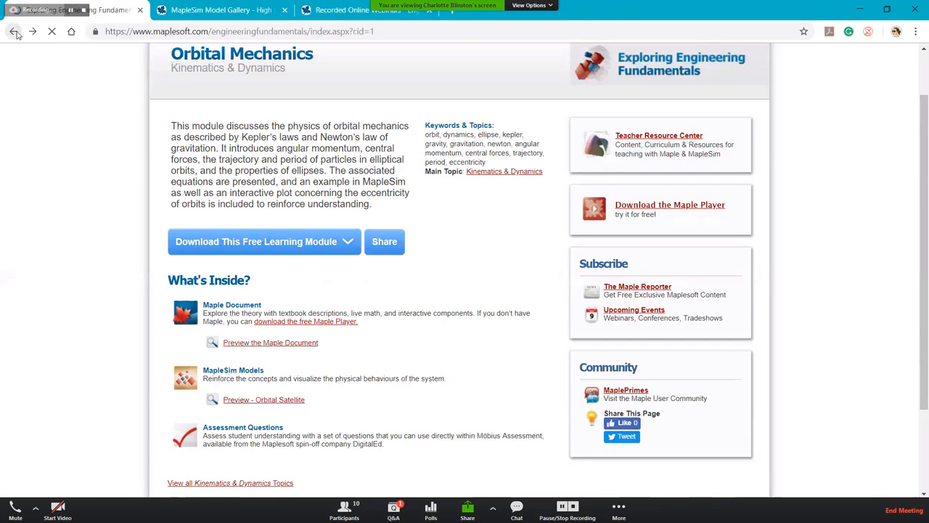
Scroll the Engineering Fundamentals index back up, then bring the MapleSim Model Gallery page forward.
{"action": "left_click", "coordinate": [13, 31]}
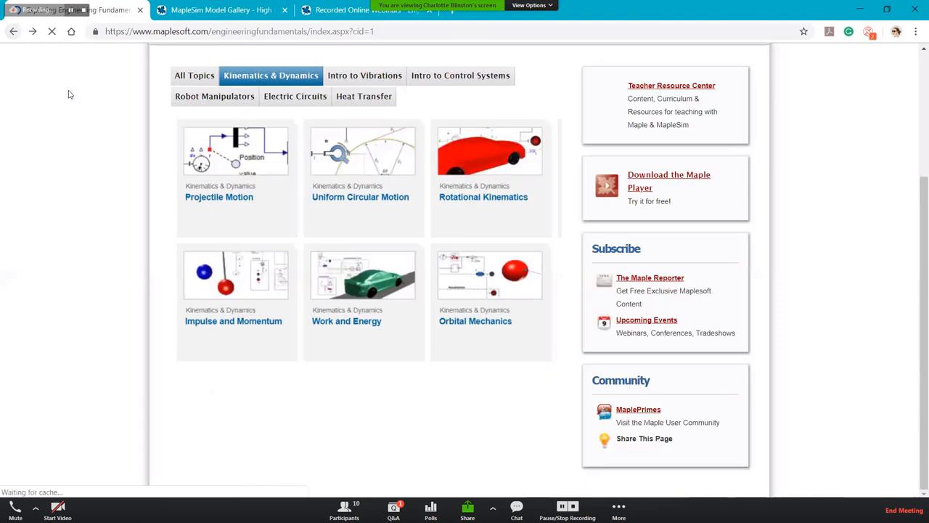
{"action": "scroll", "scroll_direction": "up", "scroll_amount": 3}
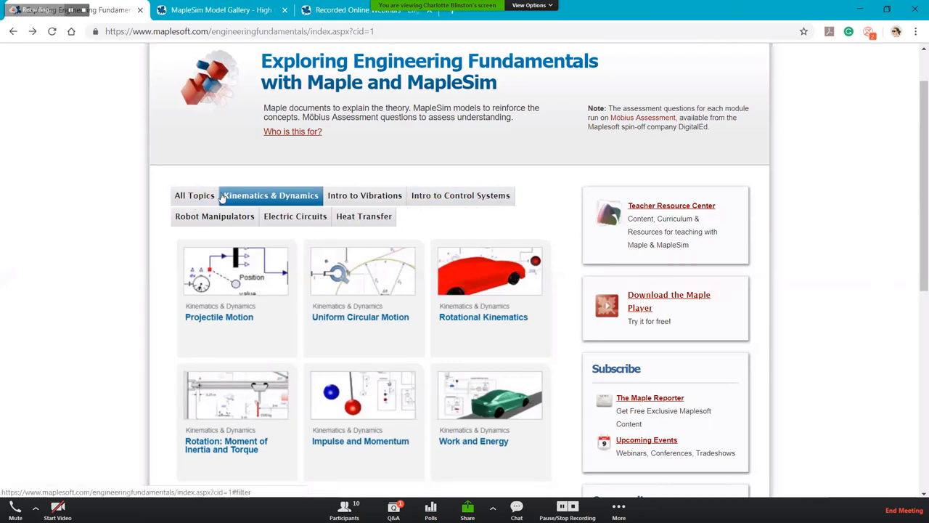
{"action": "scroll", "scroll_direction": "up", "scroll_amount": 3}
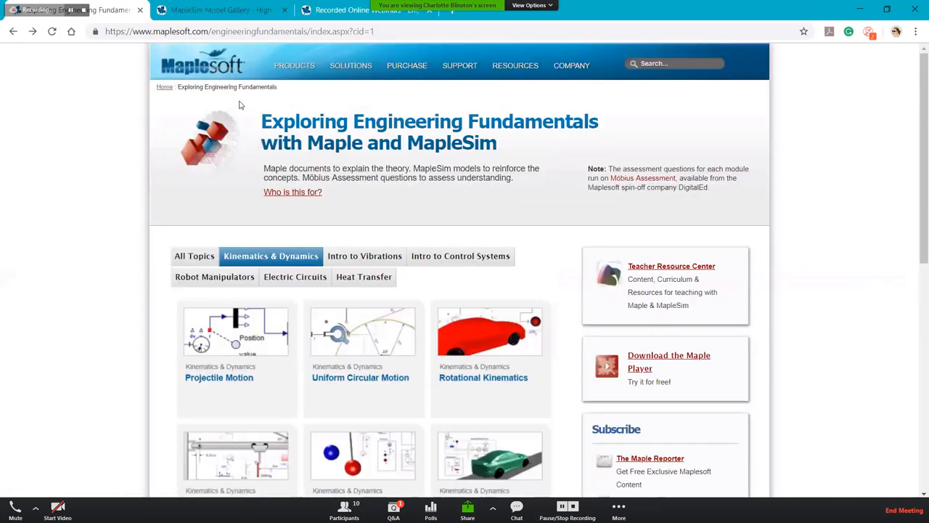
{"action": "left_click", "coordinate": [218, 9]}
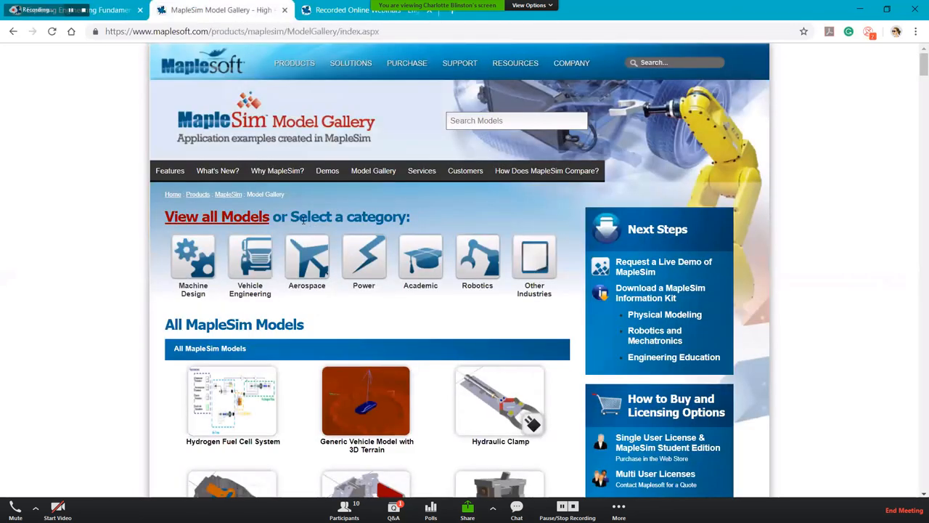
Browse down through the All MapleSim Models list and back up before moving to Recorded Webinars.
{"action": "scroll", "scroll_direction": "down", "scroll_amount": 3}
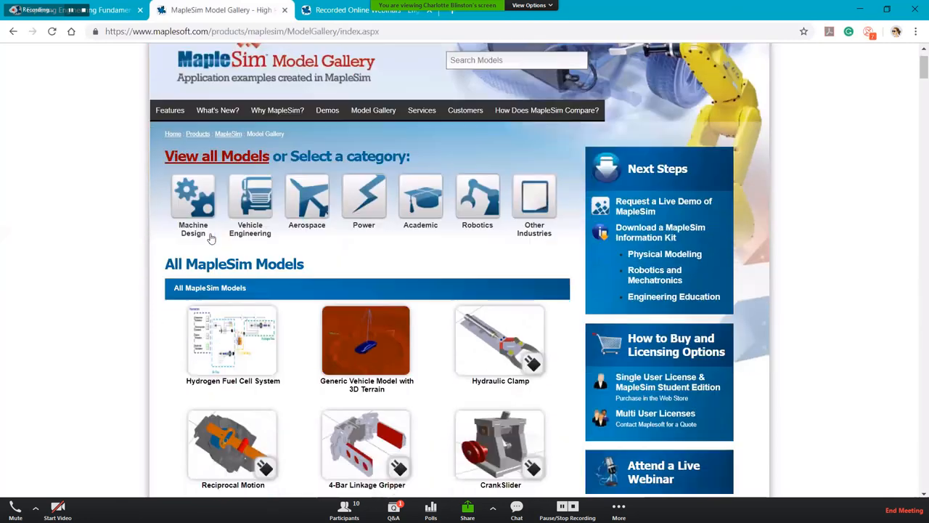
{"action": "mouse_move", "coordinate": [183, 239]}
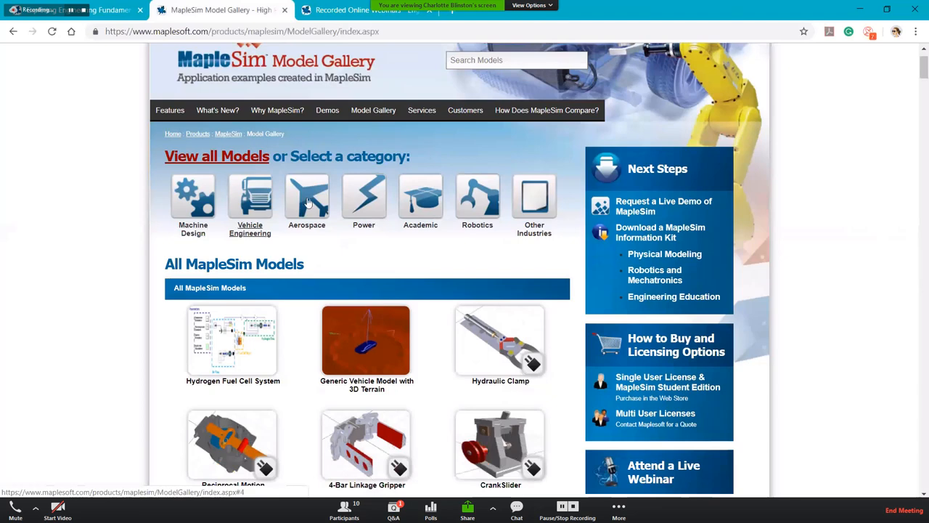
{"action": "mouse_move", "coordinate": [526, 261]}
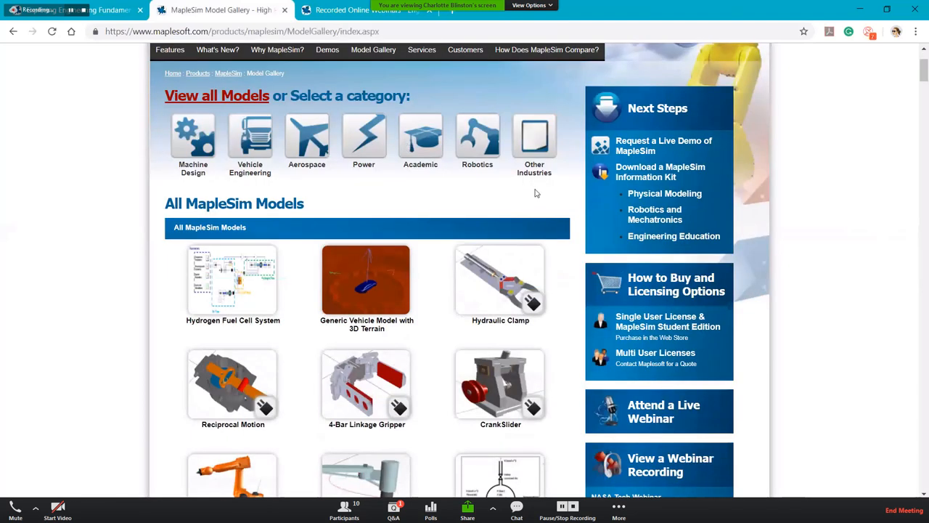
{"action": "scroll", "scroll_direction": "down", "scroll_amount": 3}
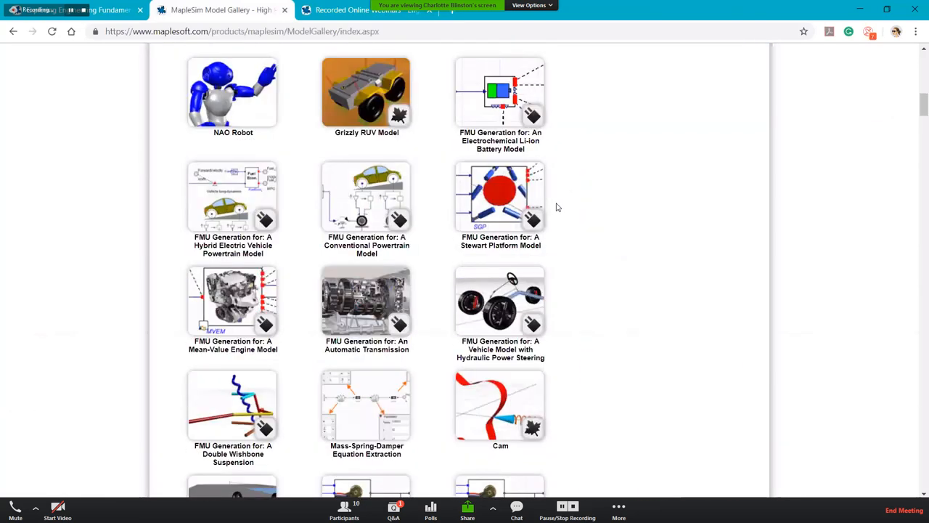
{"action": "scroll", "scroll_direction": "down", "scroll_amount": 3}
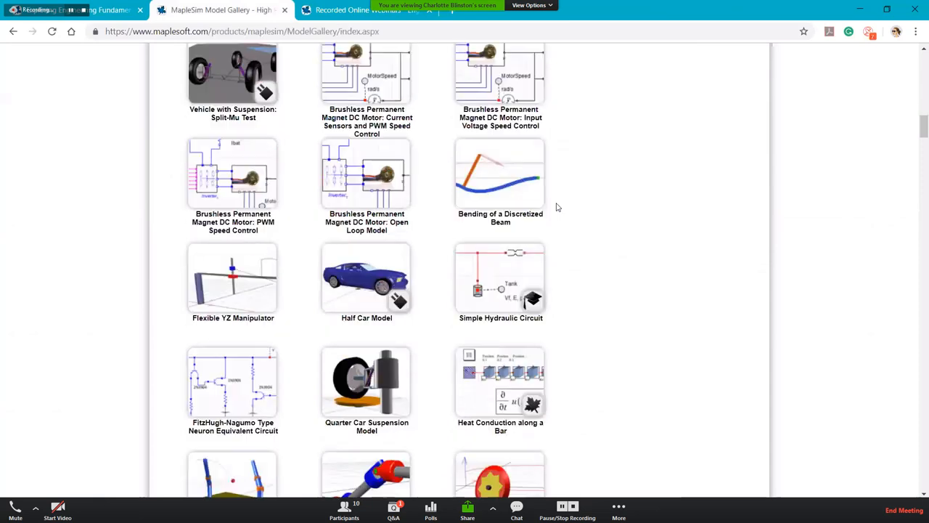
{"action": "scroll", "scroll_direction": "up", "scroll_amount": 3}
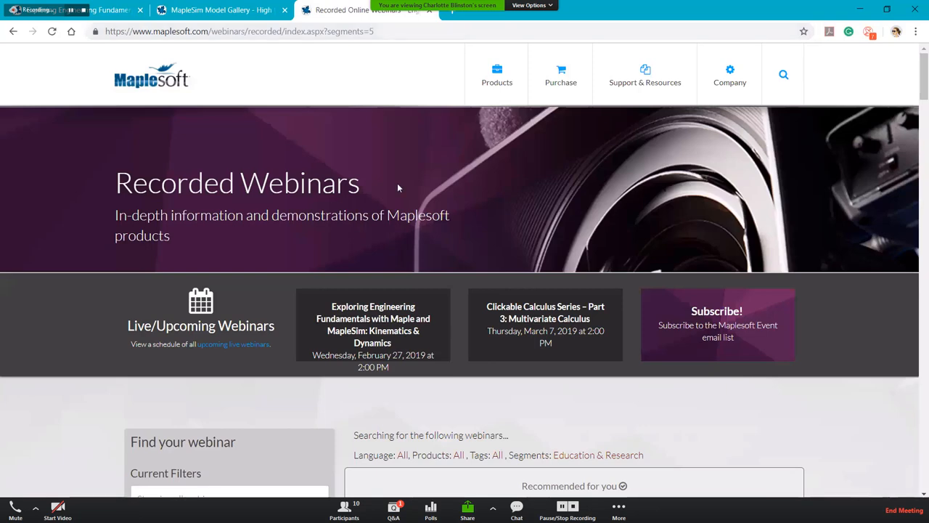
Filter the Recorded Webinars list to the Education & Research segment and run the search.
{"action": "scroll", "scroll_direction": "down", "scroll_amount": 3}
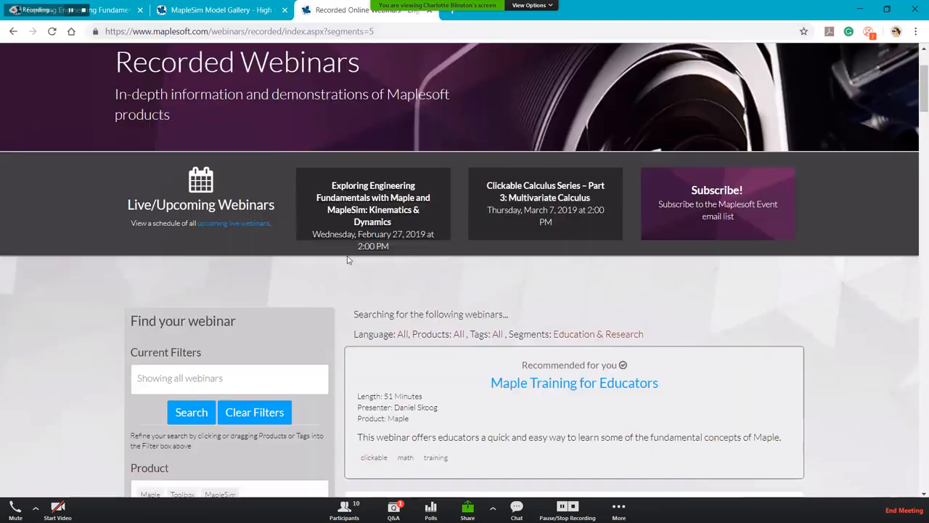
{"action": "scroll", "scroll_direction": "down", "scroll_amount": 3}
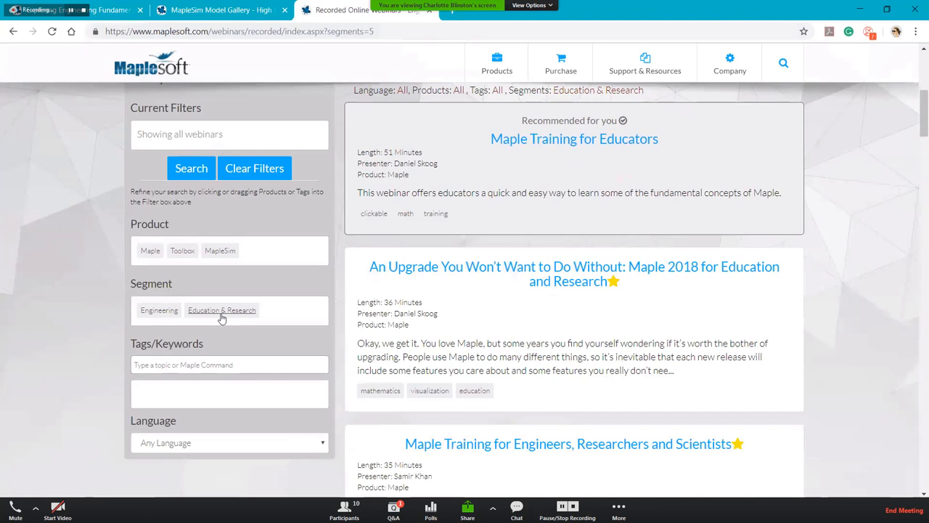
{"action": "left_click", "coordinate": [221, 311]}
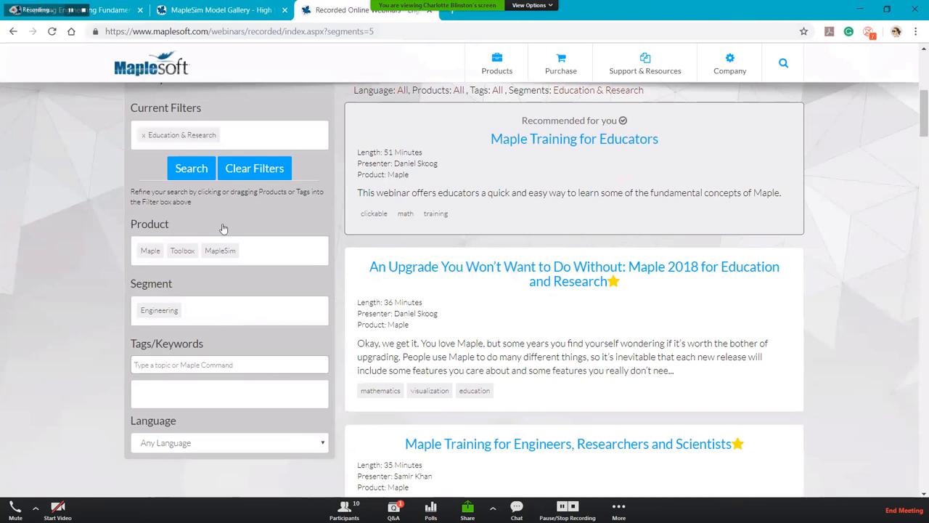
{"action": "left_click", "coordinate": [192, 168]}
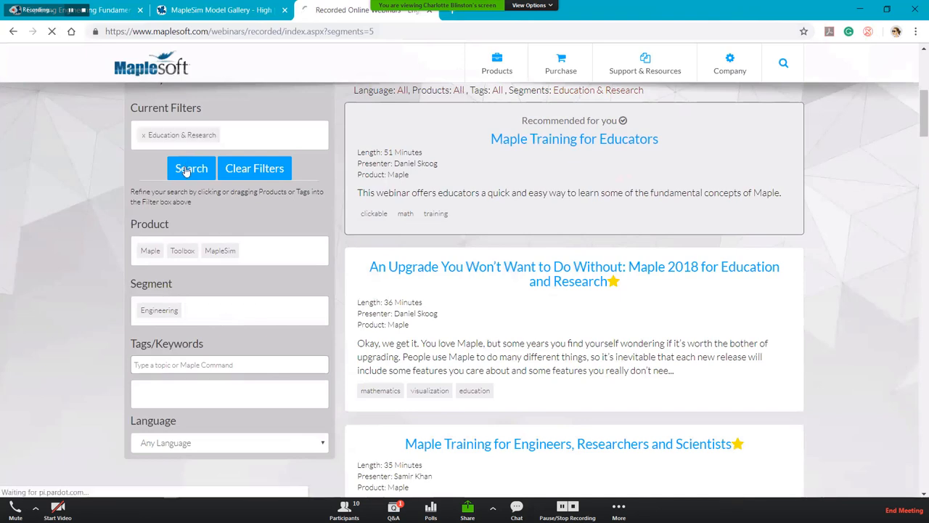
{"action": "left_click", "coordinate": [192, 168]}
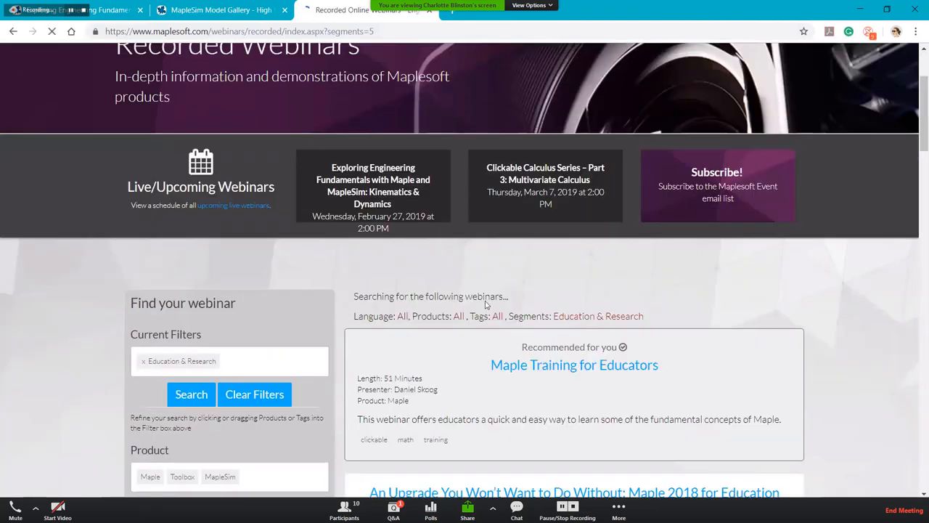
Browse down through the Education & Research webinar results and return toward the top.
{"action": "scroll", "scroll_direction": "down", "scroll_amount": 3}
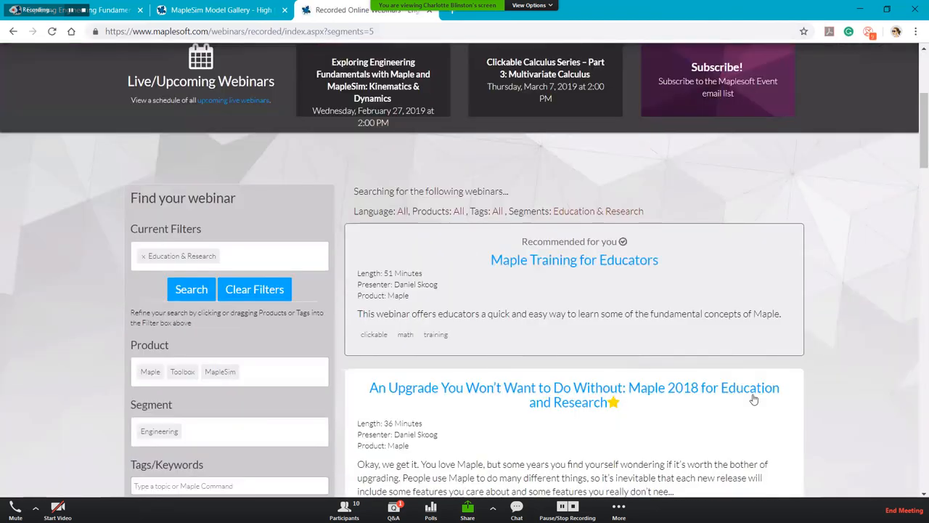
{"action": "scroll", "scroll_direction": "down", "scroll_amount": 3}
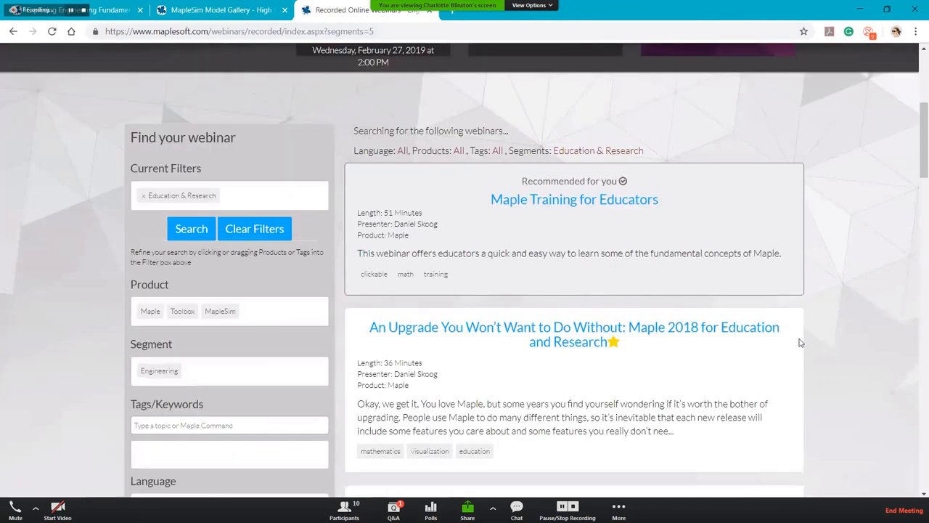
{"action": "mouse_move", "coordinate": [545, 342]}
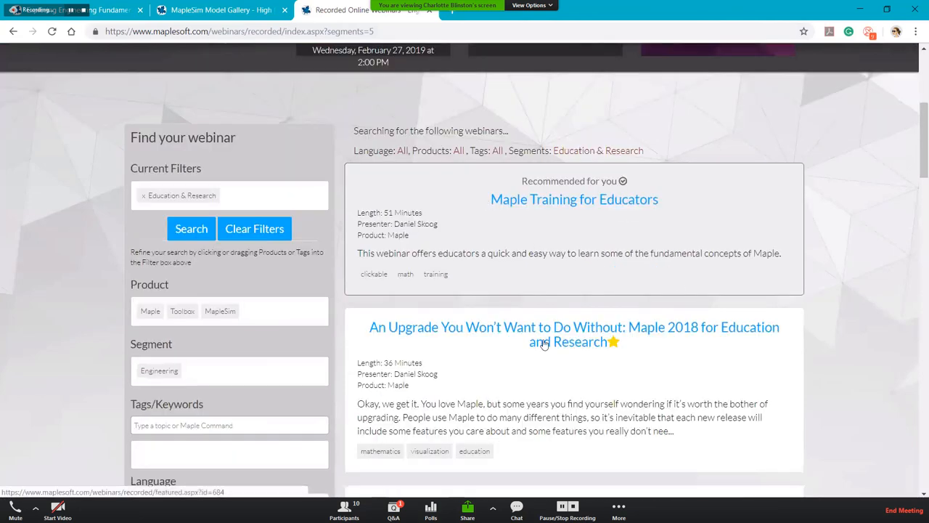
{"action": "scroll", "scroll_direction": "down", "scroll_amount": 3}
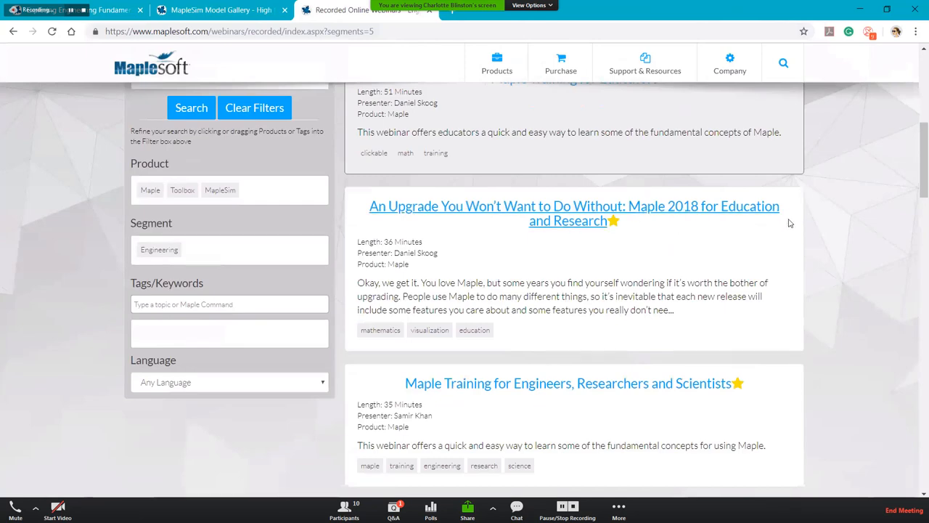
{"action": "scroll", "scroll_direction": "down", "scroll_amount": 3}
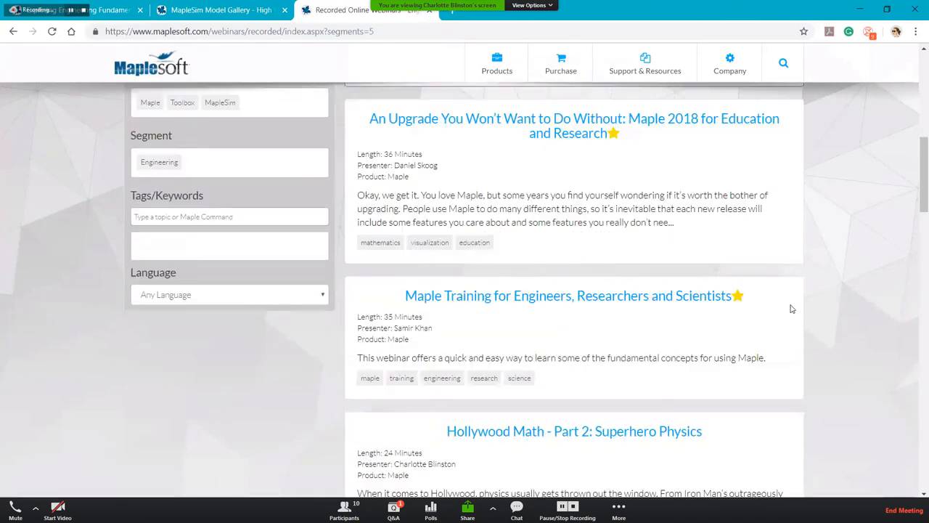
{"action": "scroll", "scroll_direction": "down", "scroll_amount": 3}
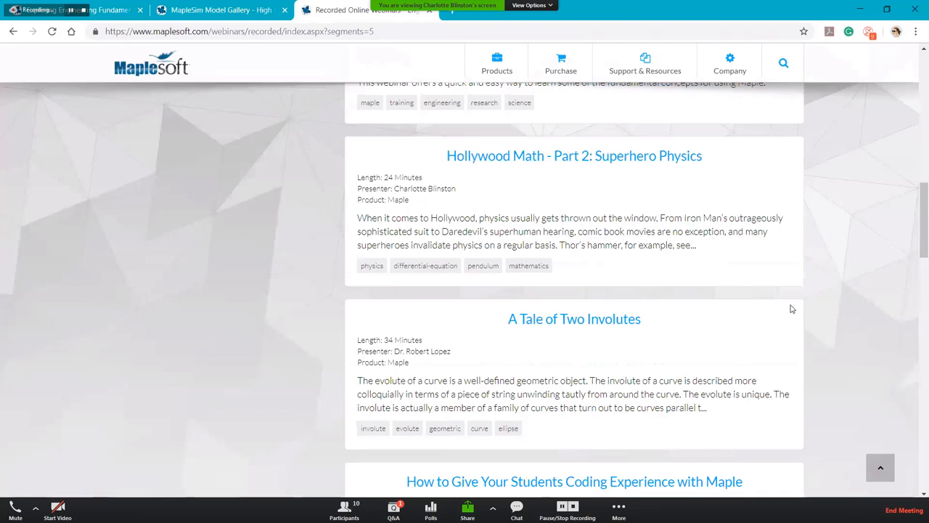
{"action": "scroll", "scroll_direction": "down", "scroll_amount": 3}
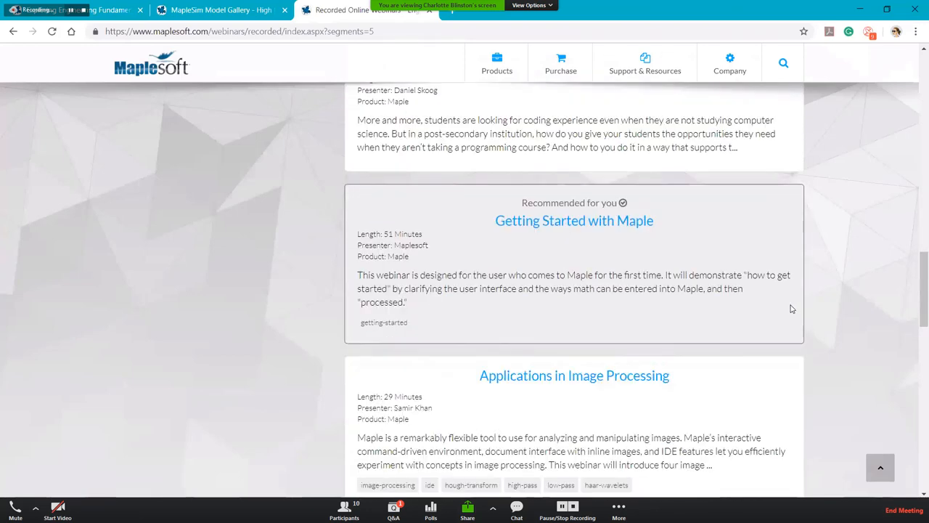
{"action": "scroll", "scroll_direction": "down", "scroll_amount": 3}
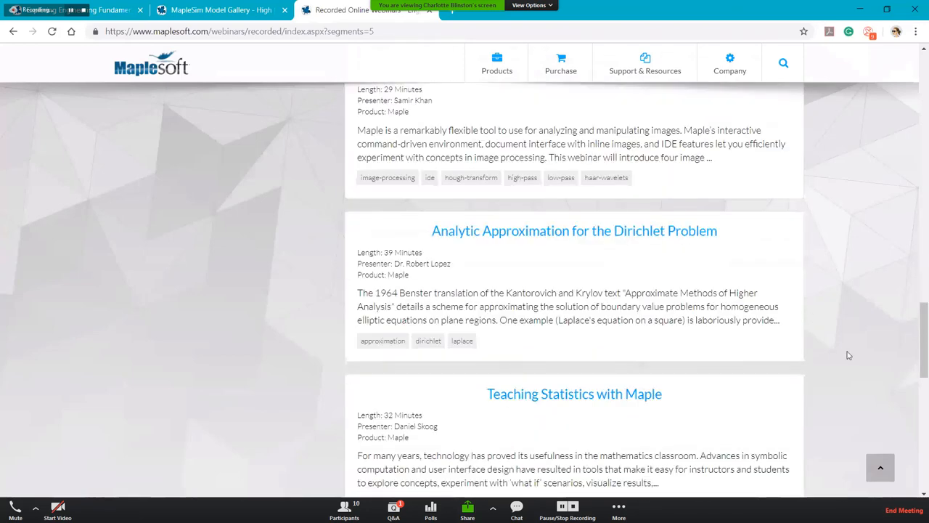
{"action": "scroll", "scroll_direction": "down", "scroll_amount": 3}
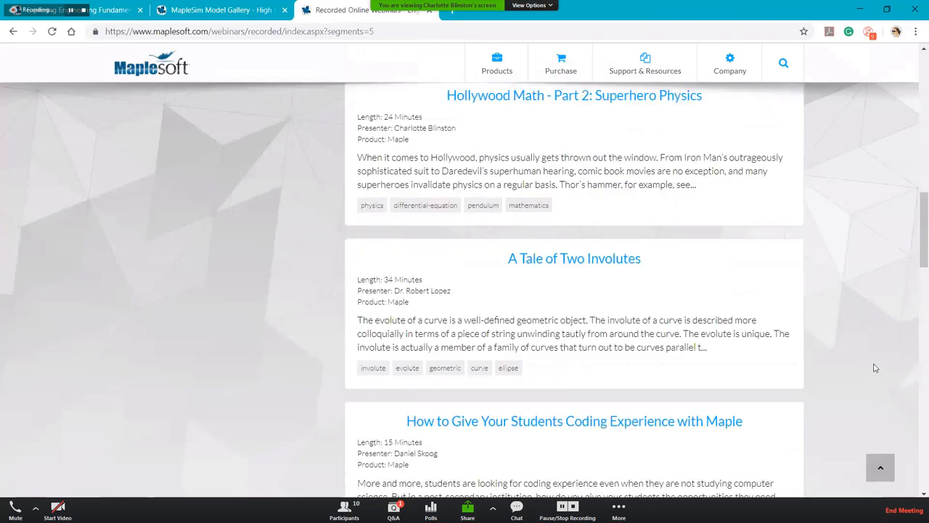
{"action": "scroll", "scroll_direction": "up", "scroll_amount": 3}
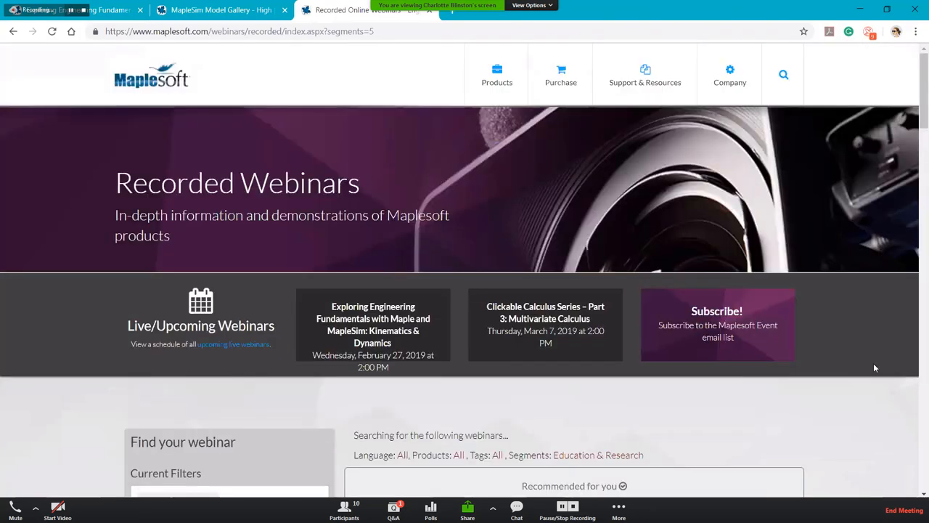